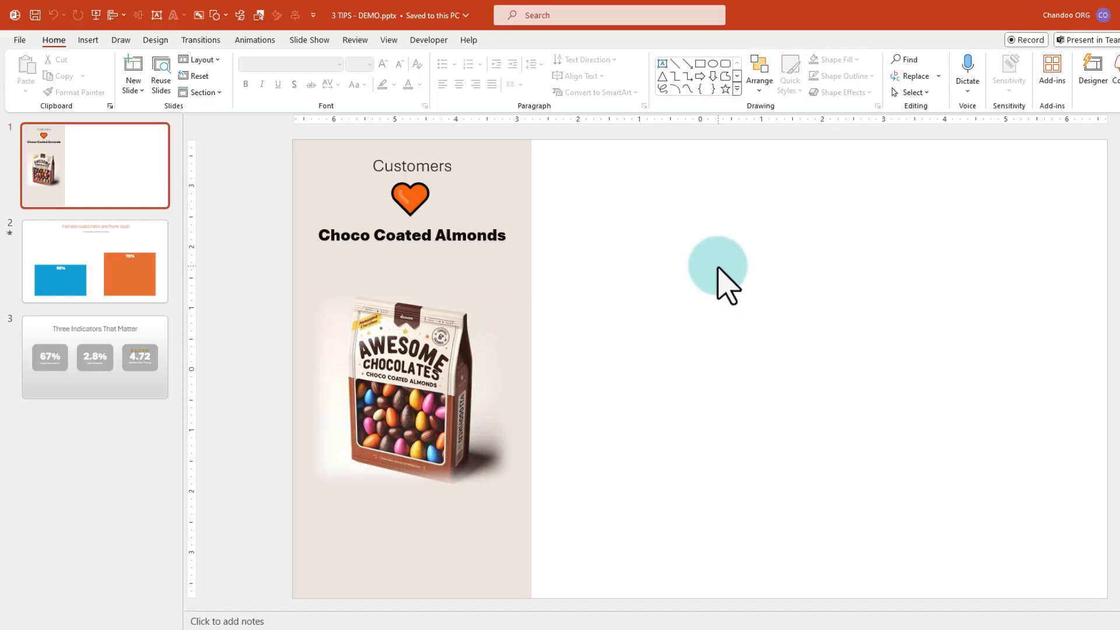
{"action": "mouse_move", "coordinate": [188, 317]}
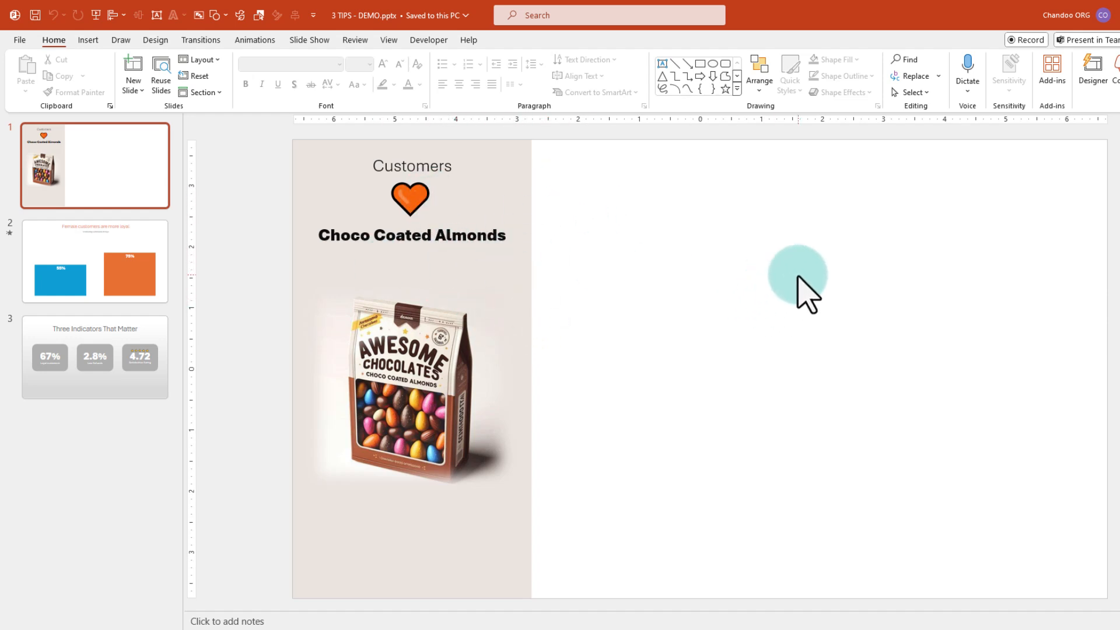
{"action": "mouse_move", "coordinate": [883, 244]}
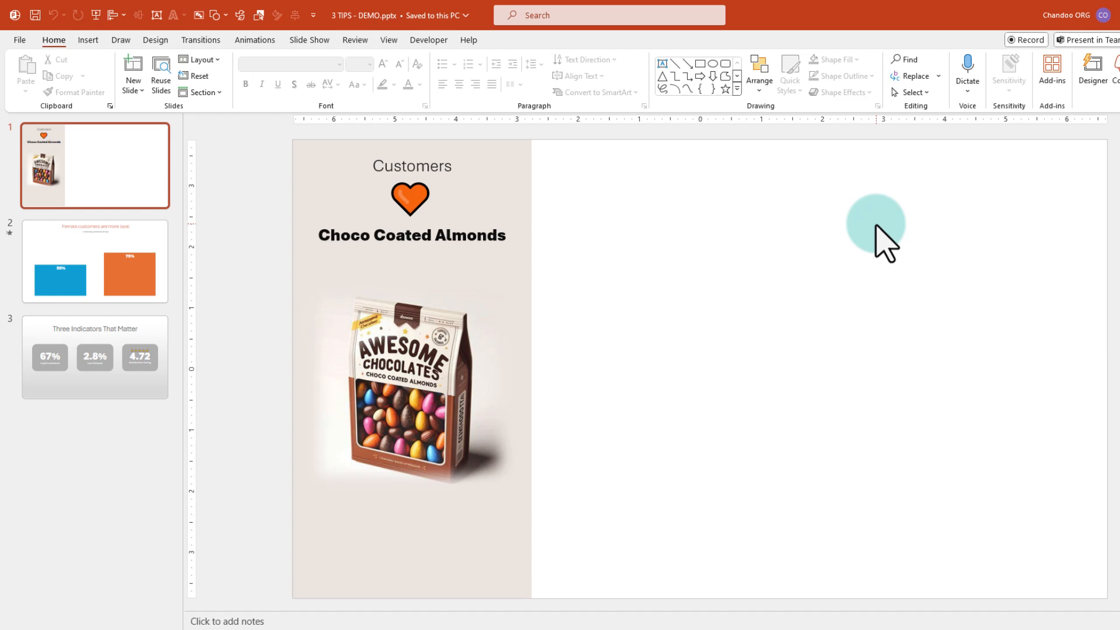
{"action": "mouse_move", "coordinate": [704, 337]}
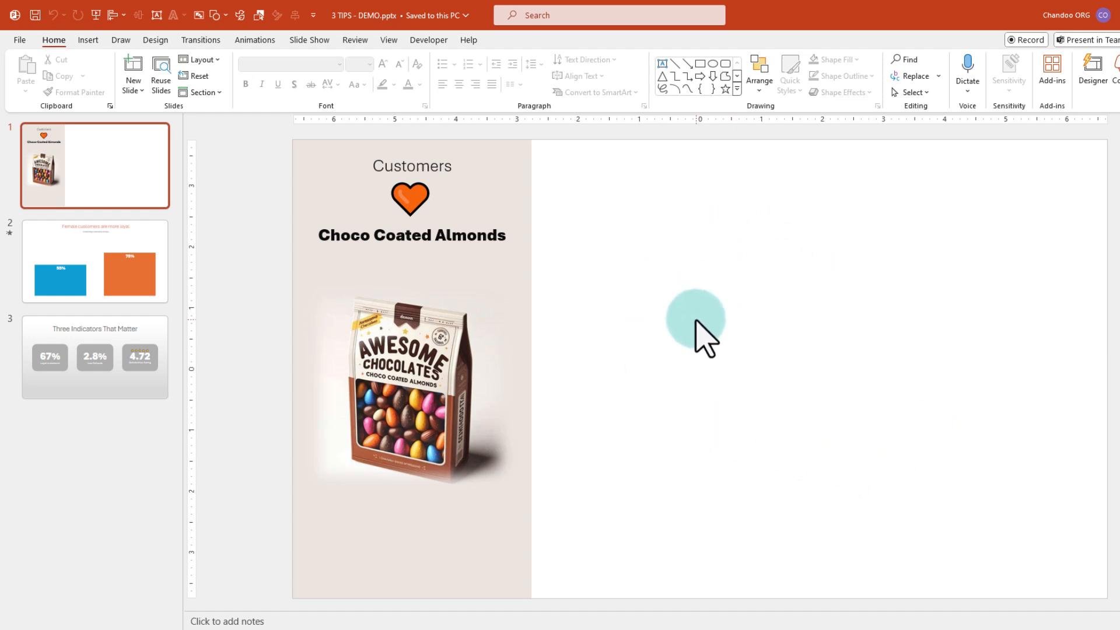
- Insert a Pie > Doughnut chart onto the Choco Coated Almonds slide
{"action": "left_click", "coordinate": [88, 40]}
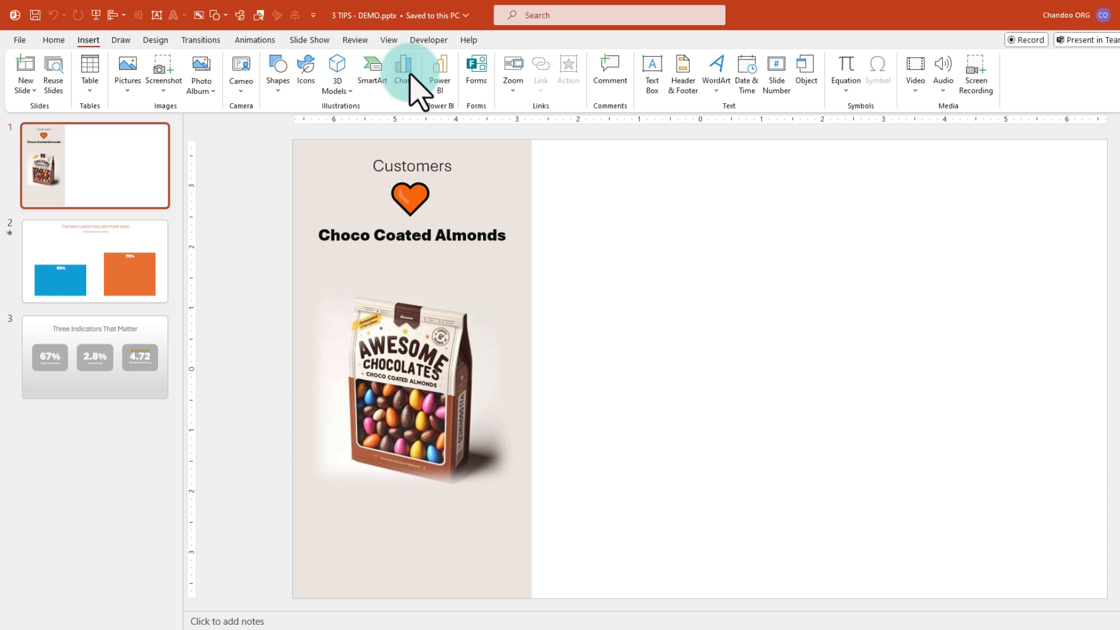
{"action": "left_click", "coordinate": [403, 71]}
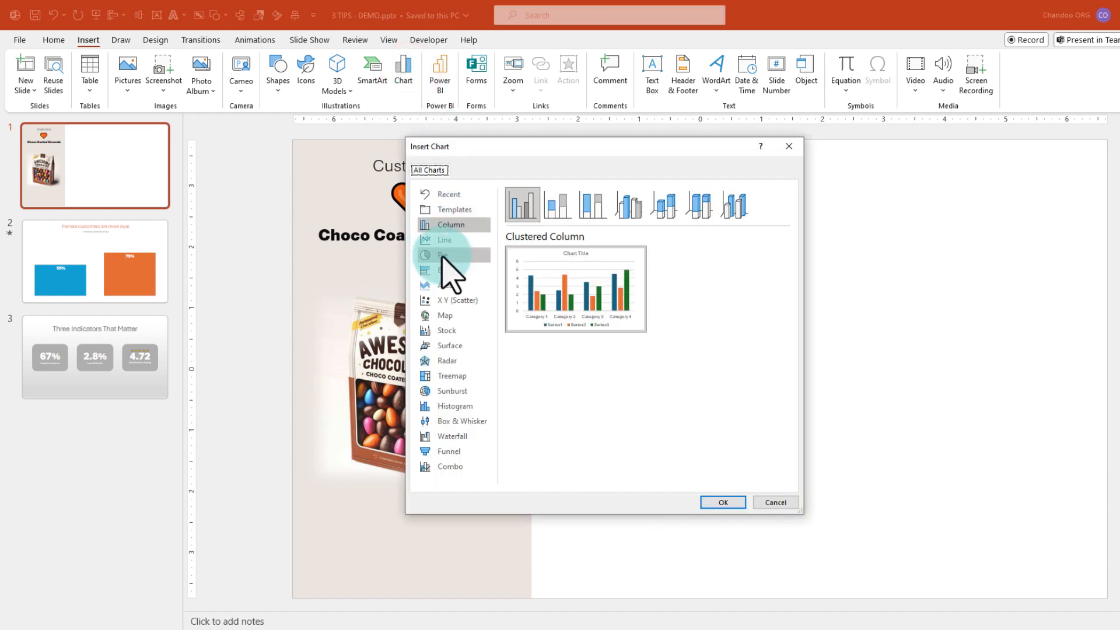
{"action": "left_click", "coordinate": [445, 254]}
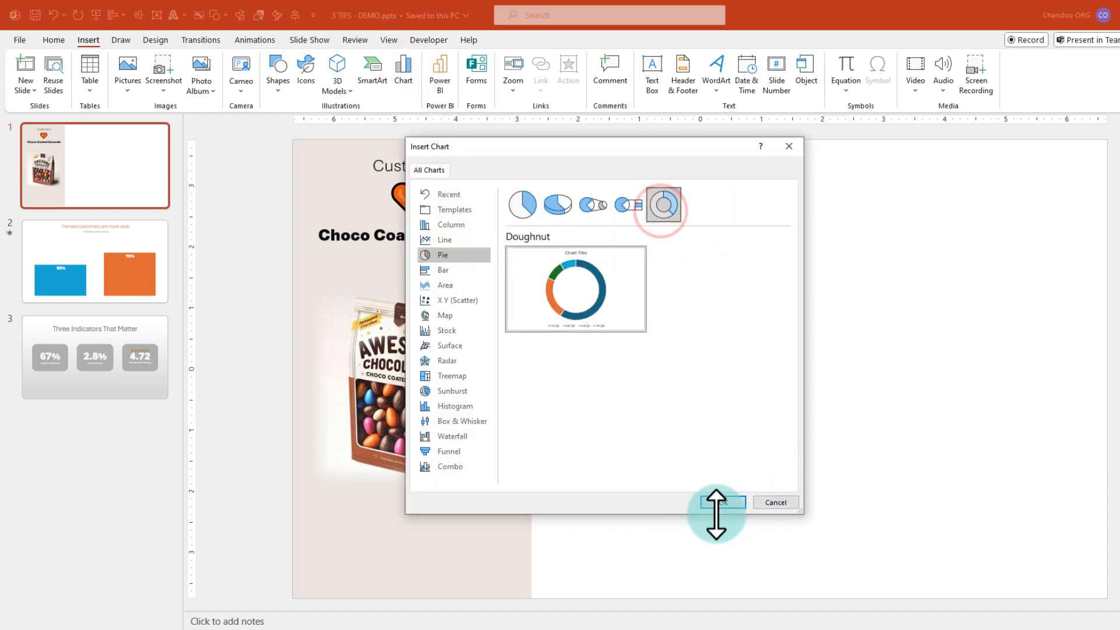
{"action": "left_click", "coordinate": [718, 502]}
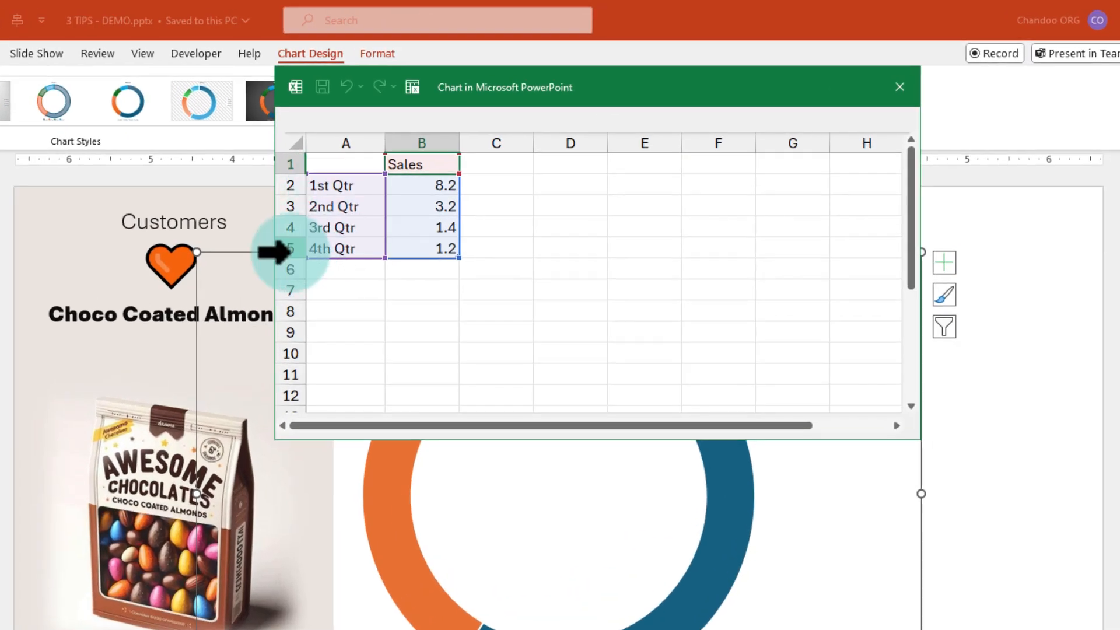
{"action": "mouse_move", "coordinate": [278, 240]}
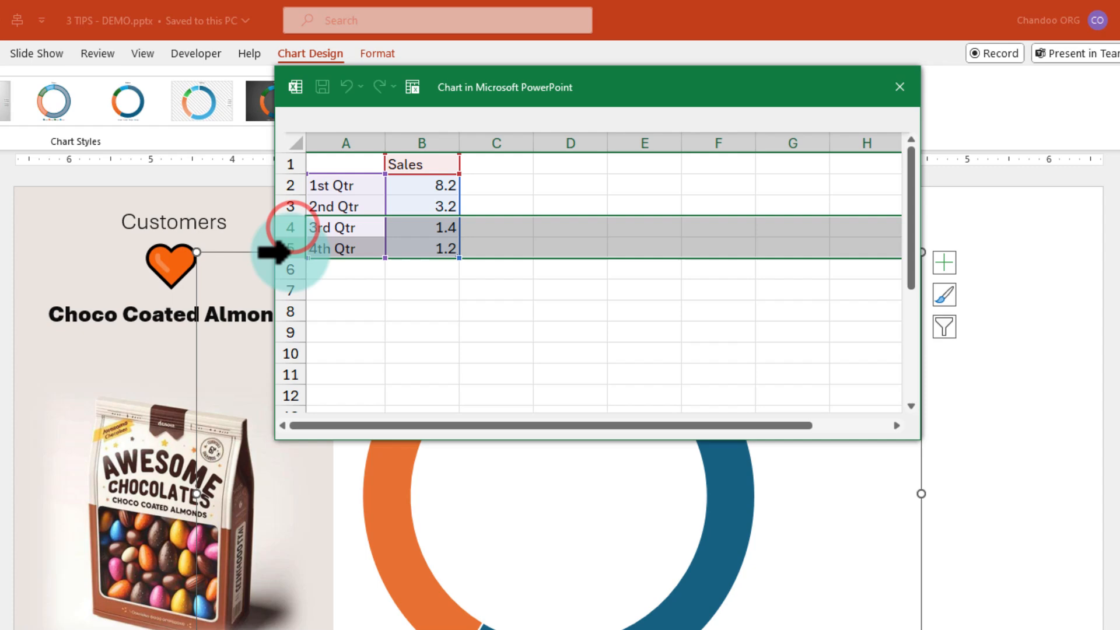
- Delete the 3rd and 4th Qtr rows and enter the values 80% and 20%
{"action": "right_click", "coordinate": [290, 227]}
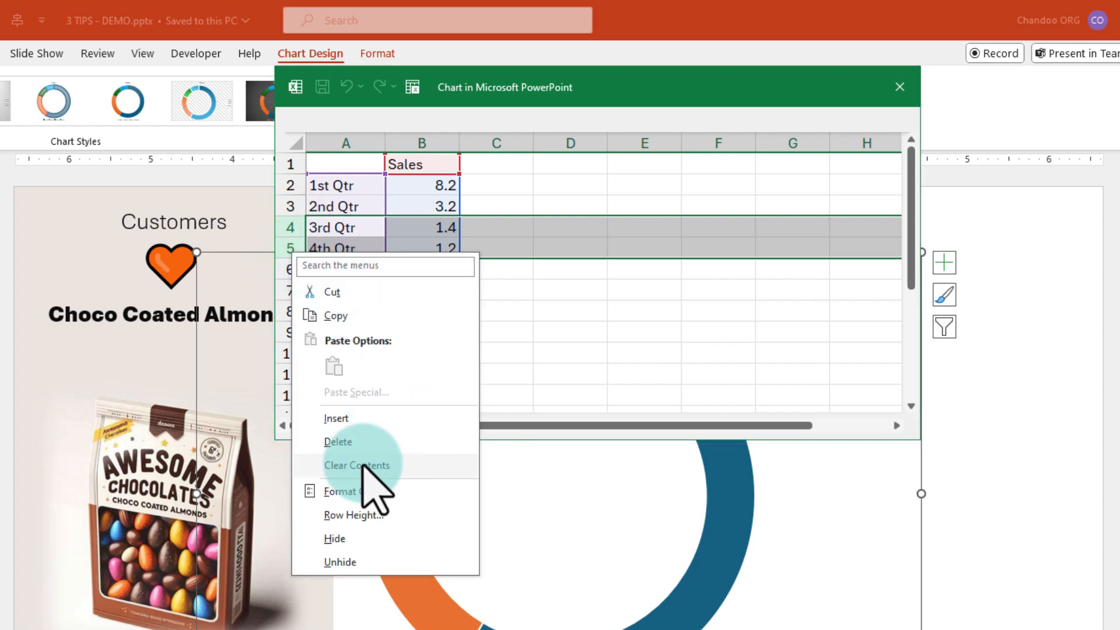
{"action": "left_click", "coordinate": [356, 466]}
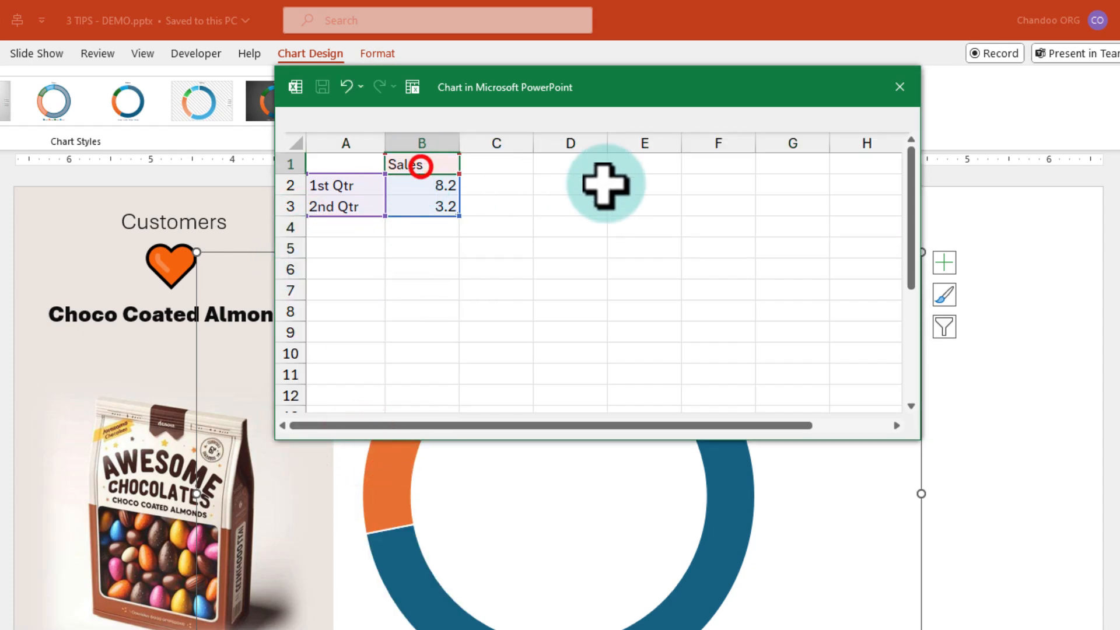
{"action": "type", "text": "80%"}
{"action": "left_click", "coordinate": [422, 206]}
{"action": "type", "text": "="}
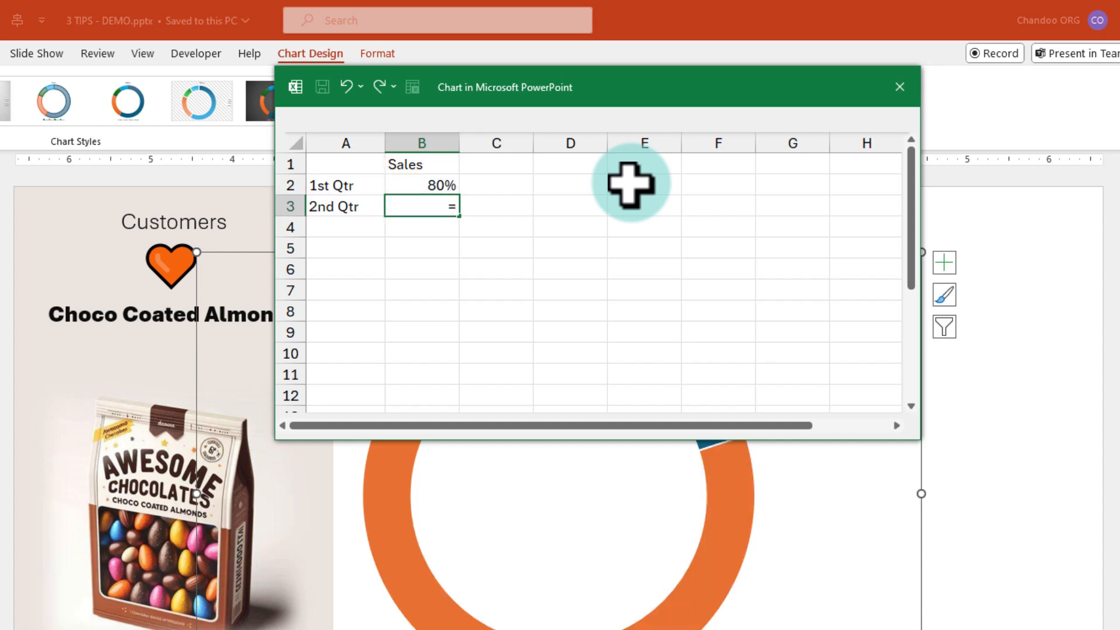
{"action": "type", "text": "20%"}
{"action": "left_click", "coordinate": [422, 163]}
{"action": "type", "text": "Rating"}
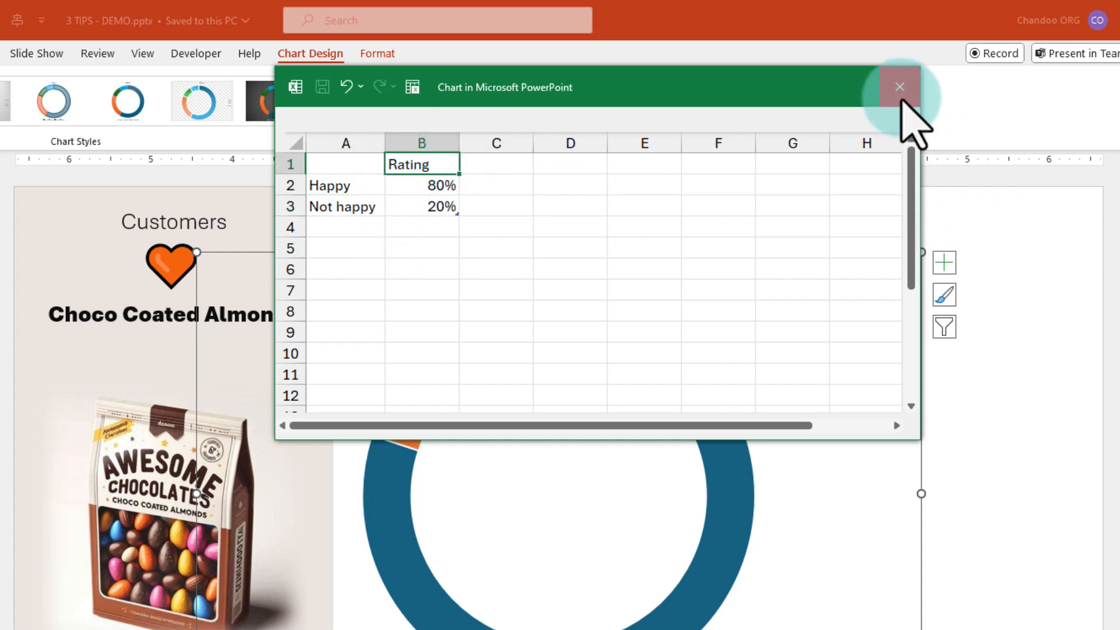
- Close the data sheet and hide the chart's title and legend via Chart Elements
{"action": "left_click", "coordinate": [898, 86]}
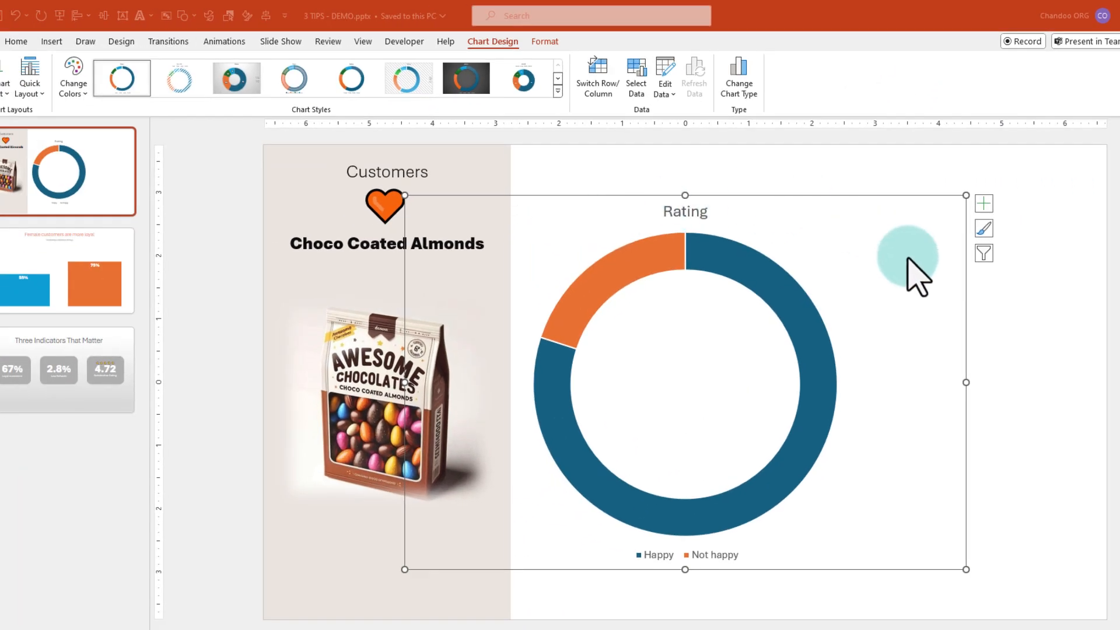
{"action": "mouse_move", "coordinate": [801, 521]}
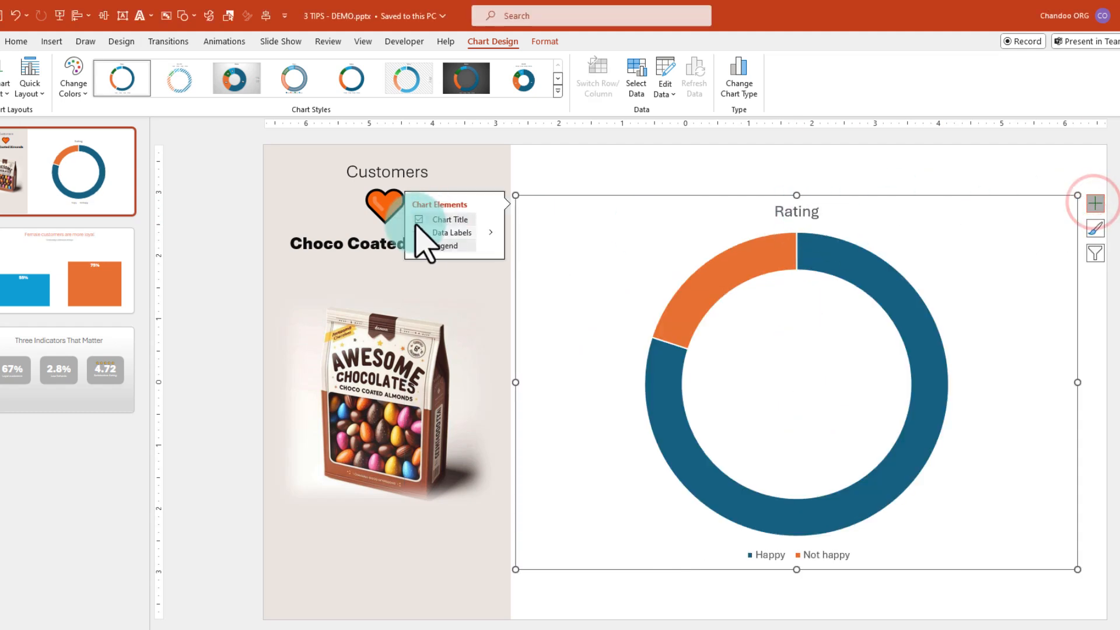
{"action": "left_click", "coordinate": [419, 220]}
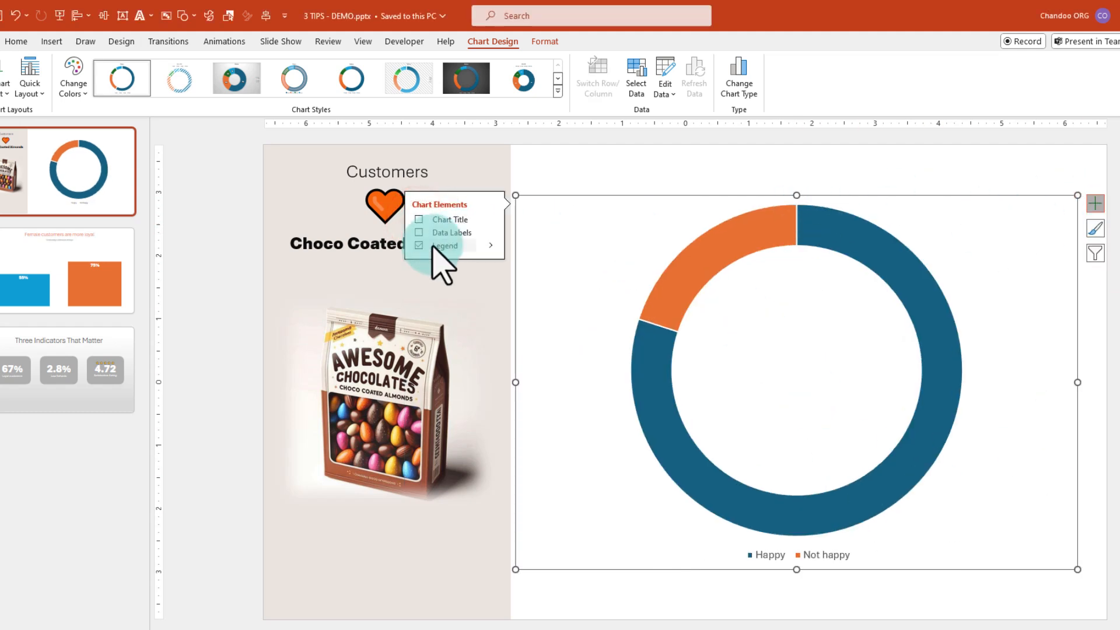
{"action": "left_click", "coordinate": [418, 245]}
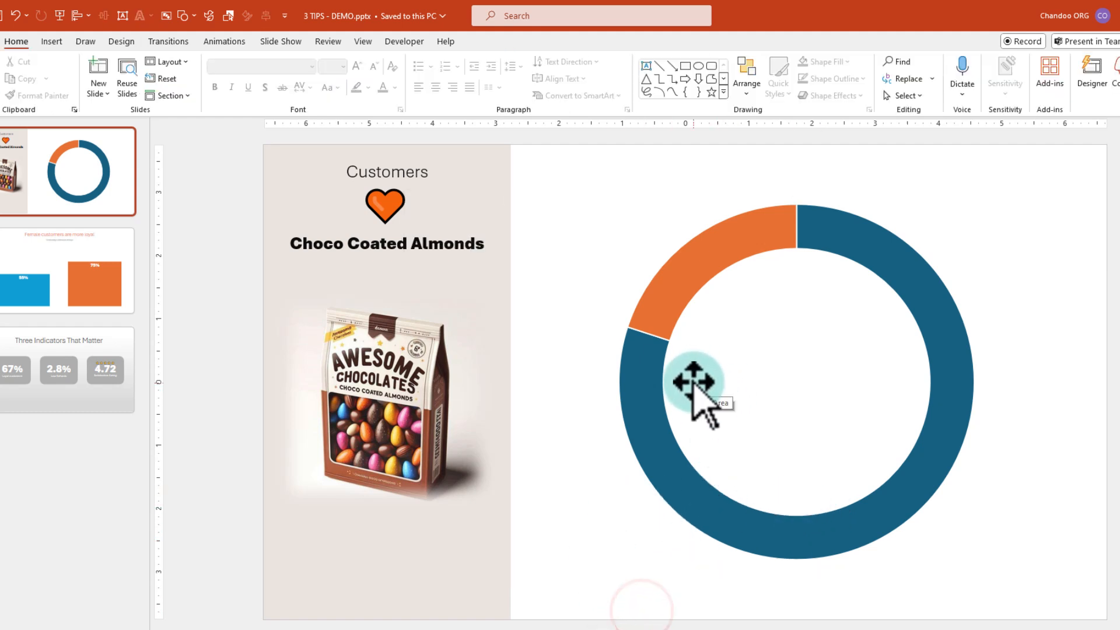
- Select the chart slice and fill the Happy segment with orange
{"action": "left_click", "coordinate": [697, 382]}
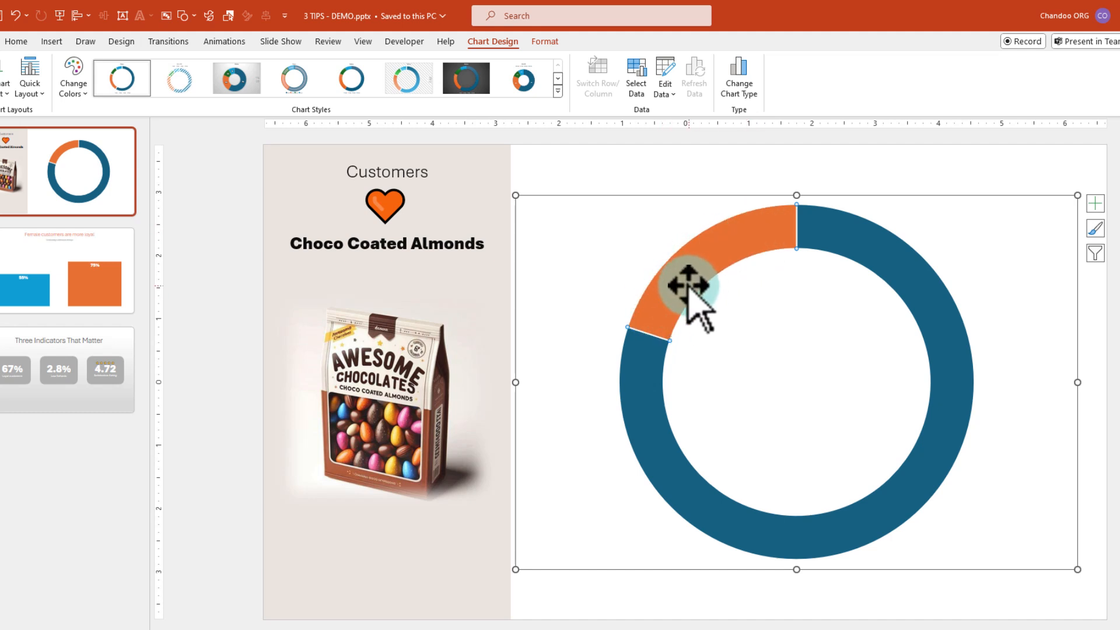
{"action": "left_click", "coordinate": [473, 63]}
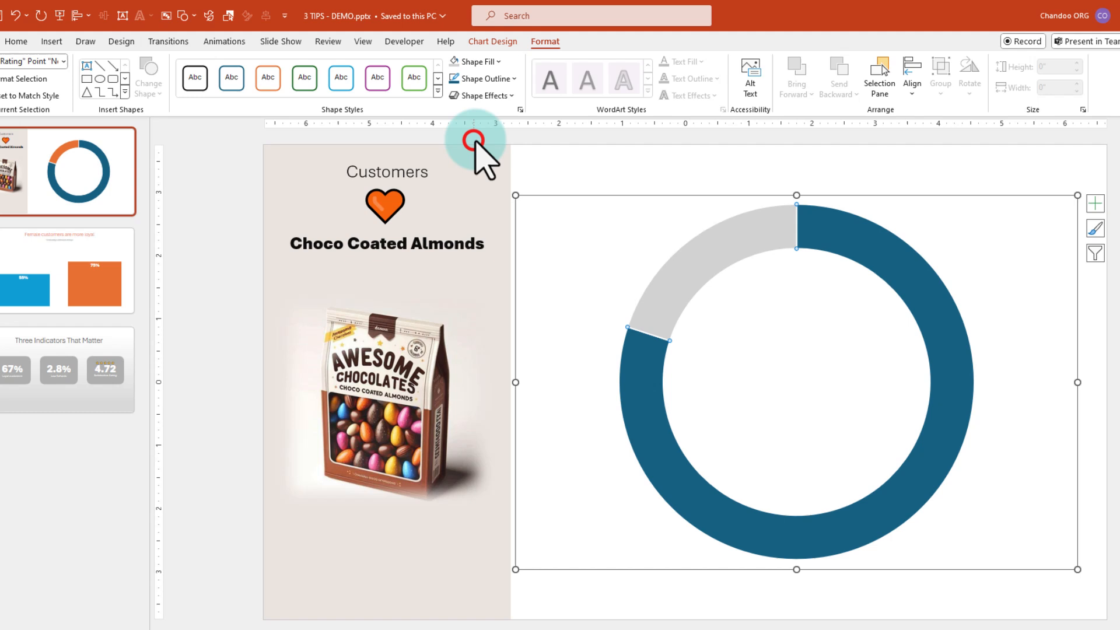
{"action": "mouse_move", "coordinate": [648, 374]}
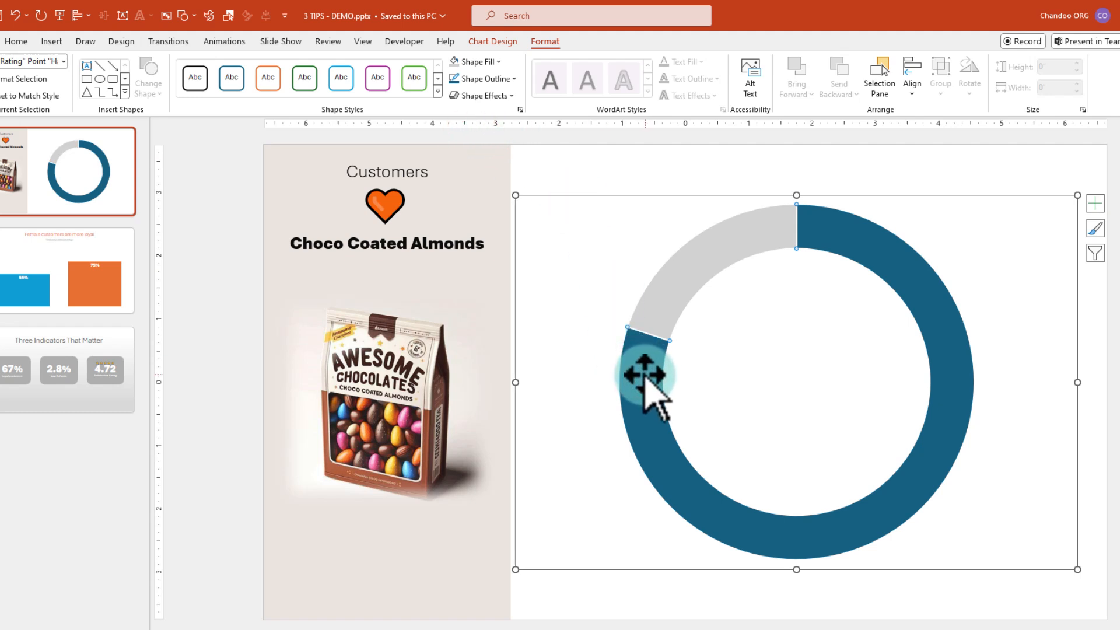
{"action": "mouse_move", "coordinate": [864, 265]}
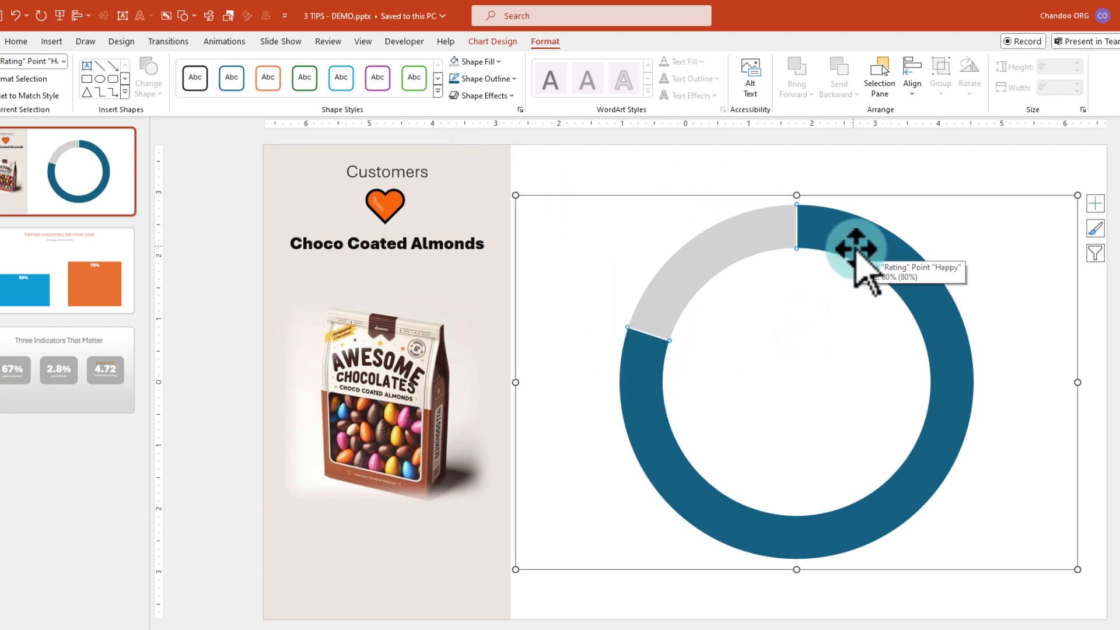
{"action": "left_click", "coordinate": [475, 62]}
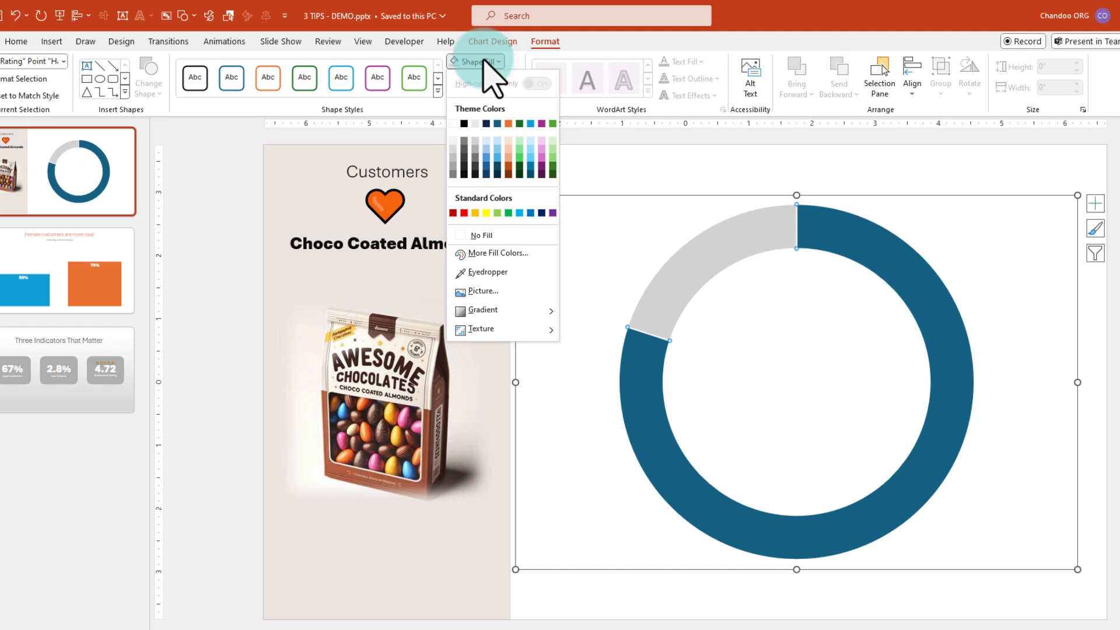
{"action": "left_click", "coordinate": [507, 123]}
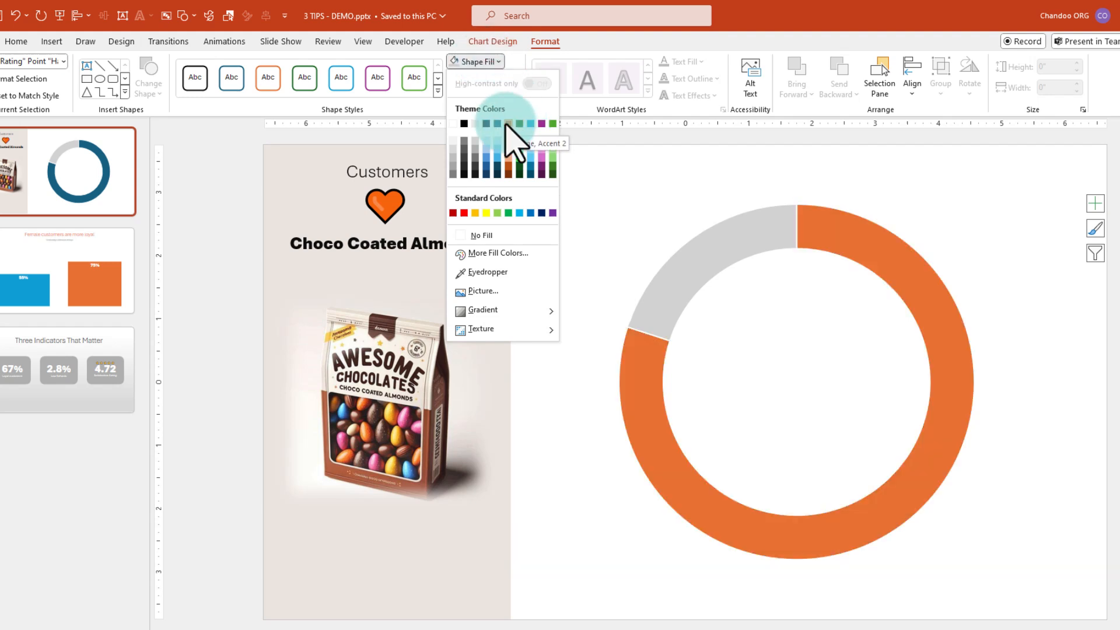
{"action": "left_click", "coordinate": [507, 123]}
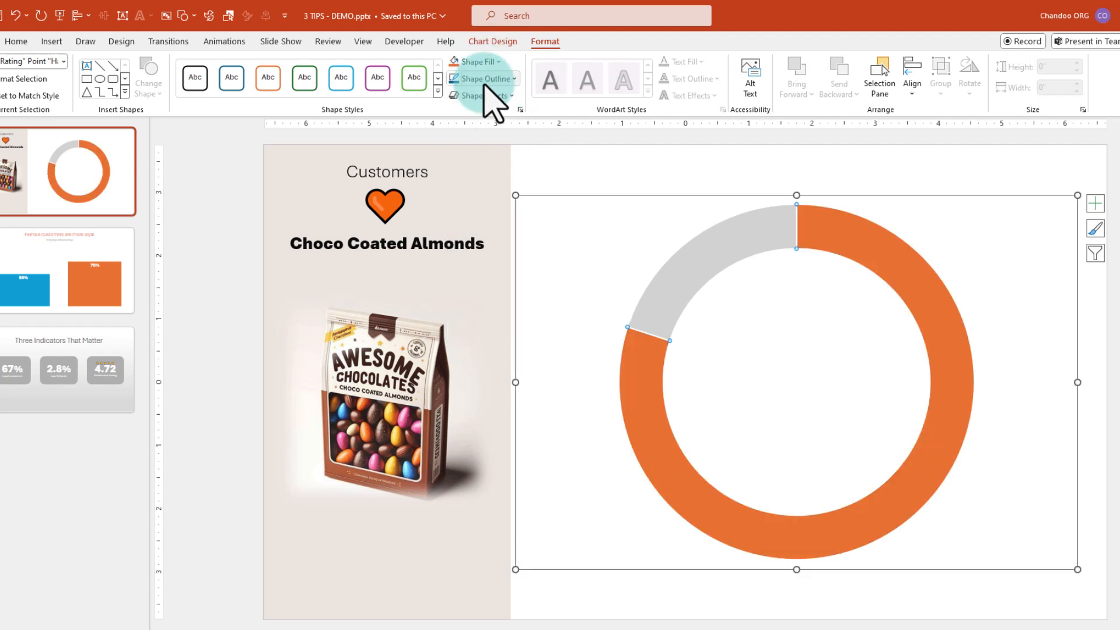
- Add a shadow shape effect and set the chart's outline to No Outline
{"action": "left_click", "coordinate": [483, 95]}
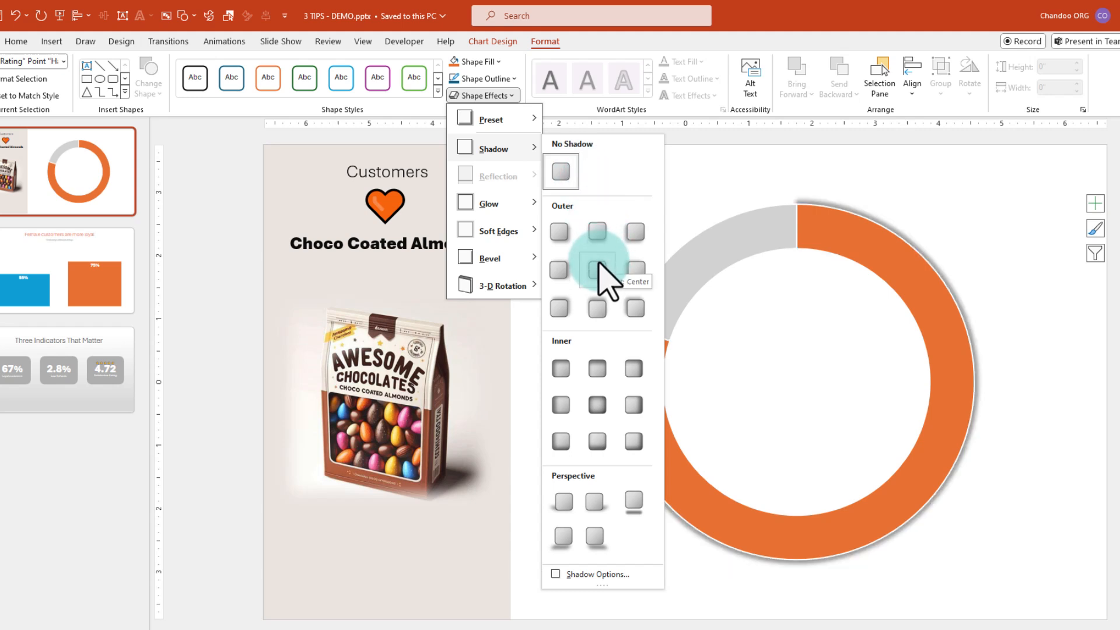
{"action": "left_click", "coordinate": [481, 78]}
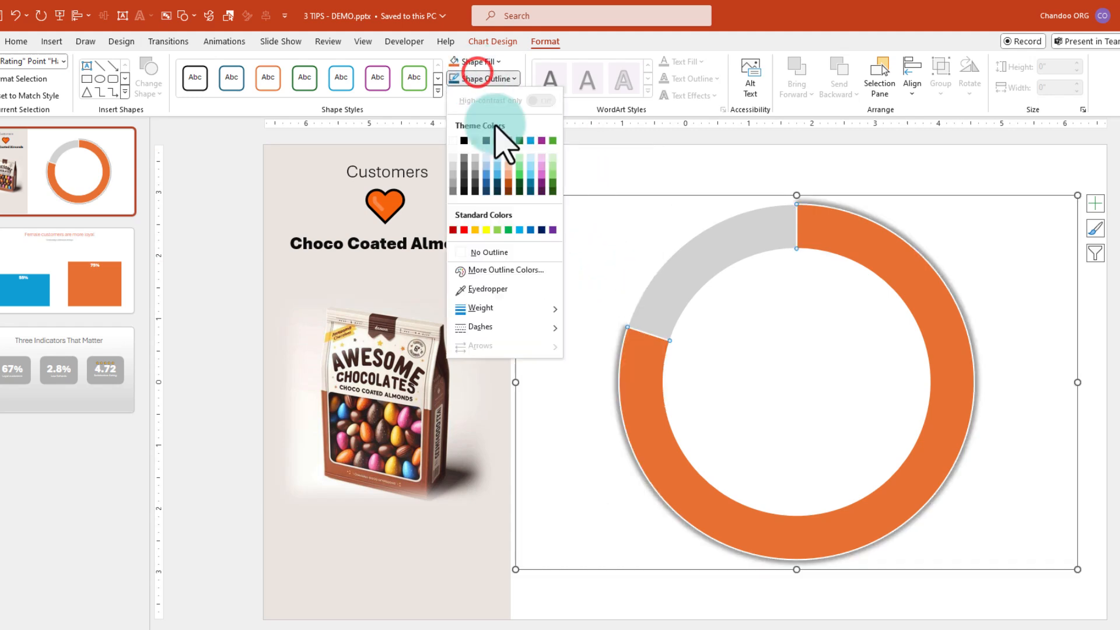
{"action": "left_click", "coordinate": [488, 252]}
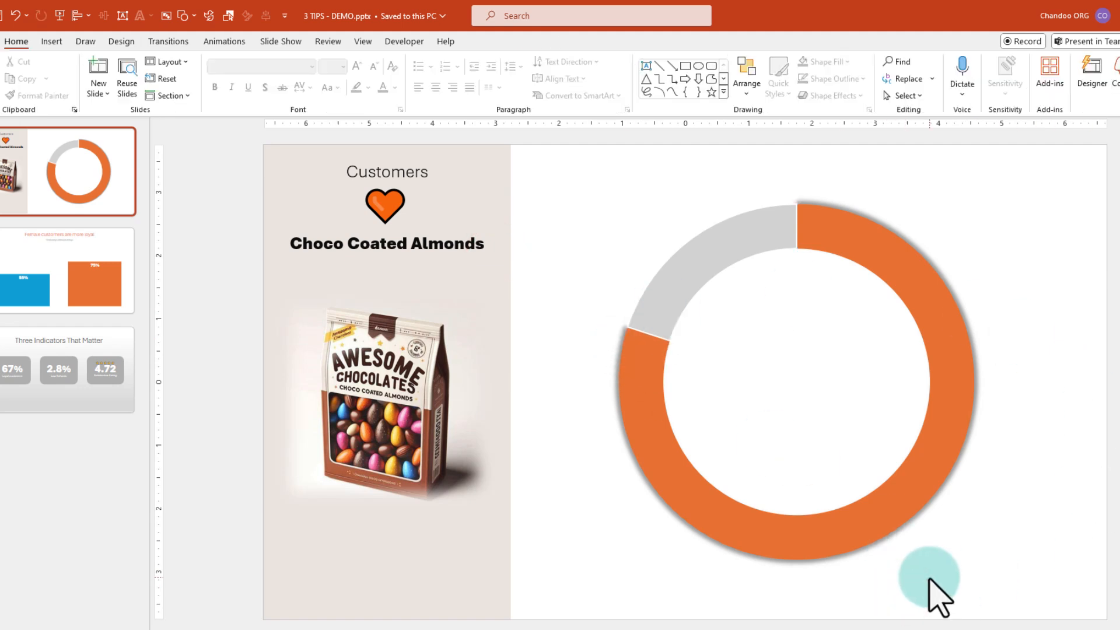
{"action": "mouse_move", "coordinate": [721, 350]}
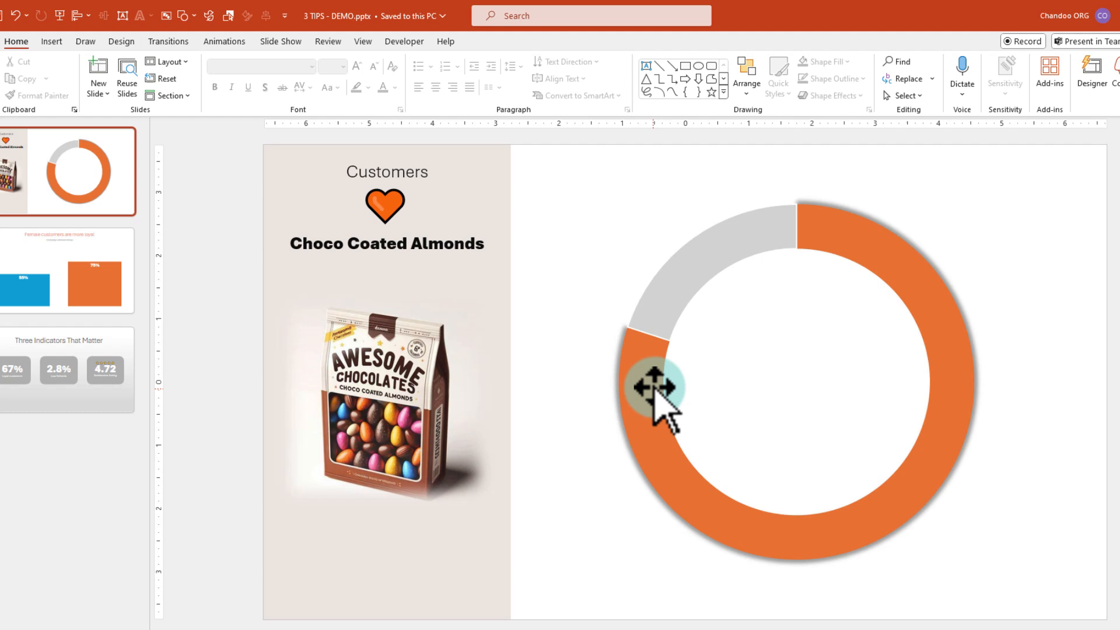
- Add a text box in the donut centre reading '80%'
{"action": "left_click", "coordinate": [50, 40]}
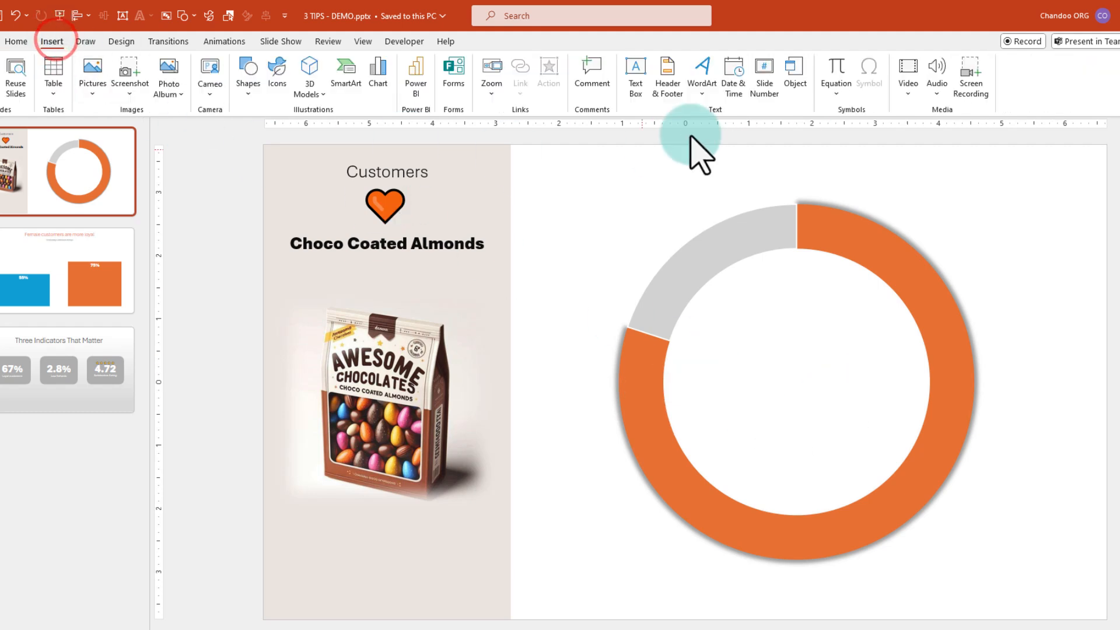
{"action": "left_click", "coordinate": [633, 77]}
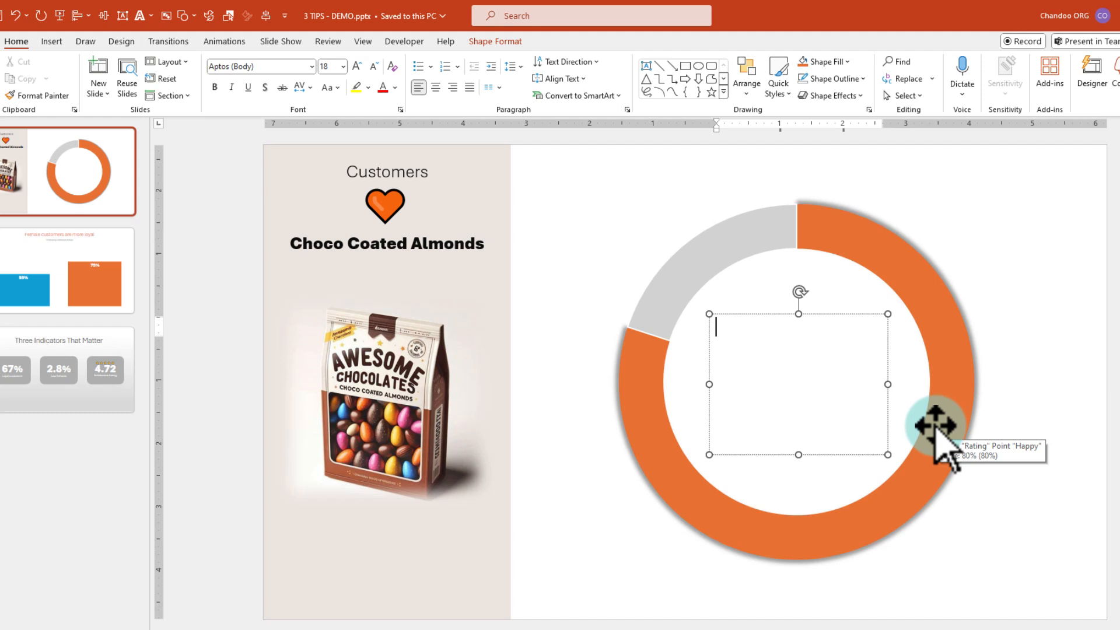
{"action": "type", "text": "80%"}
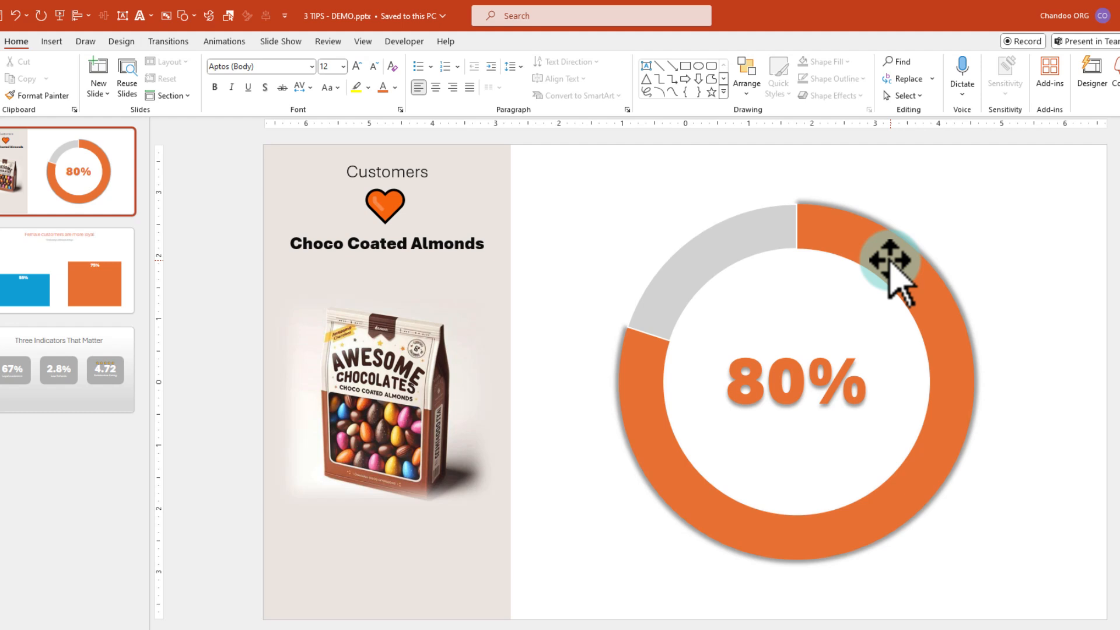
{"action": "mouse_move", "coordinate": [925, 269]}
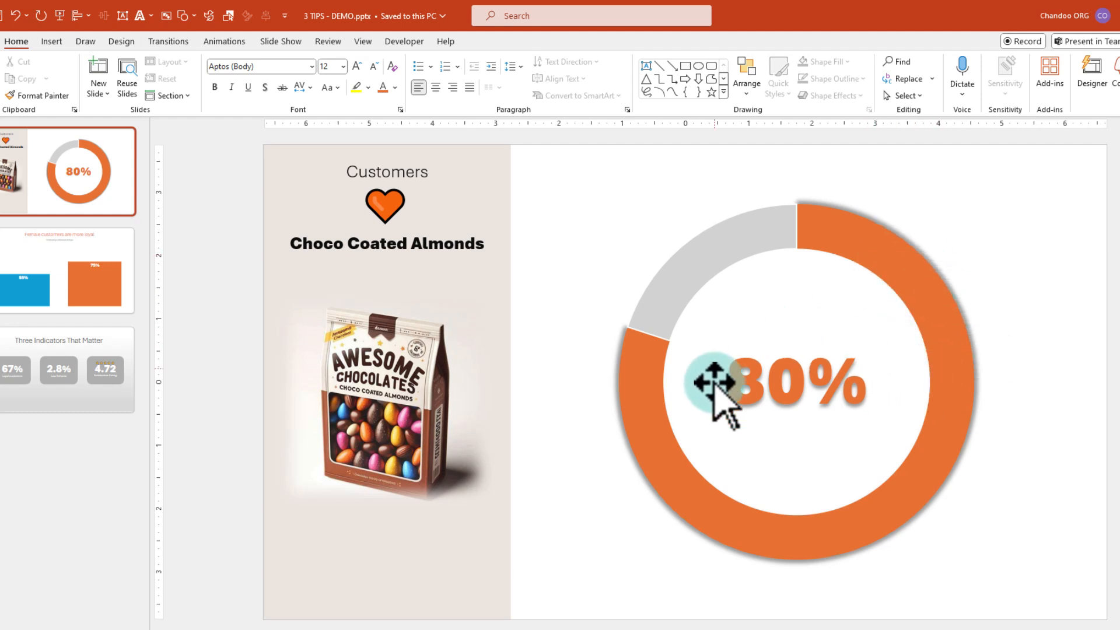
- Apply a Wheel entrance to the chart and a Float In to the 80% label
{"action": "left_click", "coordinate": [224, 41]}
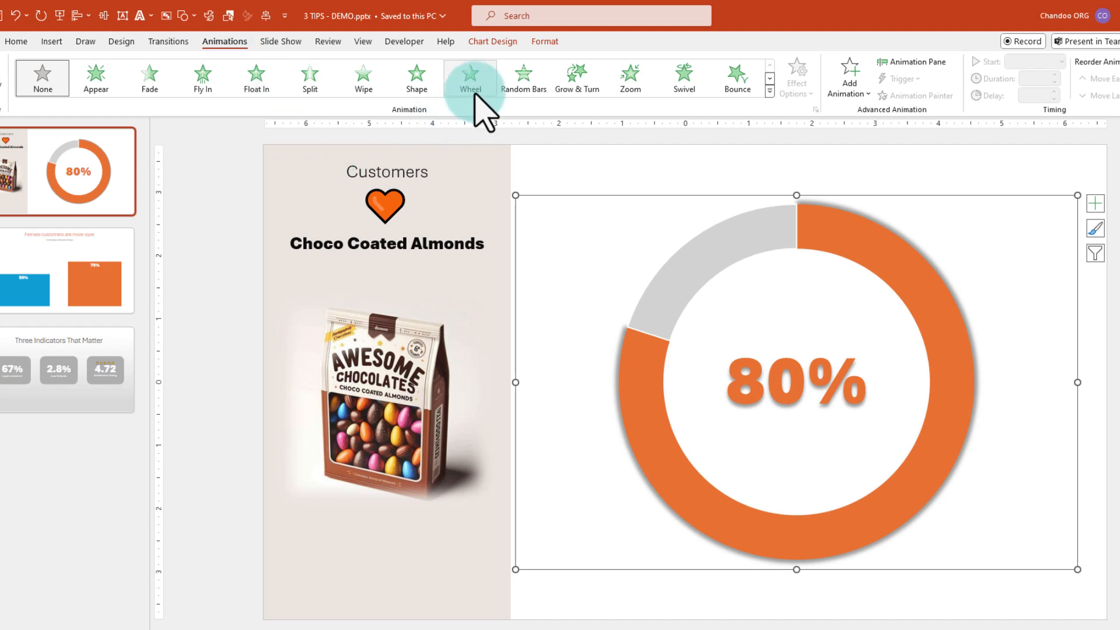
{"action": "left_click", "coordinate": [470, 77]}
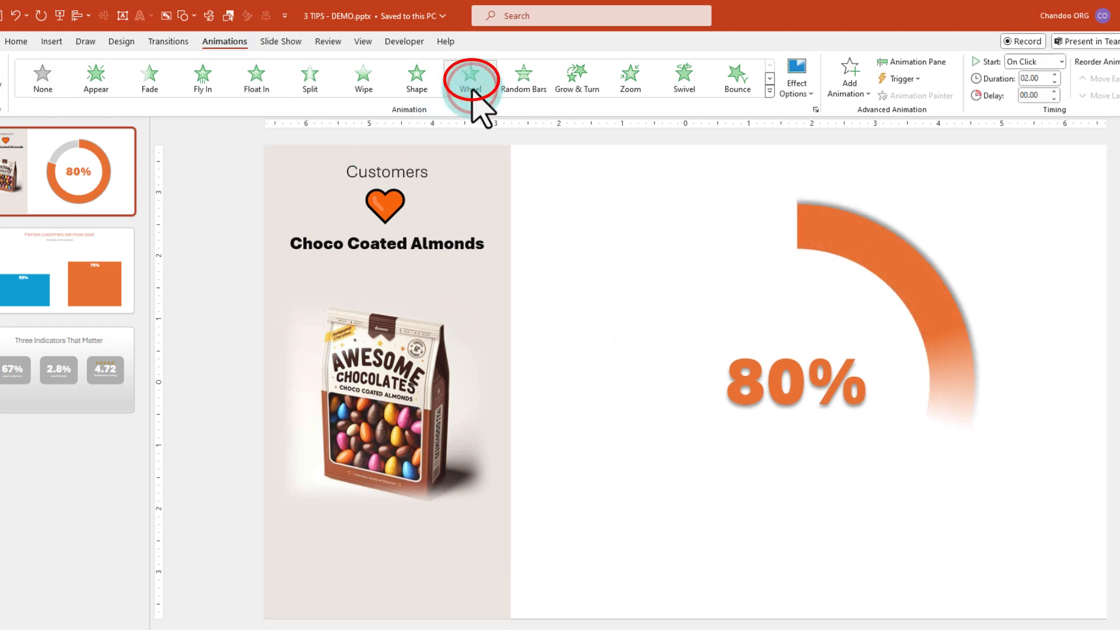
{"action": "left_click", "coordinate": [470, 79]}
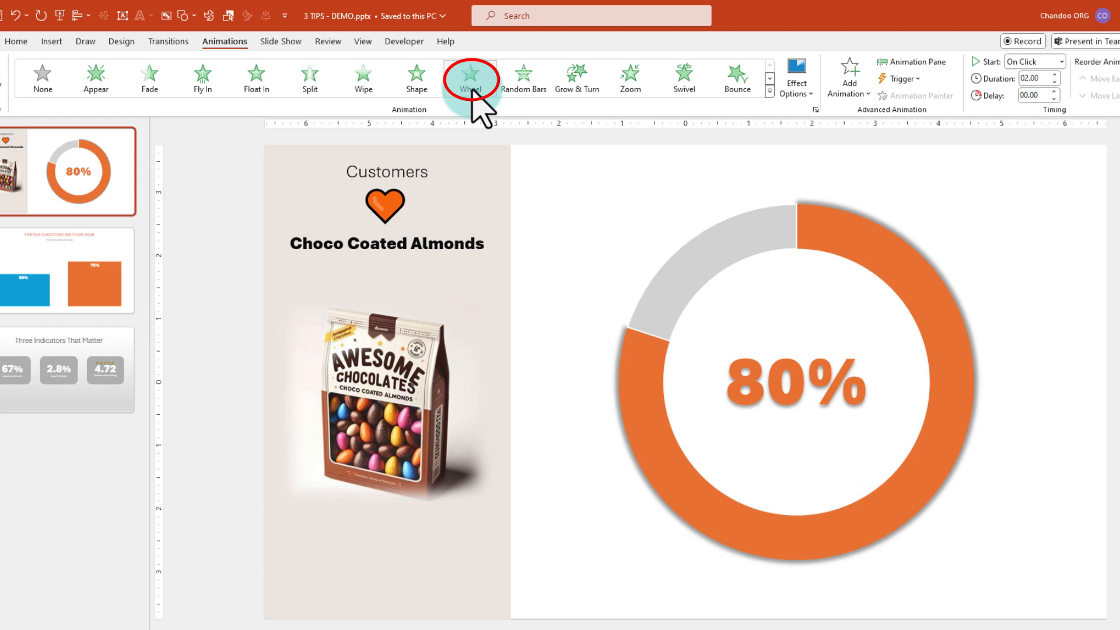
{"action": "left_click", "coordinate": [470, 78]}
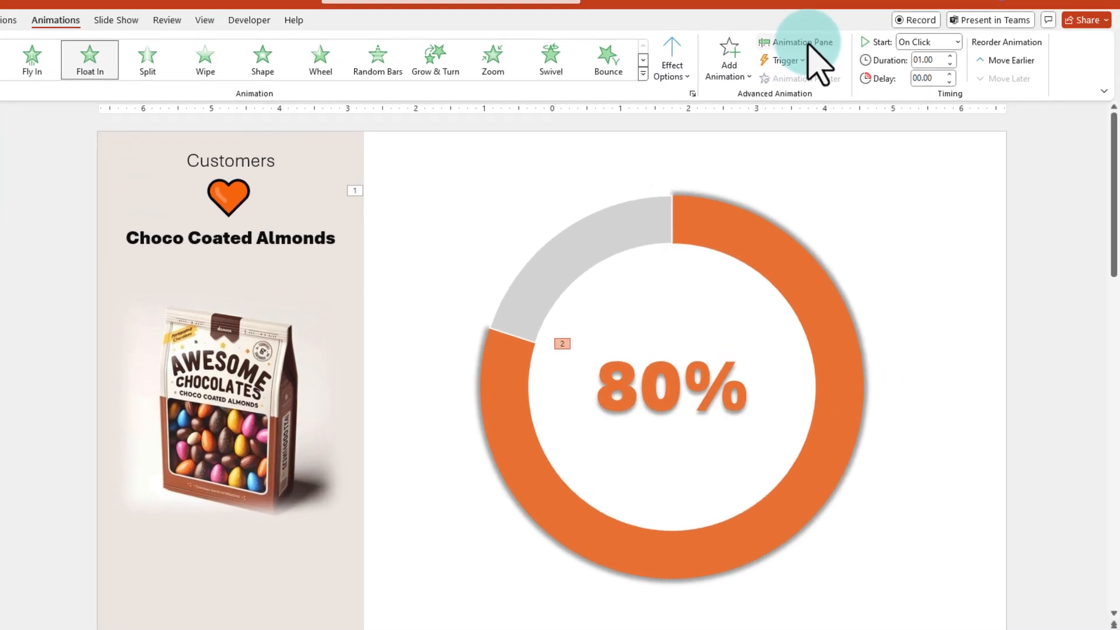
- Show the Animation Pane, preview the sequence and select the 80% label's animation
{"action": "left_click", "coordinate": [794, 42]}
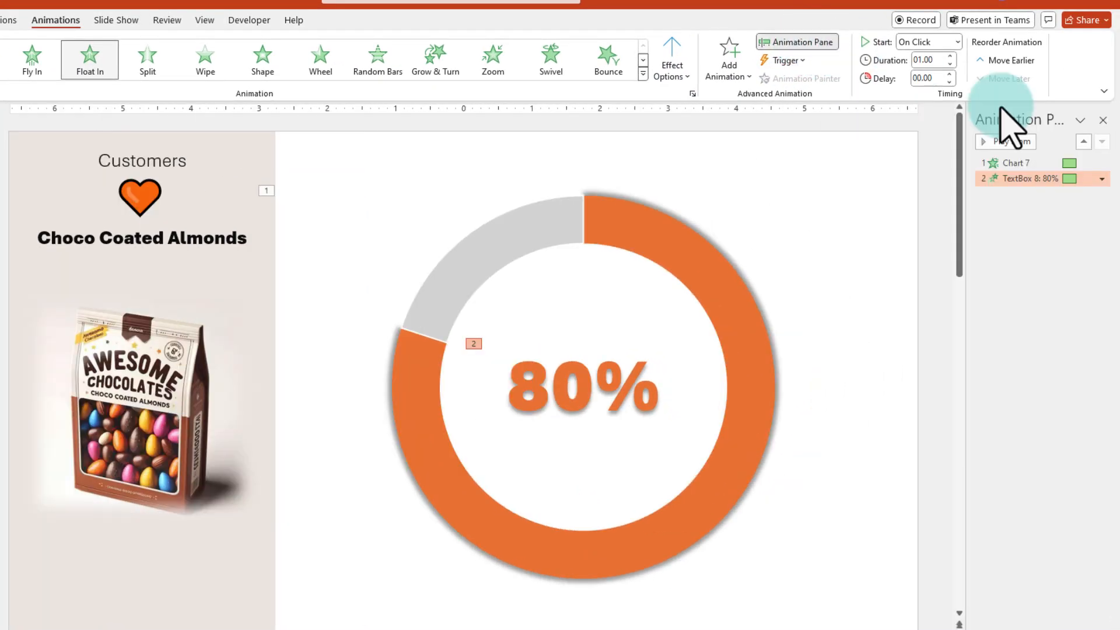
{"action": "left_click", "coordinate": [1007, 141]}
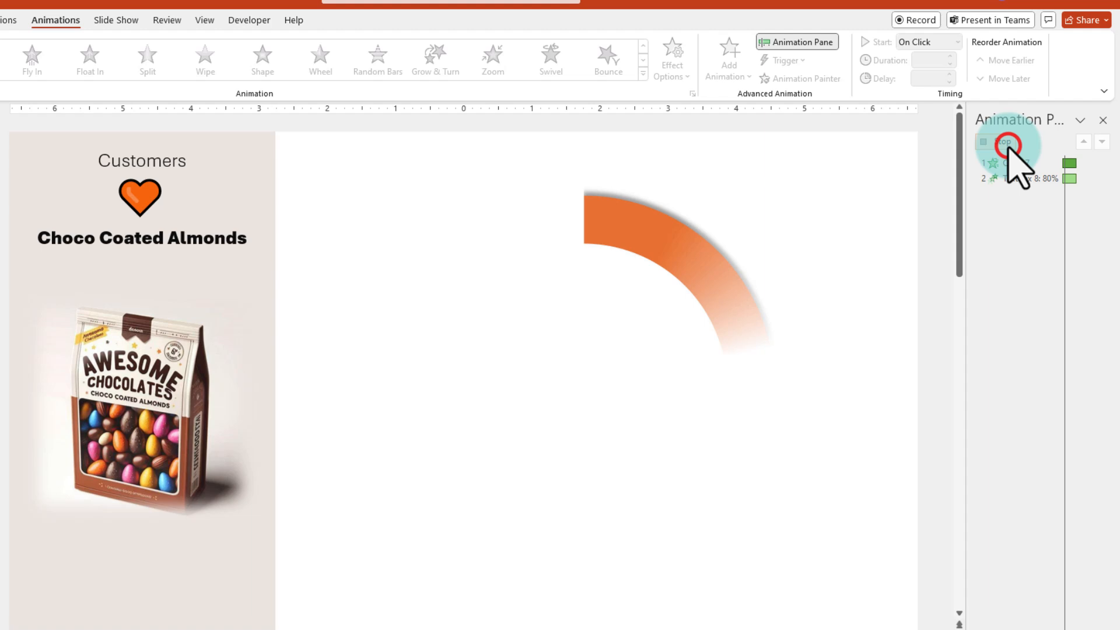
{"action": "left_click", "coordinate": [1003, 141]}
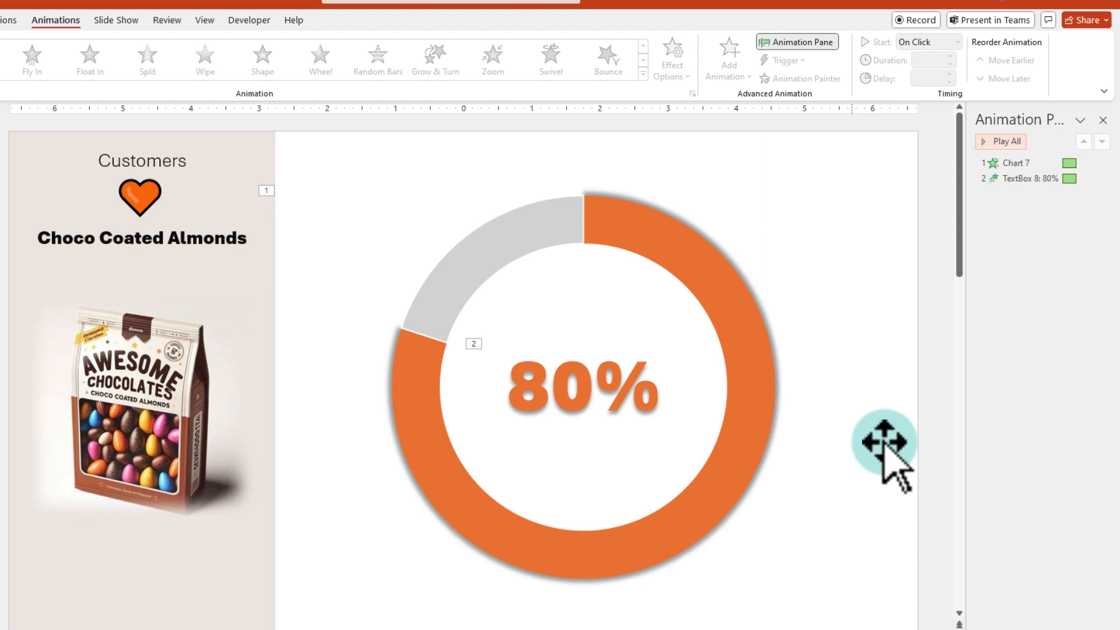
{"action": "left_click", "coordinate": [1025, 178]}
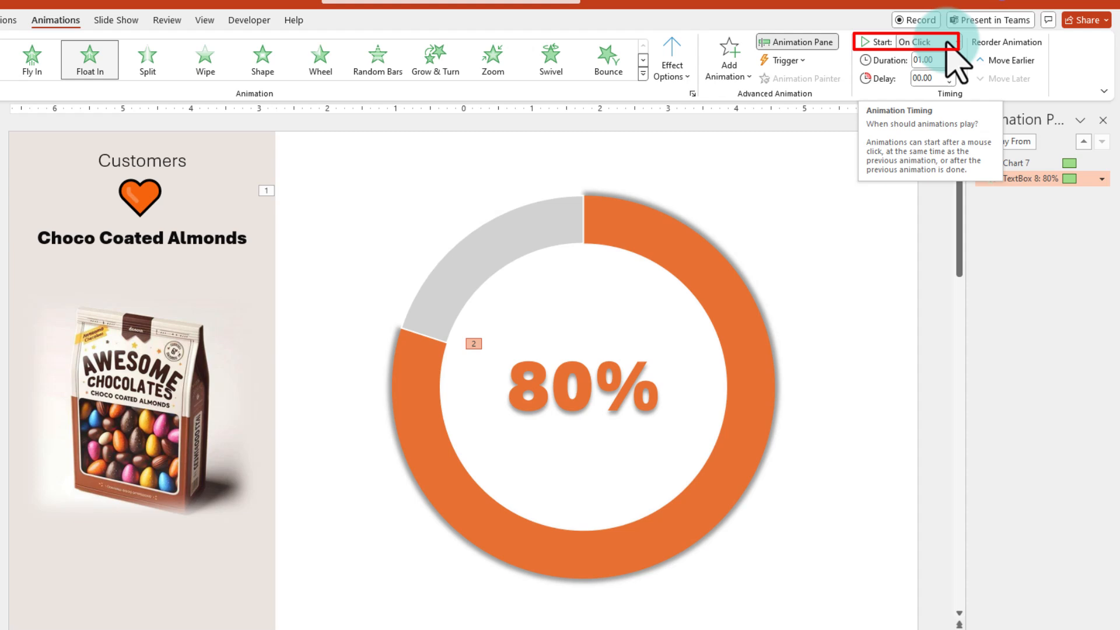
- Set the label to start With Previous with a 00.25 delay and preview again
{"action": "left_click", "coordinate": [953, 42]}
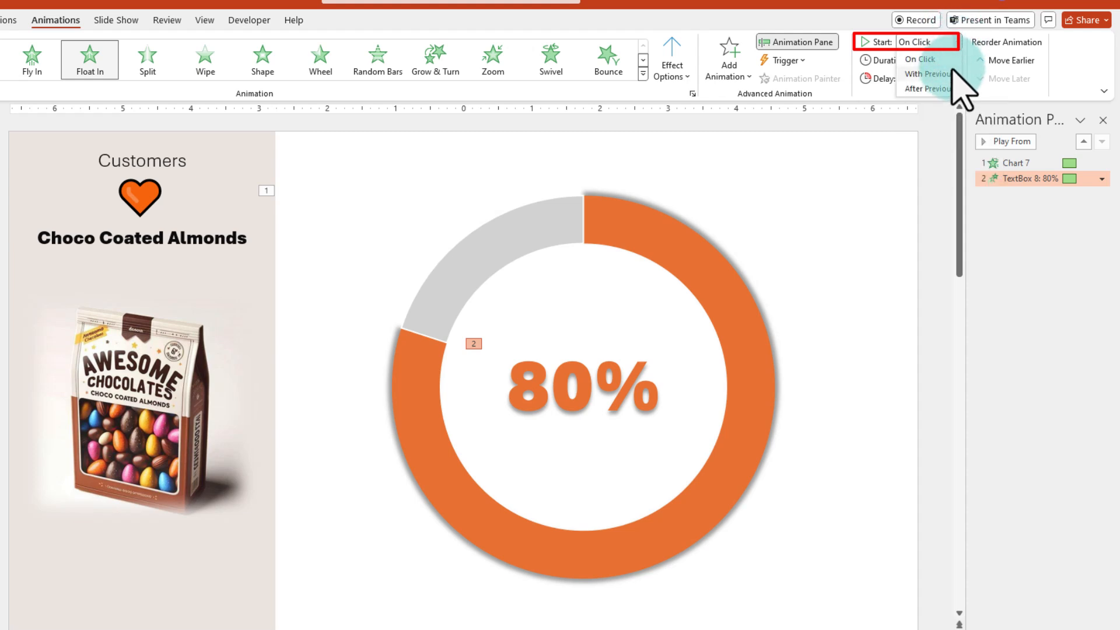
{"action": "left_click", "coordinate": [924, 74]}
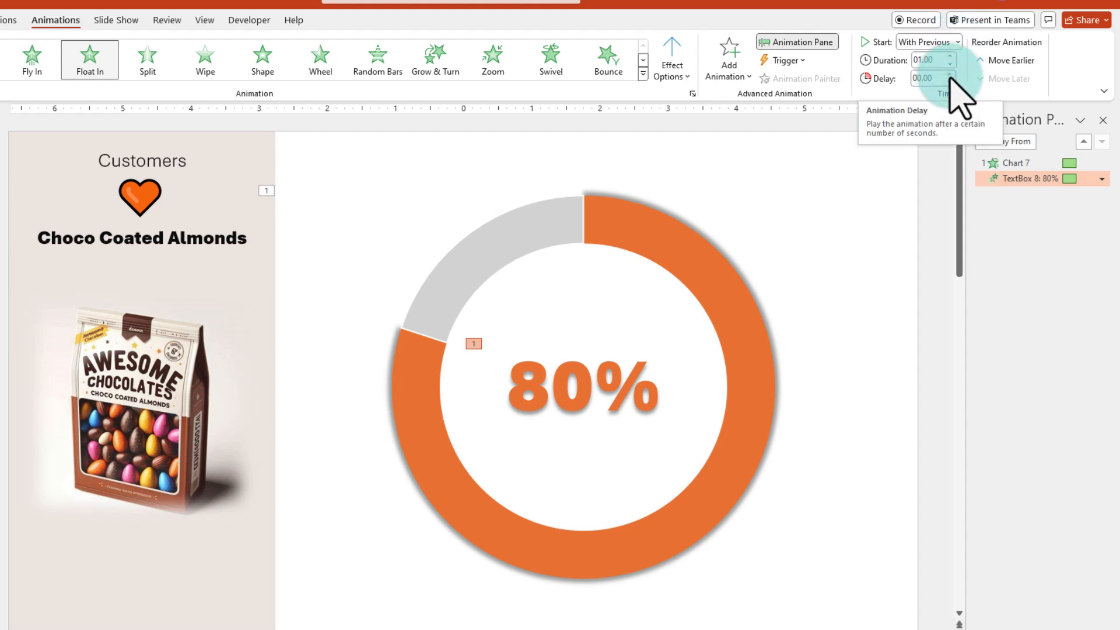
{"action": "left_click", "coordinate": [950, 74]}
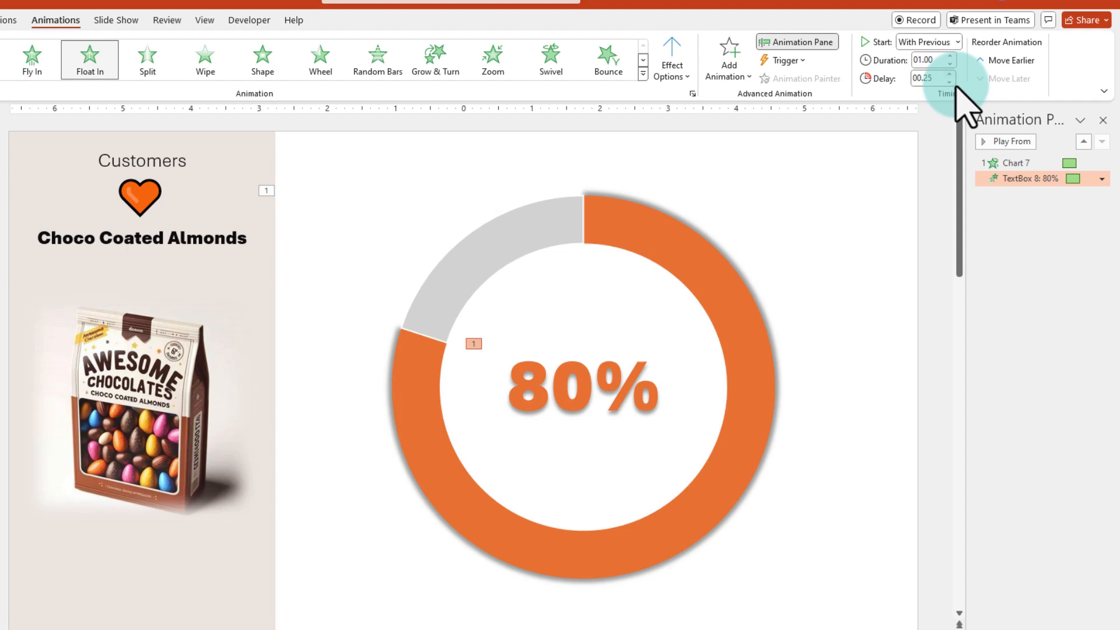
{"action": "left_click", "coordinate": [1004, 141]}
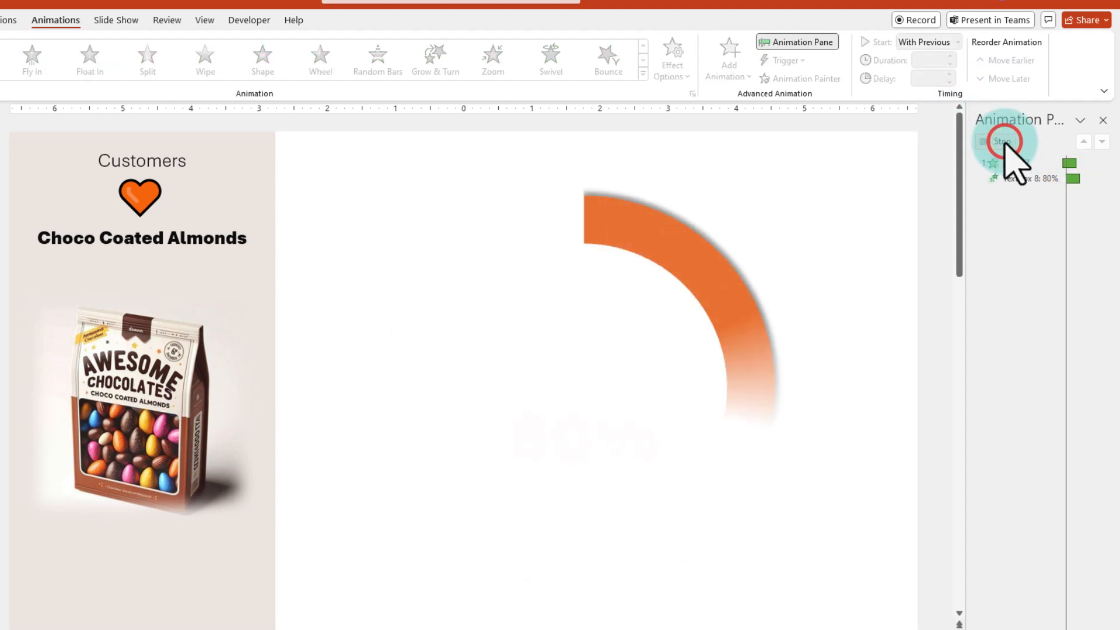
{"action": "left_click", "coordinate": [1004, 141]}
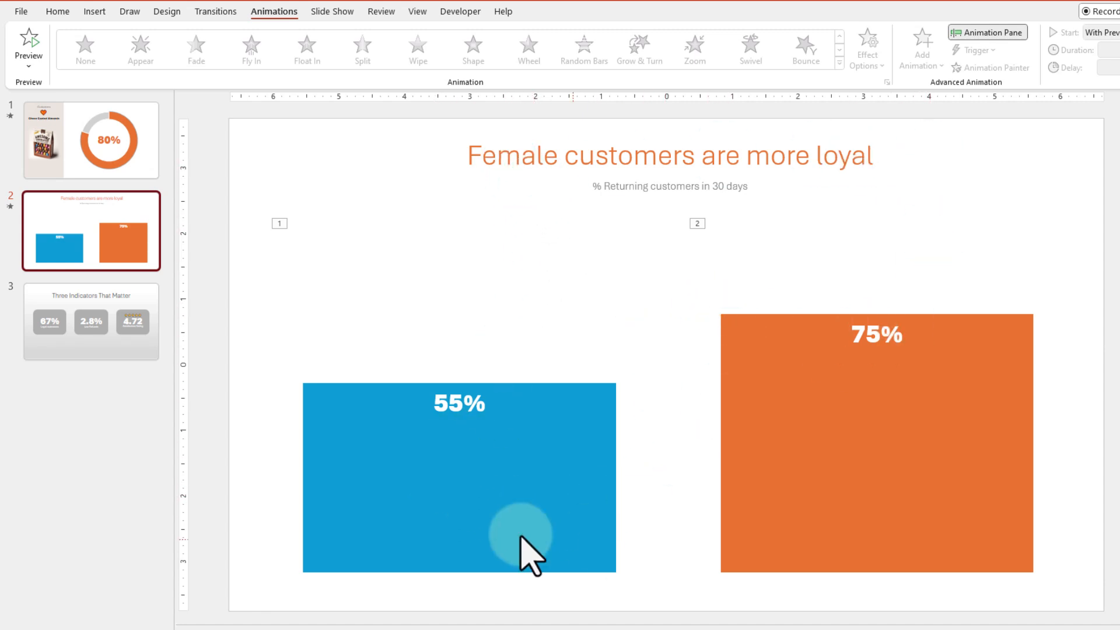
{"action": "mouse_move", "coordinate": [472, 500]}
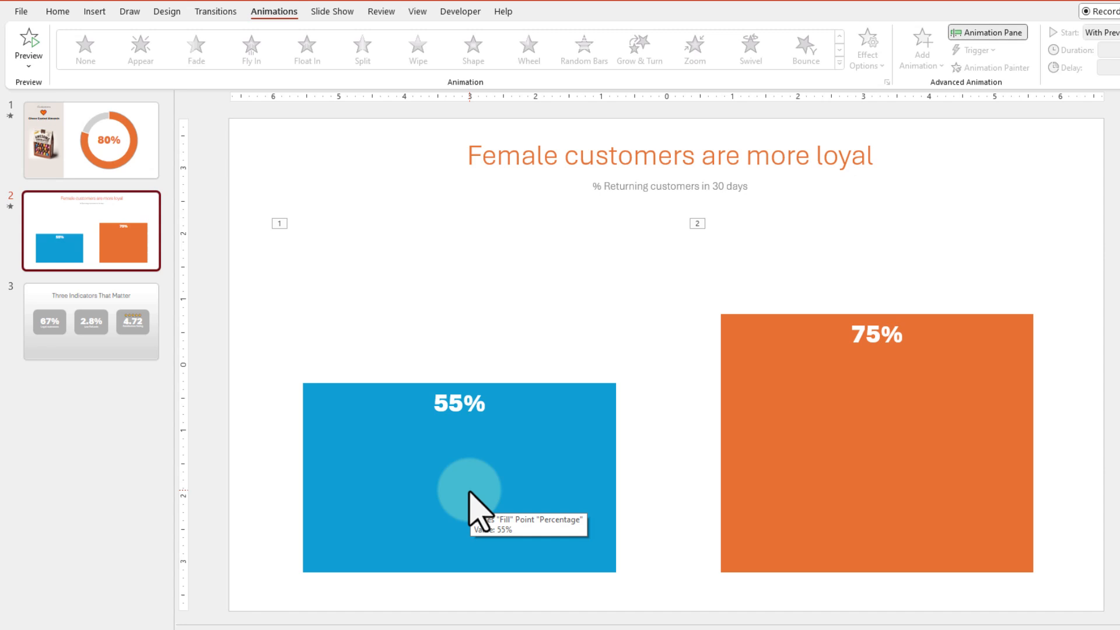
{"action": "mouse_move", "coordinate": [925, 459]}
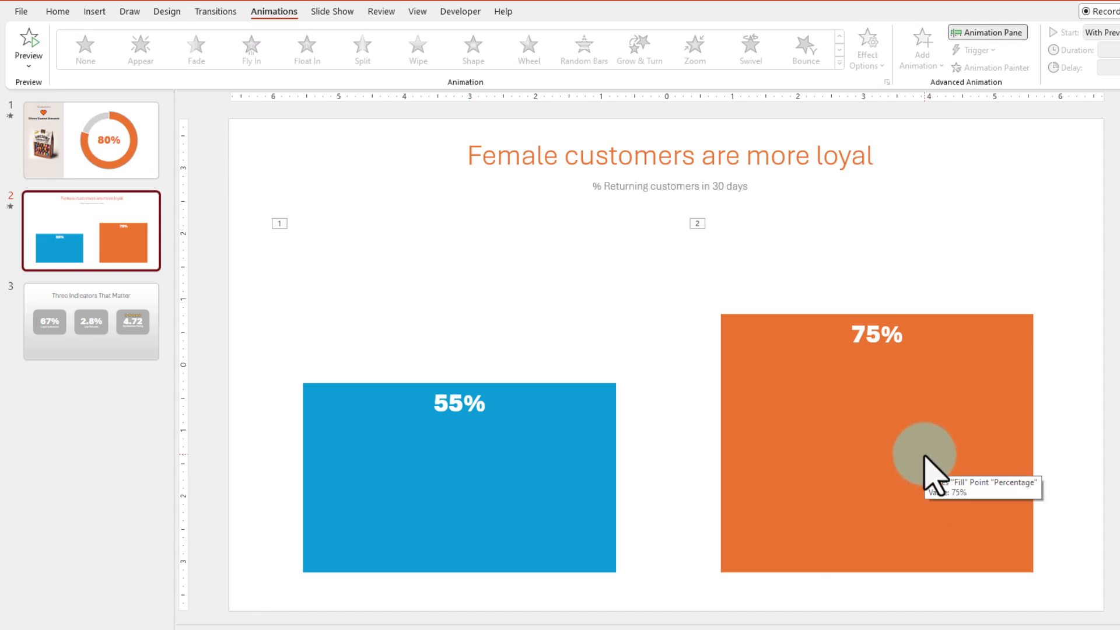
{"action": "mouse_move", "coordinate": [942, 575]}
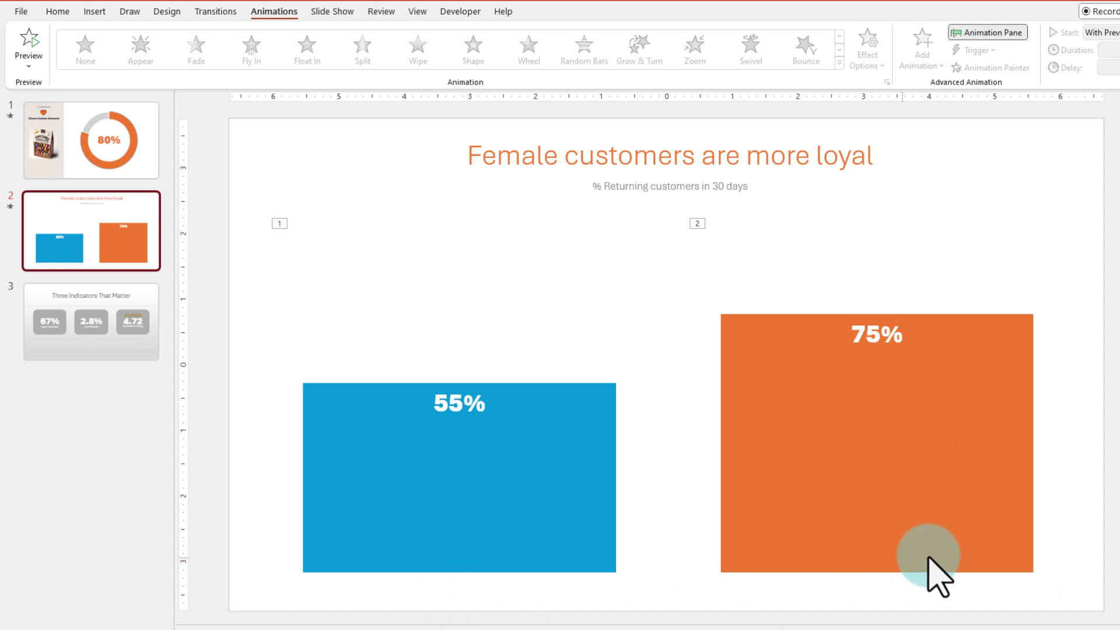
{"action": "mouse_move", "coordinate": [360, 261]}
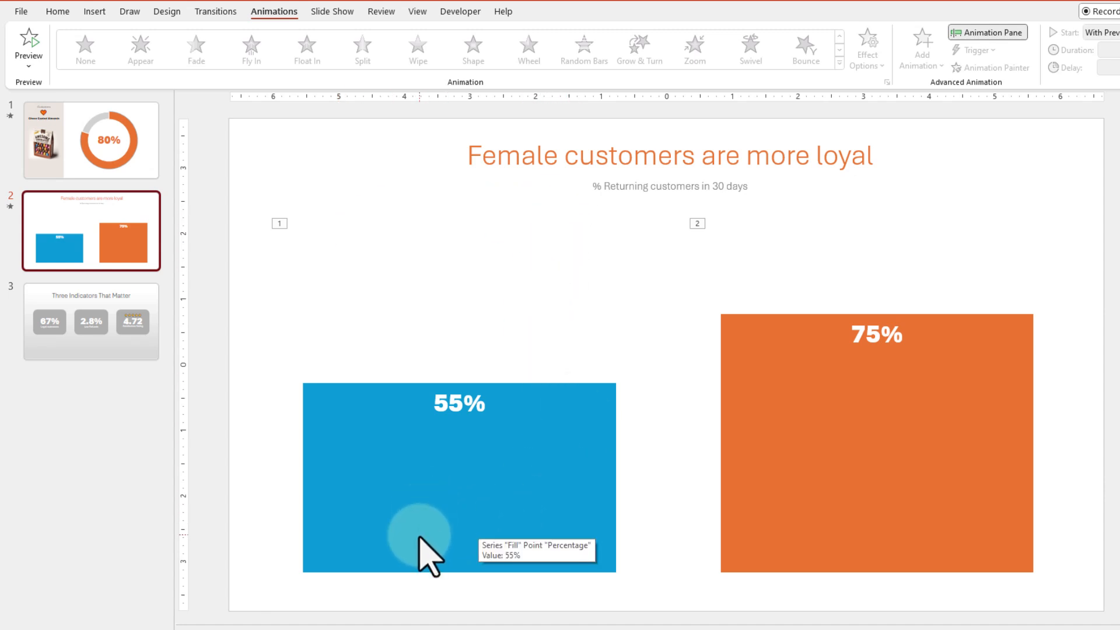
{"action": "mouse_move", "coordinate": [818, 356]}
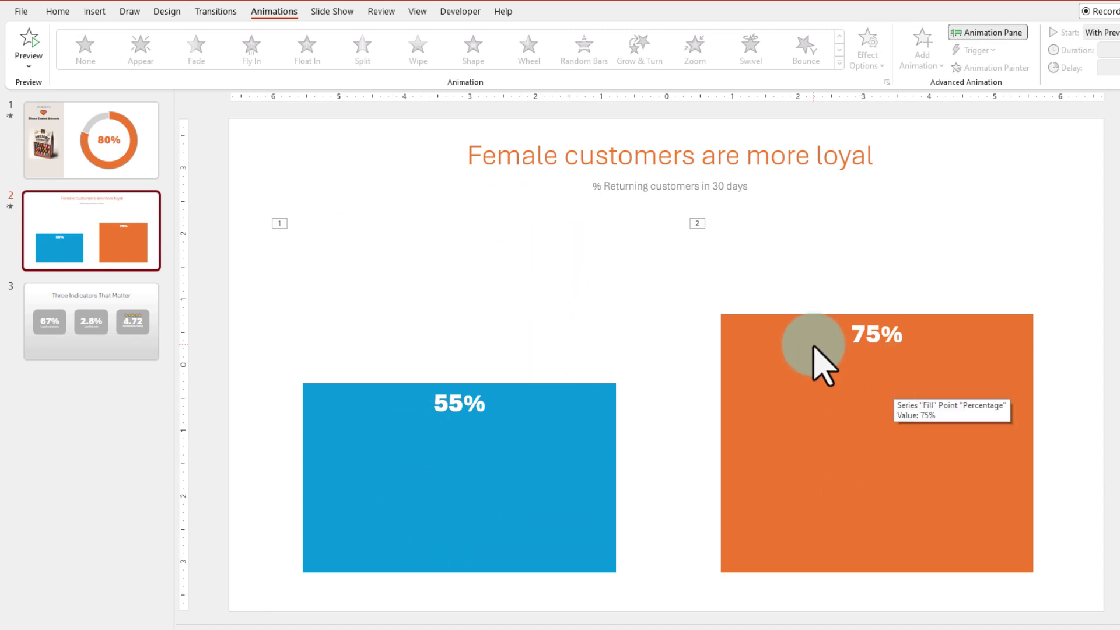
- Deselect everything on the loyalty slide and show the Insert commands
{"action": "left_click", "coordinate": [57, 11]}
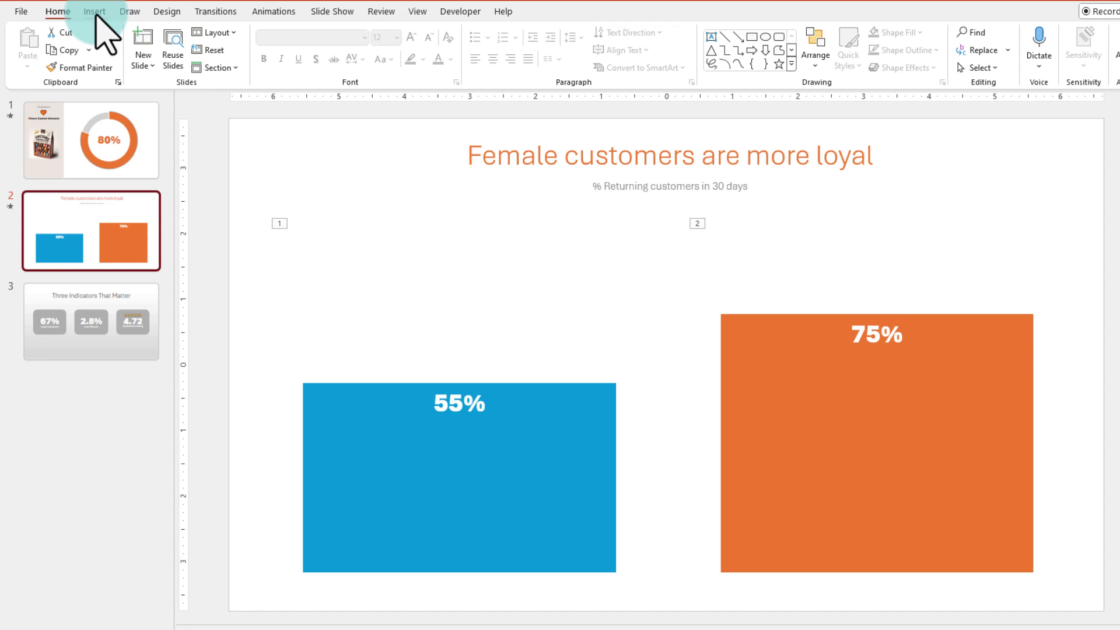
{"action": "left_click", "coordinate": [93, 10]}
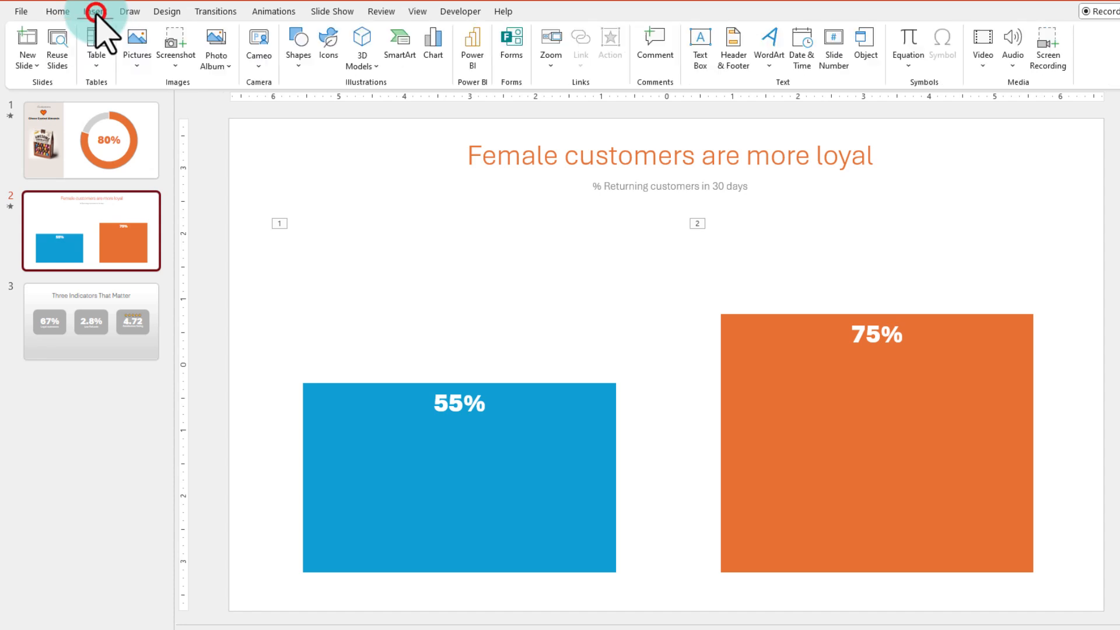
- Insert two stock person icons, a man and a woman, found by searching 'woman'
{"action": "left_click", "coordinate": [93, 11]}
{"action": "type", "text": "m"}
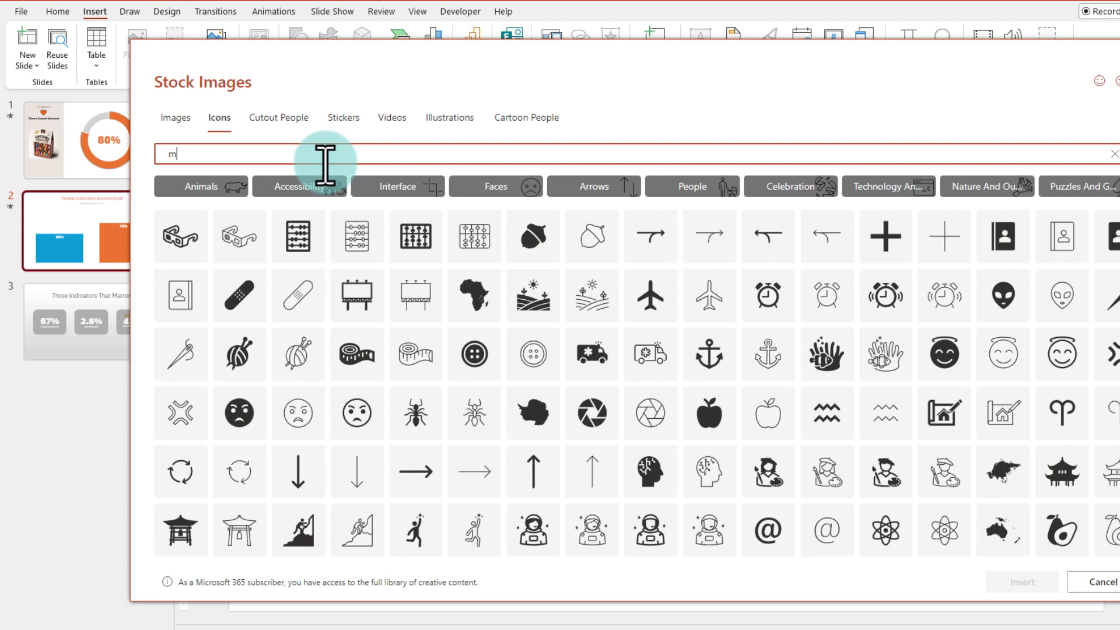
{"action": "type", "text": "woman"}
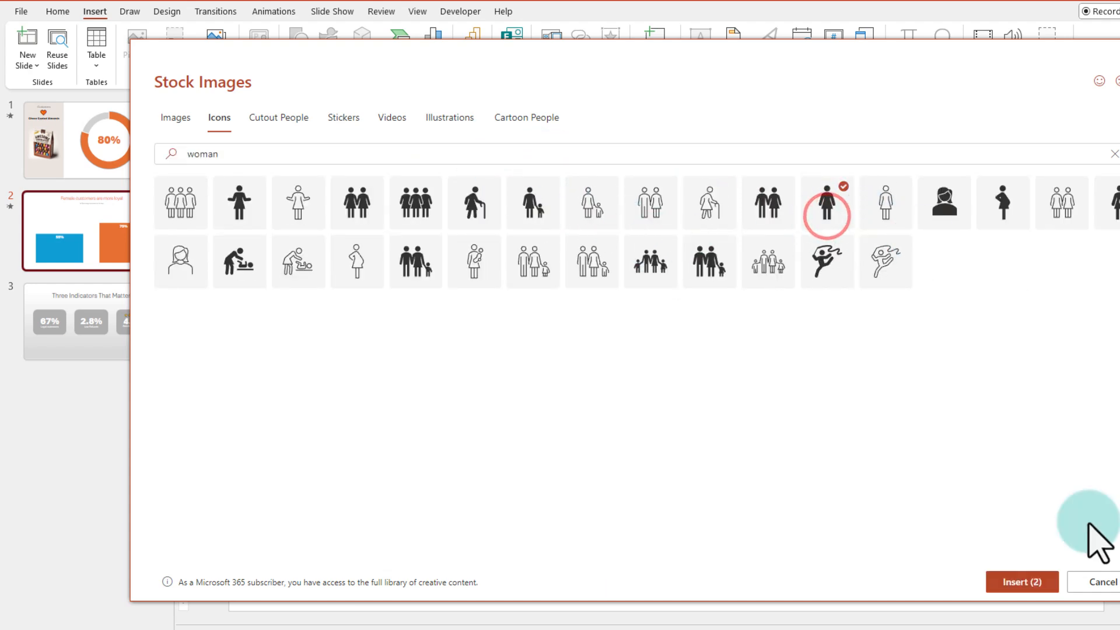
{"action": "left_click", "coordinate": [1020, 581]}
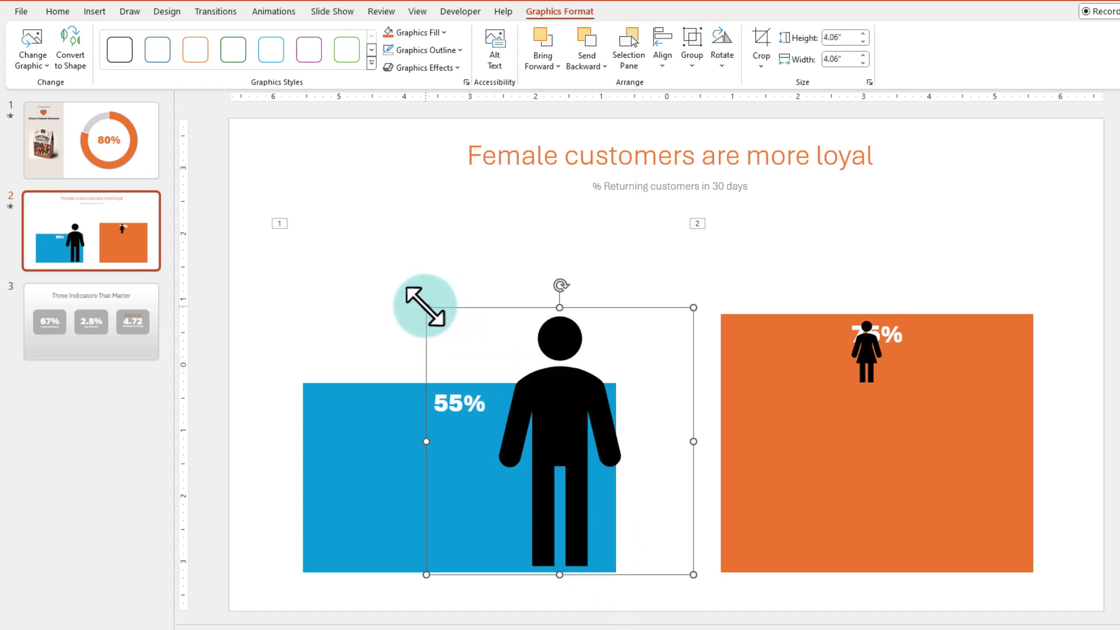
- Enlarge the man icon to span the full height of the blue 55% bar
{"action": "left_click_drag", "start_coordinate": [425, 303], "coordinate": [302, 253]}
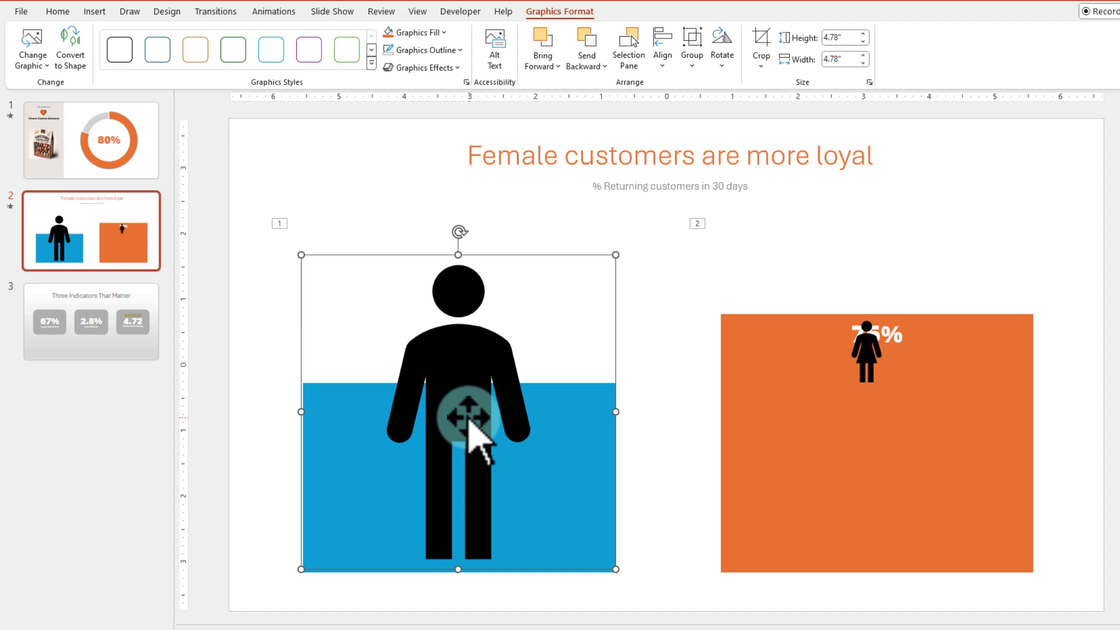
{"action": "mouse_move", "coordinate": [247, 182]}
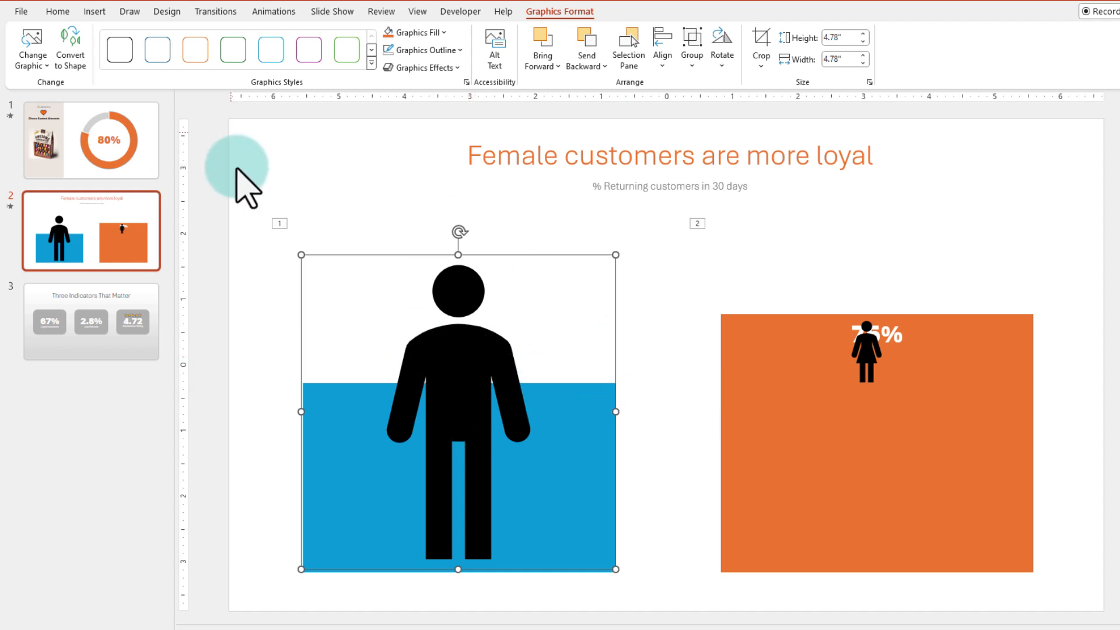
{"action": "mouse_move", "coordinate": [672, 571]}
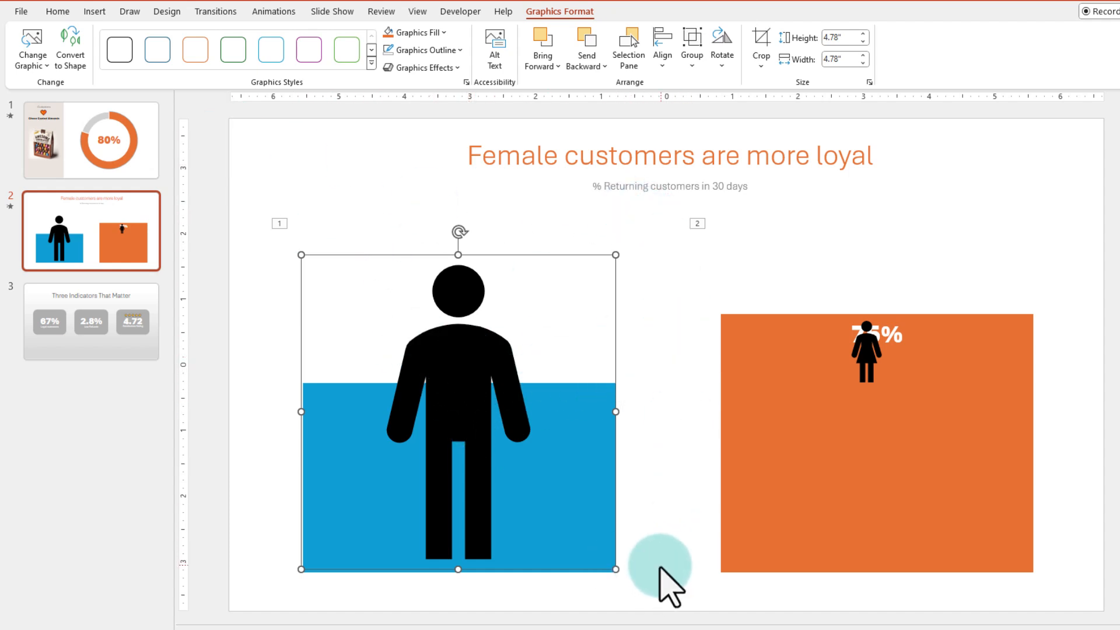
{"action": "left_click", "coordinate": [93, 10]}
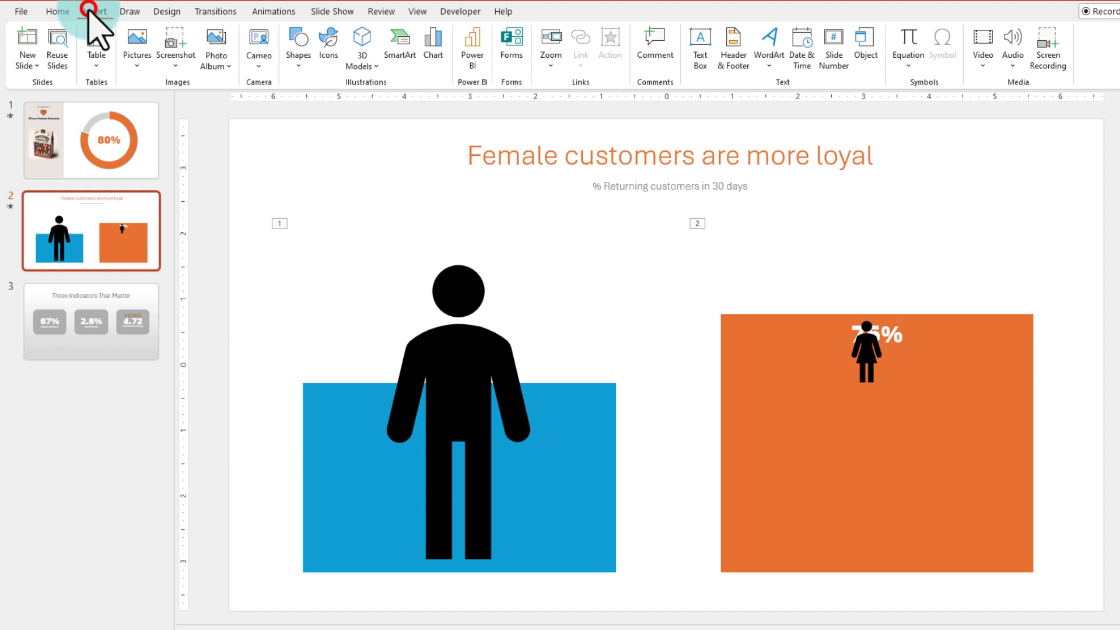
- Draw a gray rounded rectangle over the man figure and send it behind the icon and blue bar
{"action": "left_click", "coordinate": [297, 44]}
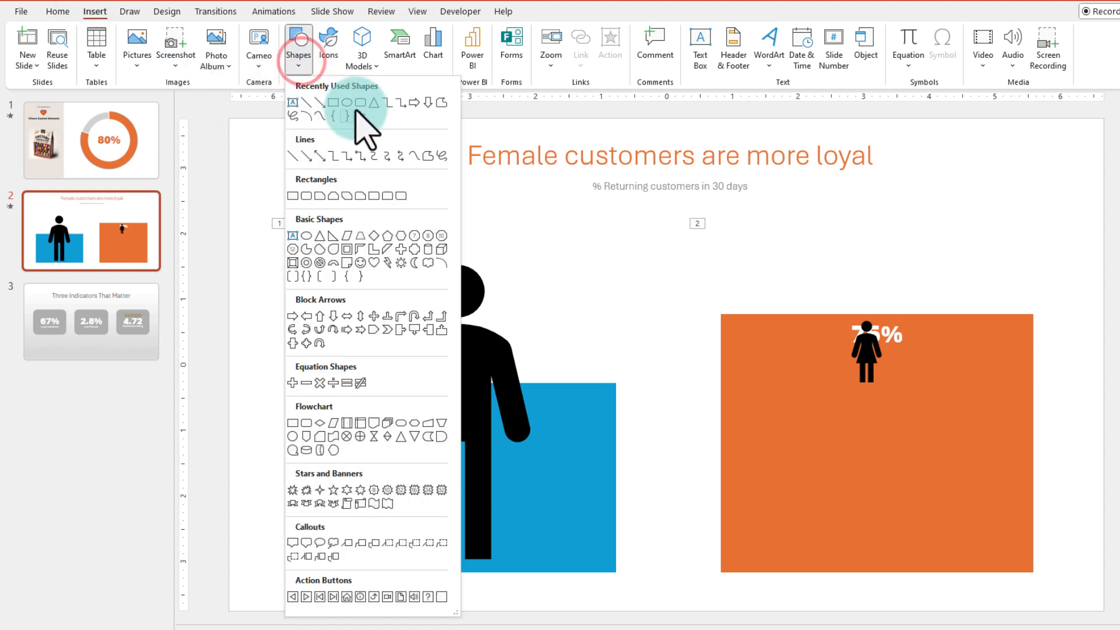
{"action": "left_click", "coordinate": [345, 103]}
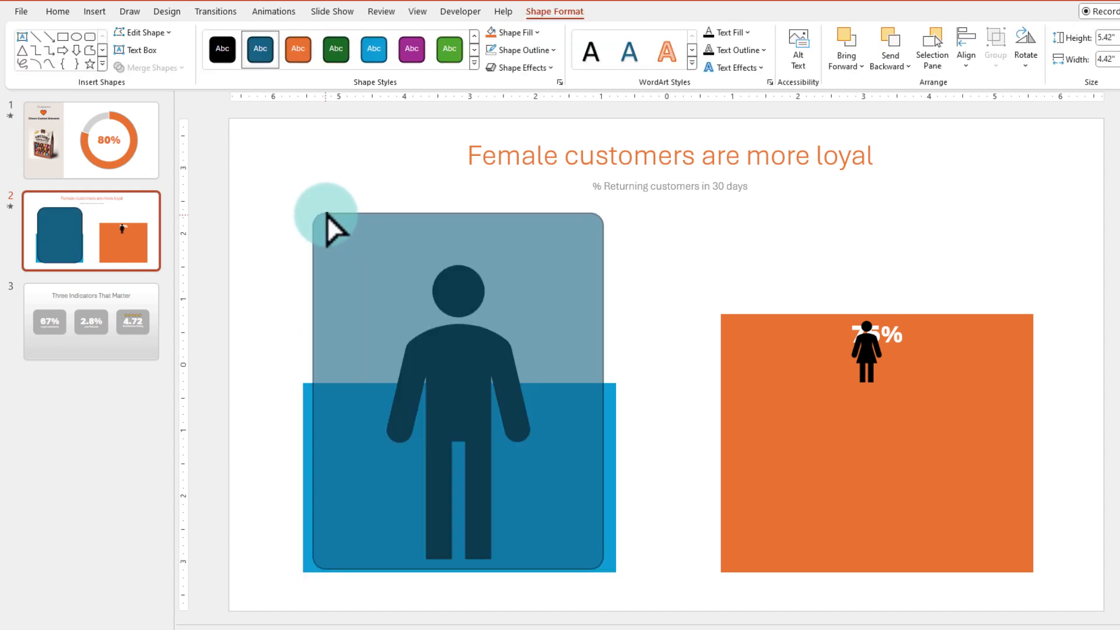
{"action": "left_click", "coordinate": [513, 33]}
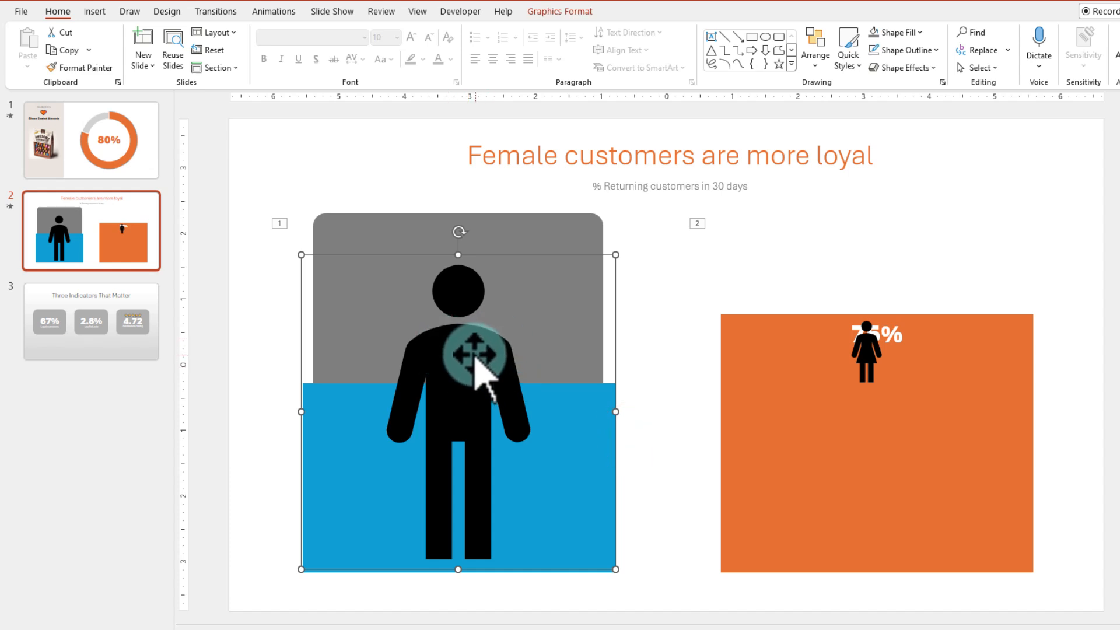
- Ungroup the man icon into separate head and body shapes via its right-click menu
{"action": "right_click", "coordinate": [459, 350]}
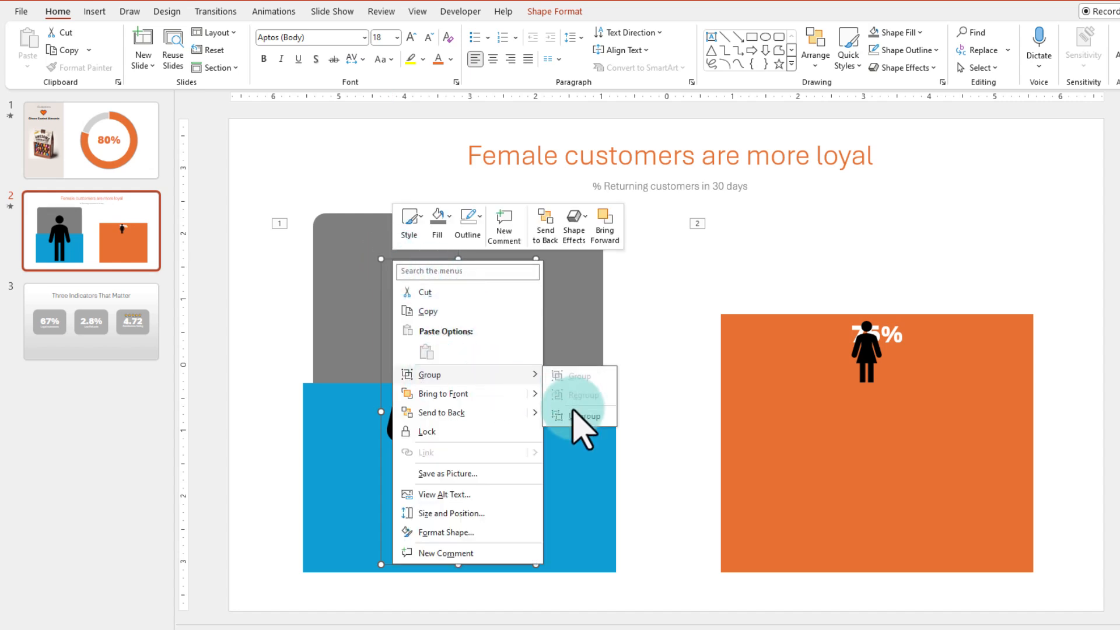
{"action": "left_click", "coordinate": [580, 416]}
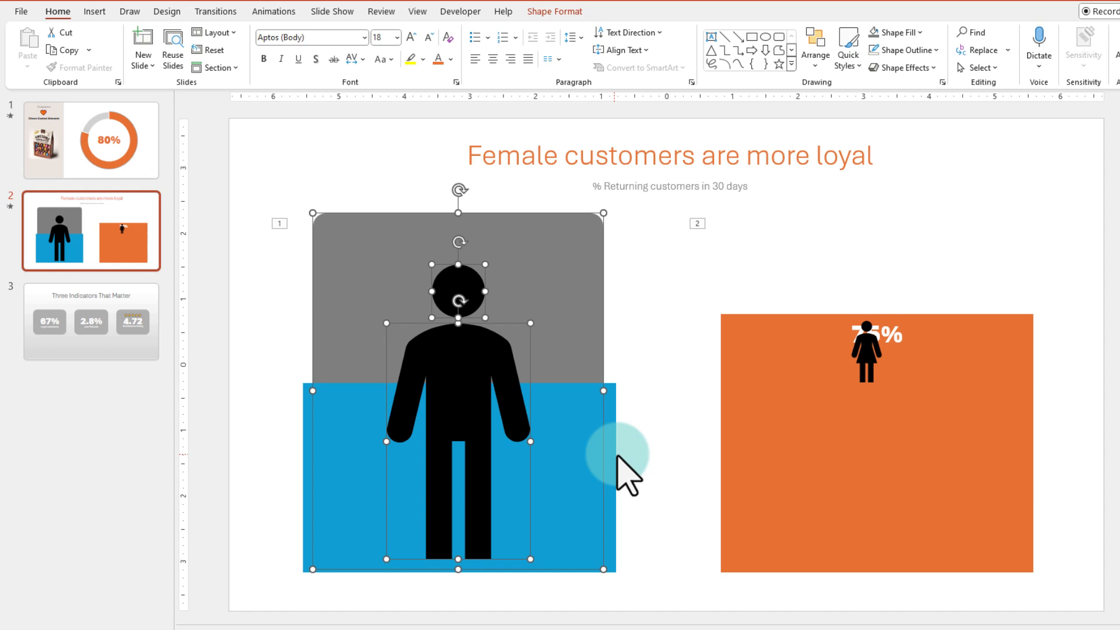
{"action": "left_click", "coordinate": [552, 11]}
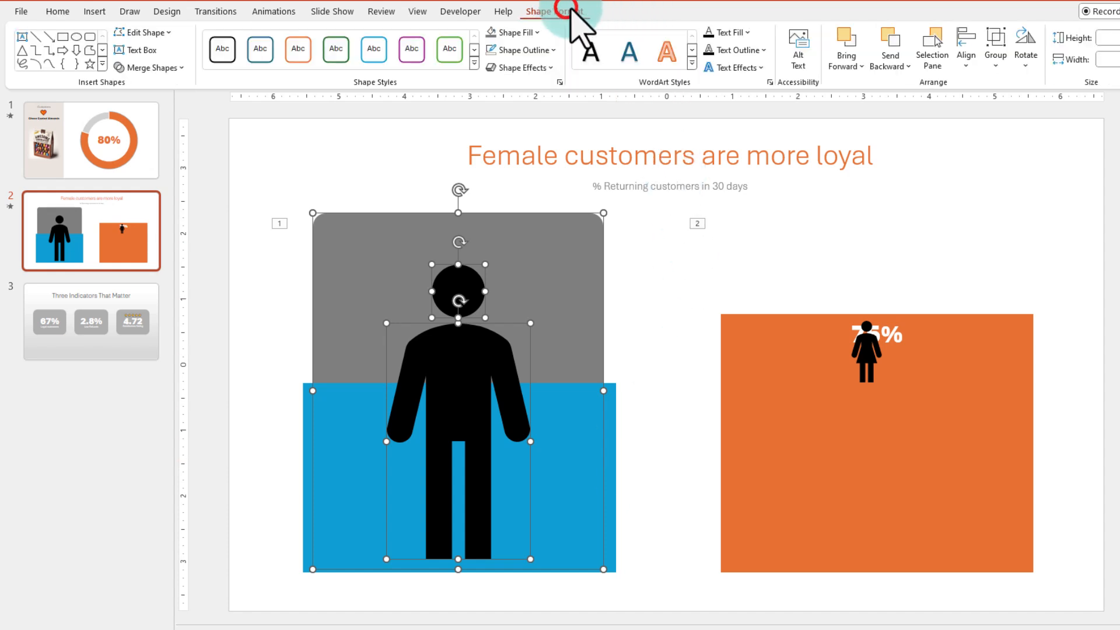
- Combine the rectangle and figure into a man-shaped cut-out and realign it over the blue bar
{"action": "left_click", "coordinate": [150, 68]}
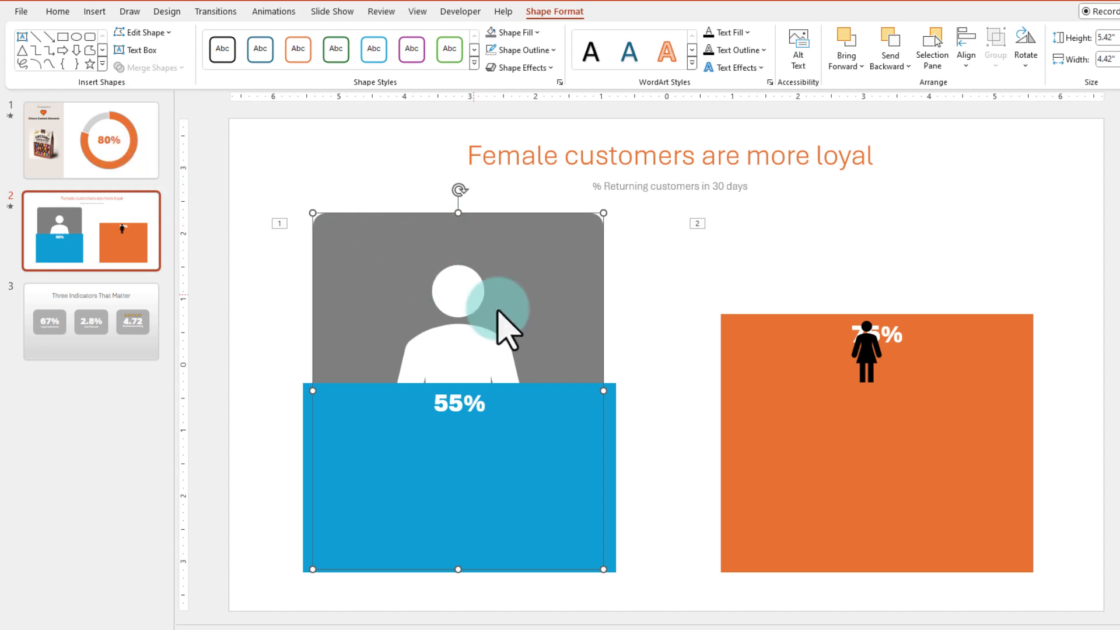
{"action": "mouse_move", "coordinate": [508, 330]}
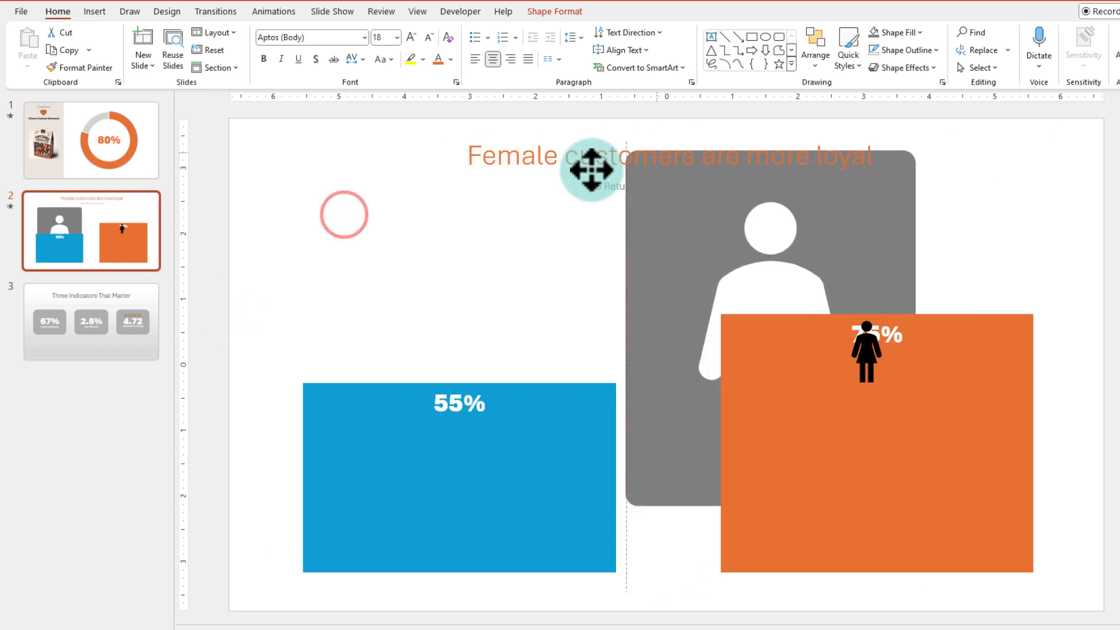
{"action": "left_click_drag", "start_coordinate": [590, 169], "coordinate": [386, 152]}
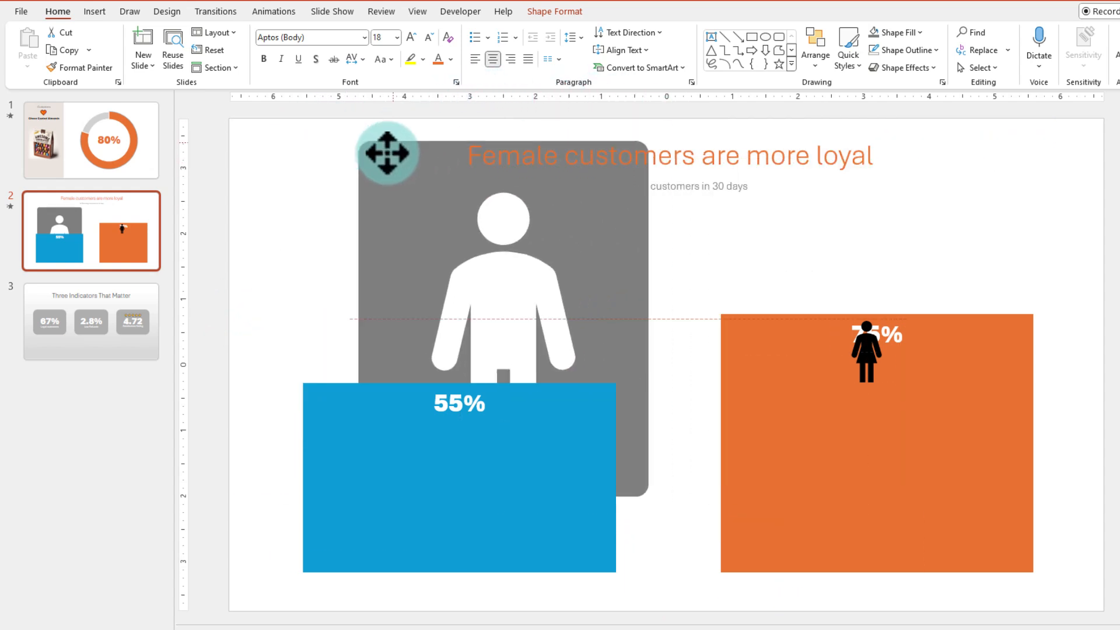
{"action": "left_click_drag", "start_coordinate": [386, 154], "coordinate": [345, 191]}
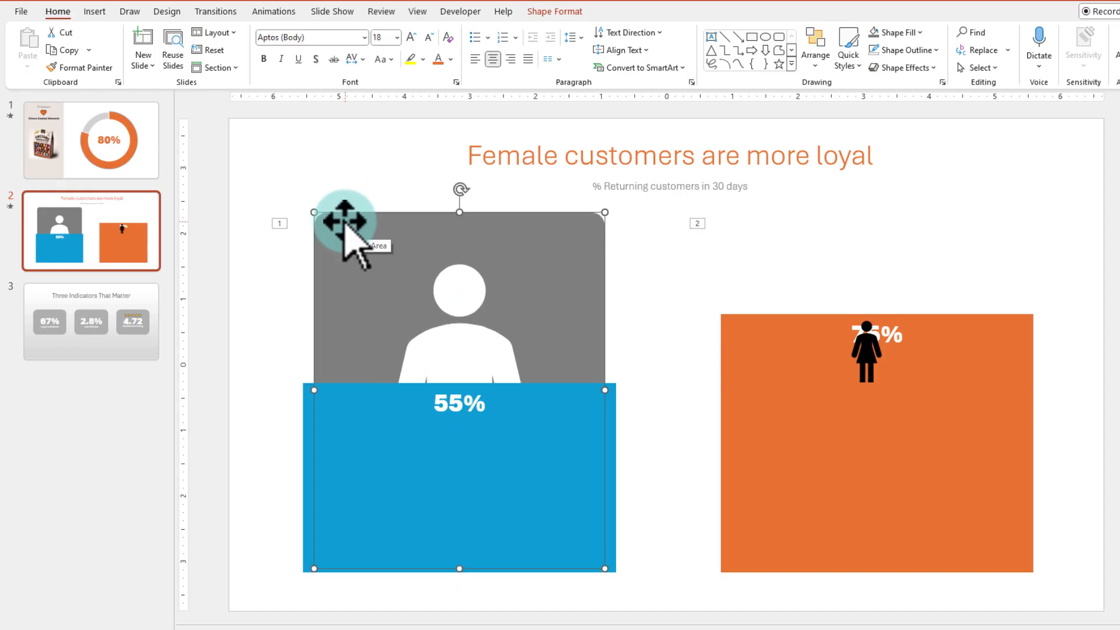
- Send the blue 55% chart behind the man cut-out and make the woman's orange 75% cut-out
{"action": "left_click", "coordinate": [339, 212]}
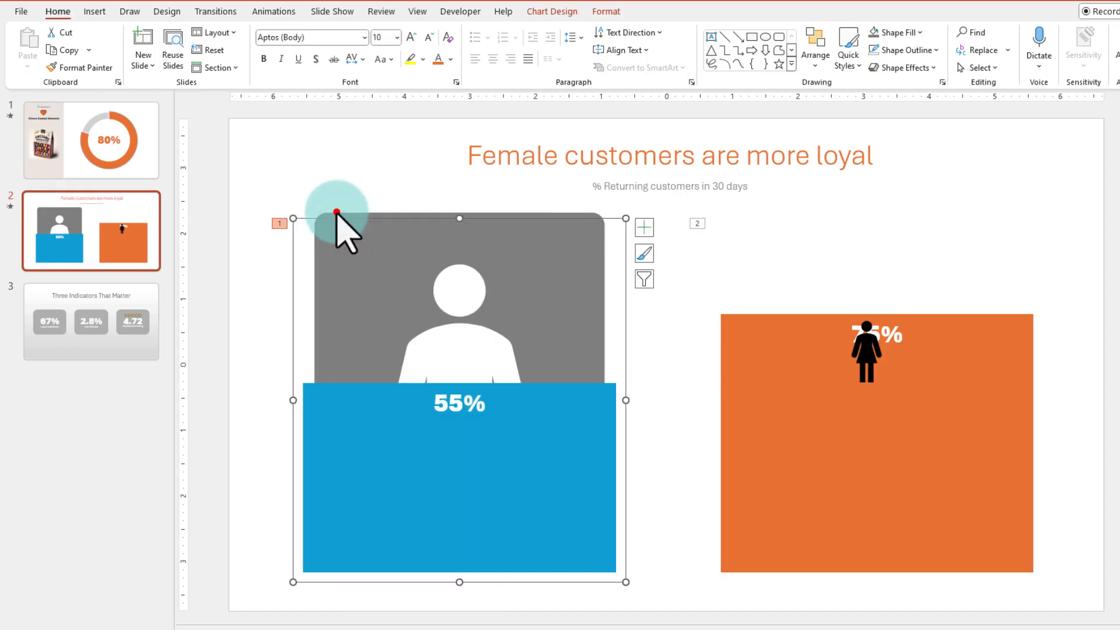
{"action": "right_click", "coordinate": [337, 213]}
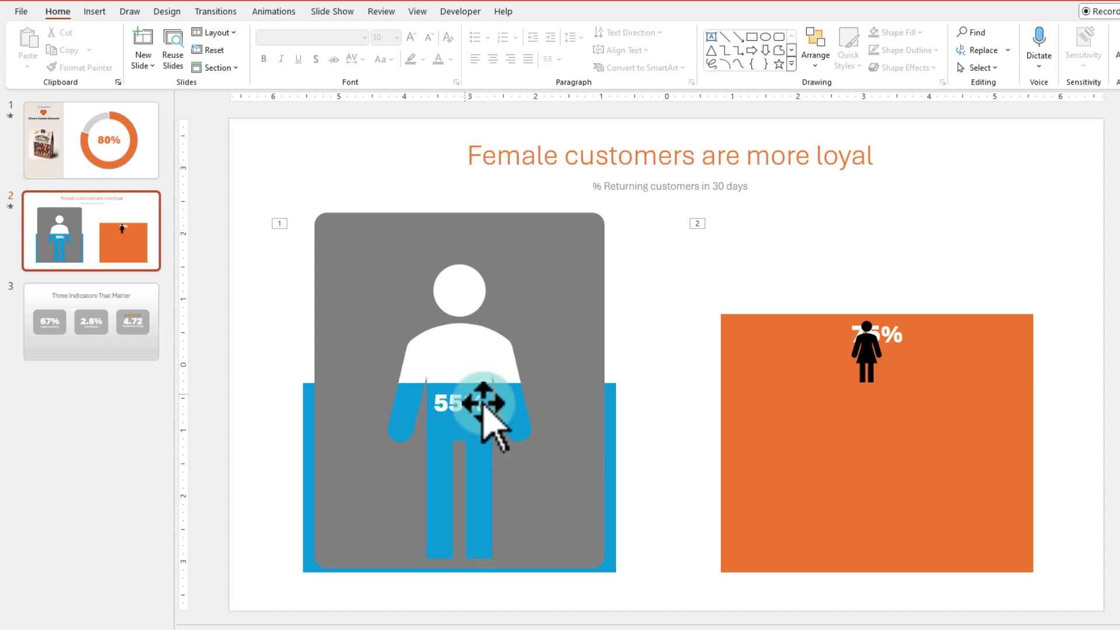
{"action": "left_click", "coordinate": [479, 404]}
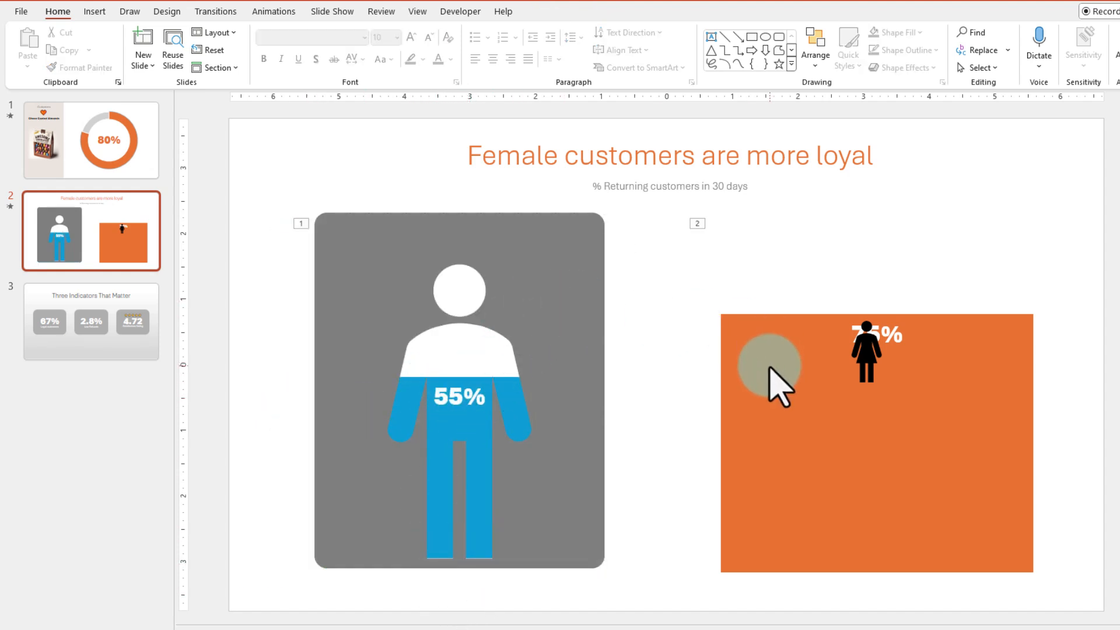
{"action": "left_click_drag", "start_coordinate": [768, 367], "coordinate": [864, 493]}
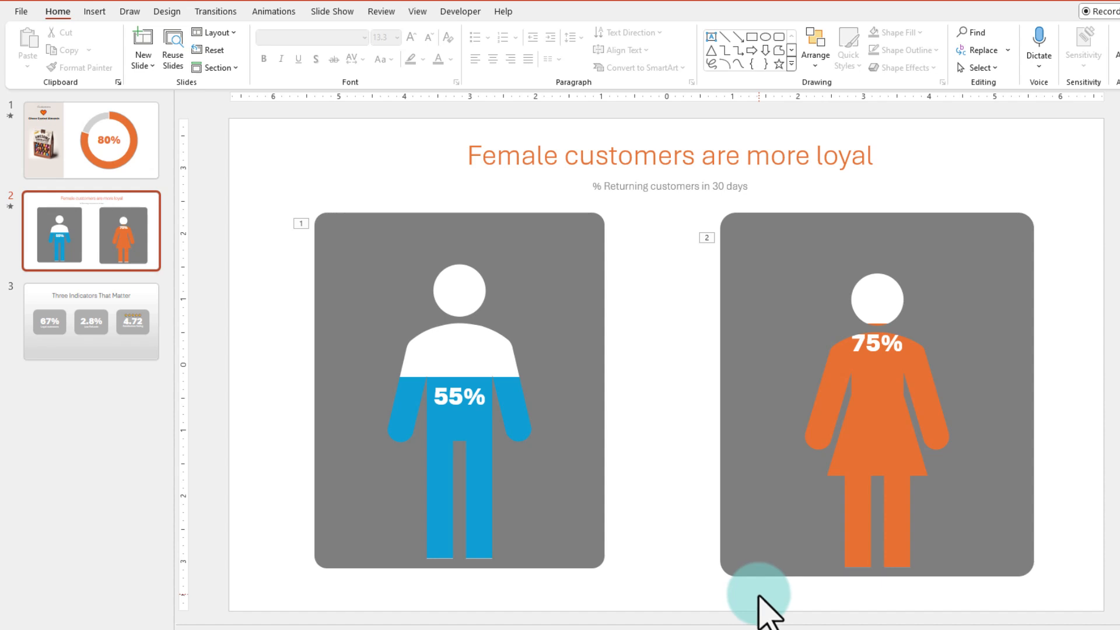
{"action": "left_click", "coordinate": [91, 322]}
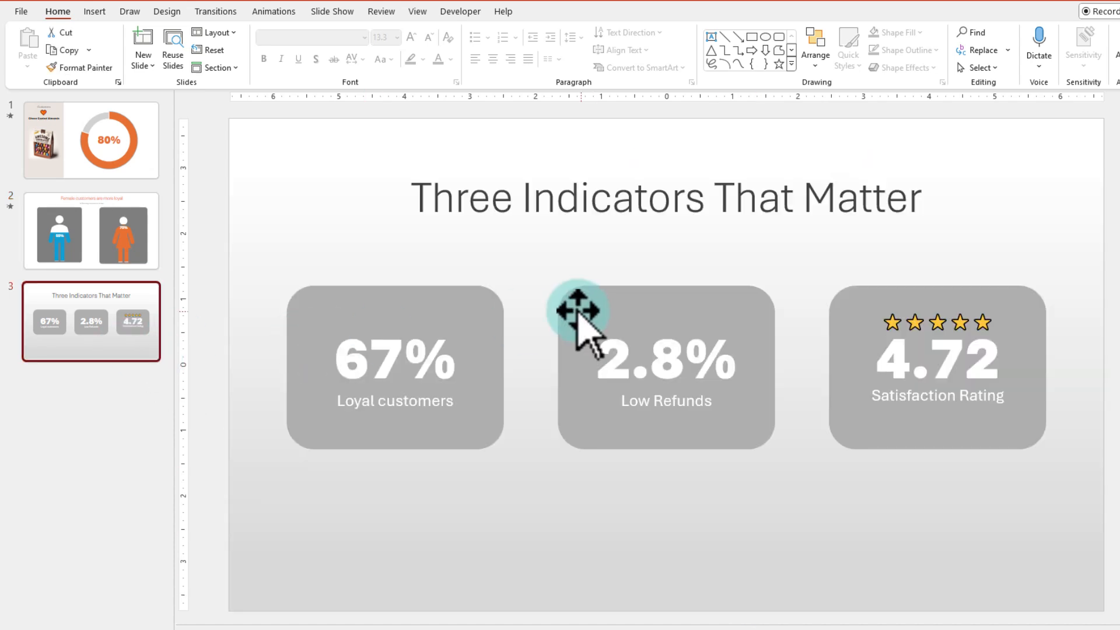
{"action": "mouse_move", "coordinate": [580, 475]}
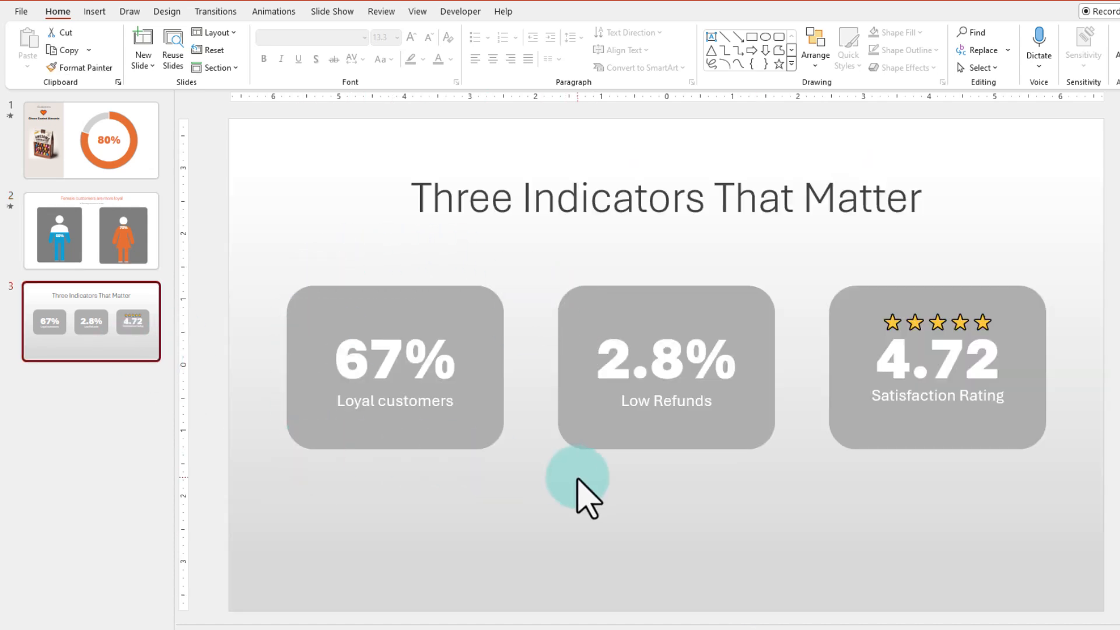
{"action": "mouse_move", "coordinate": [1064, 314]}
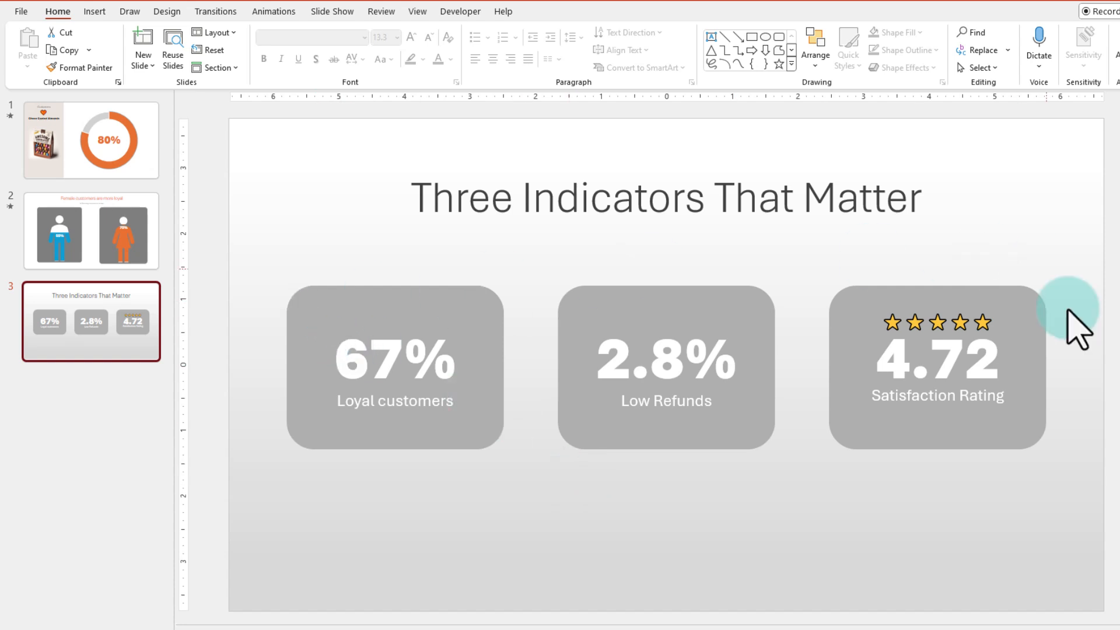
{"action": "mouse_move", "coordinate": [689, 553]}
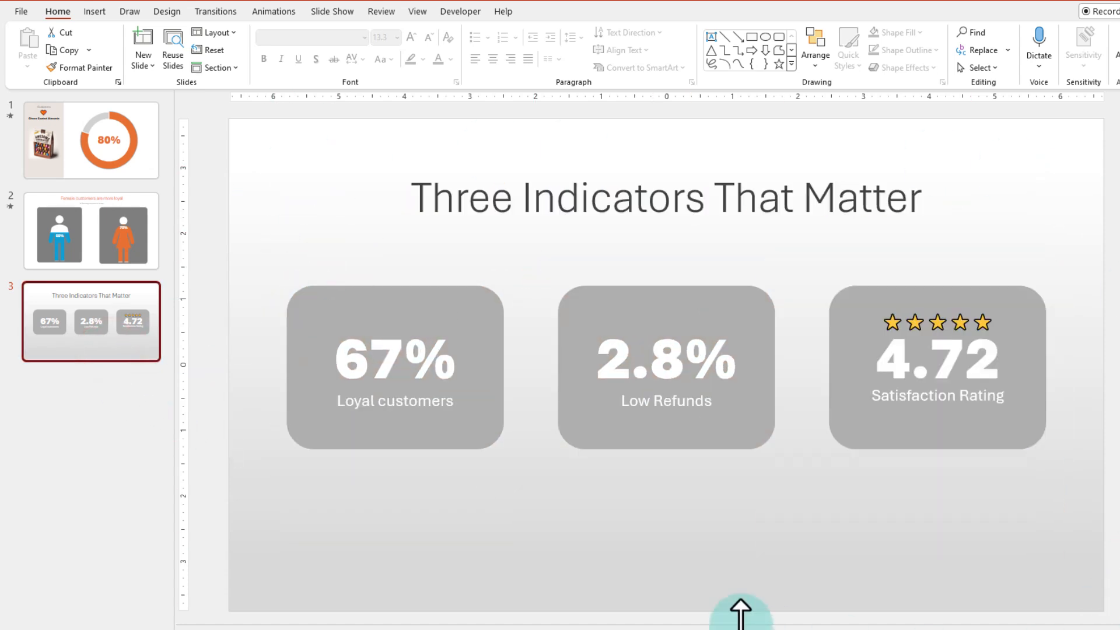
{"action": "left_click", "coordinate": [111, 347]}
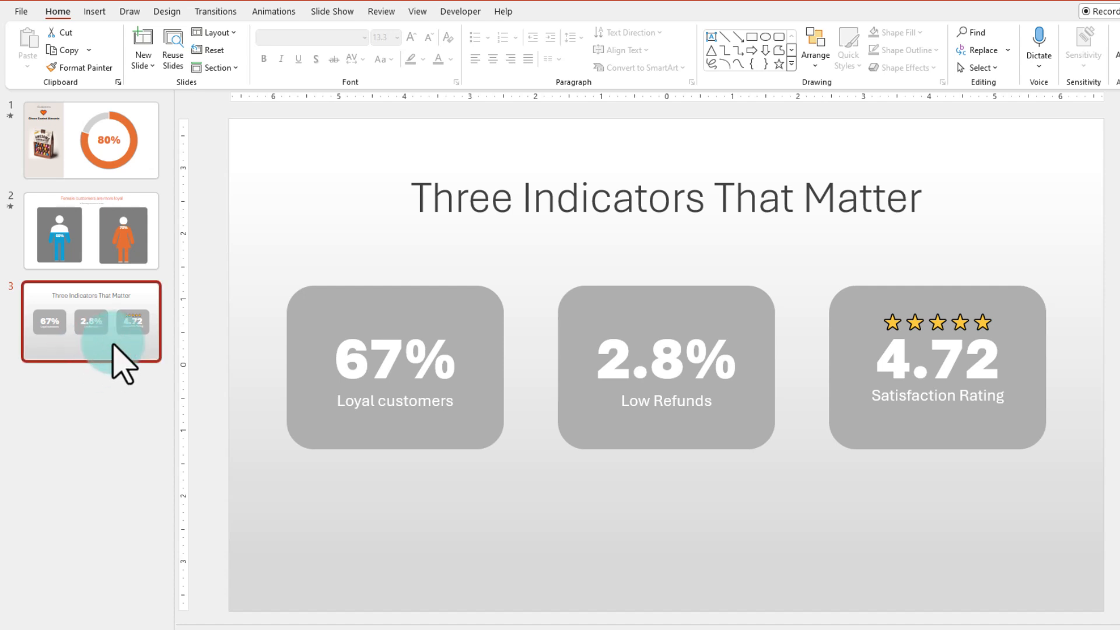
- Duplicate slide 3, enlarge the 67% box with orange fill and shrink the 2.8% and 4.72 boxes
{"action": "key", "text": "ctrl+d"}
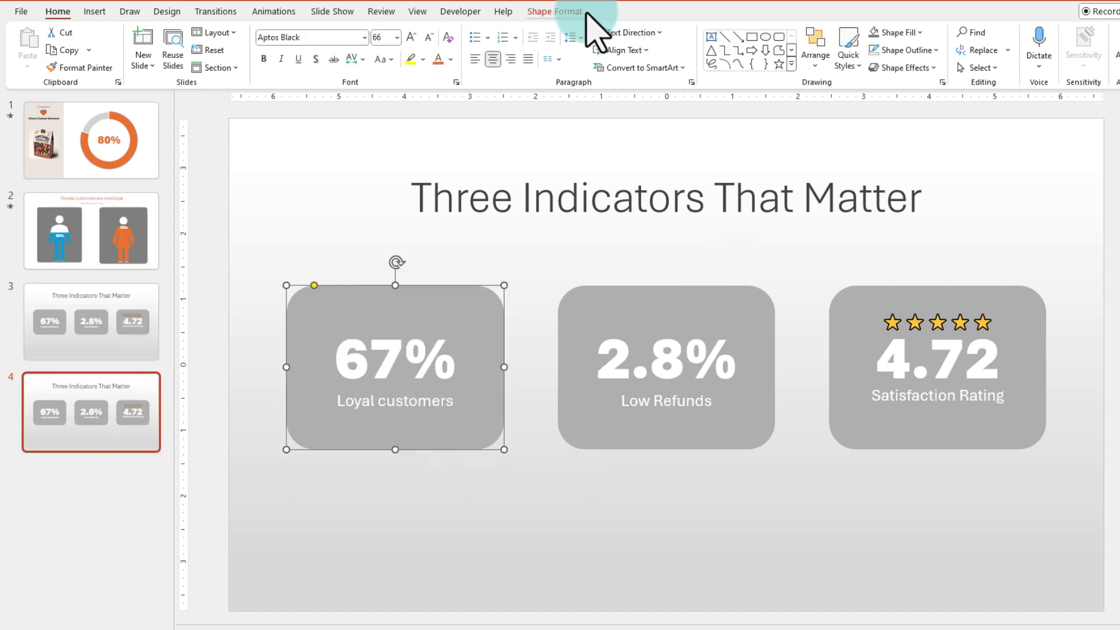
{"action": "left_click", "coordinate": [554, 10]}
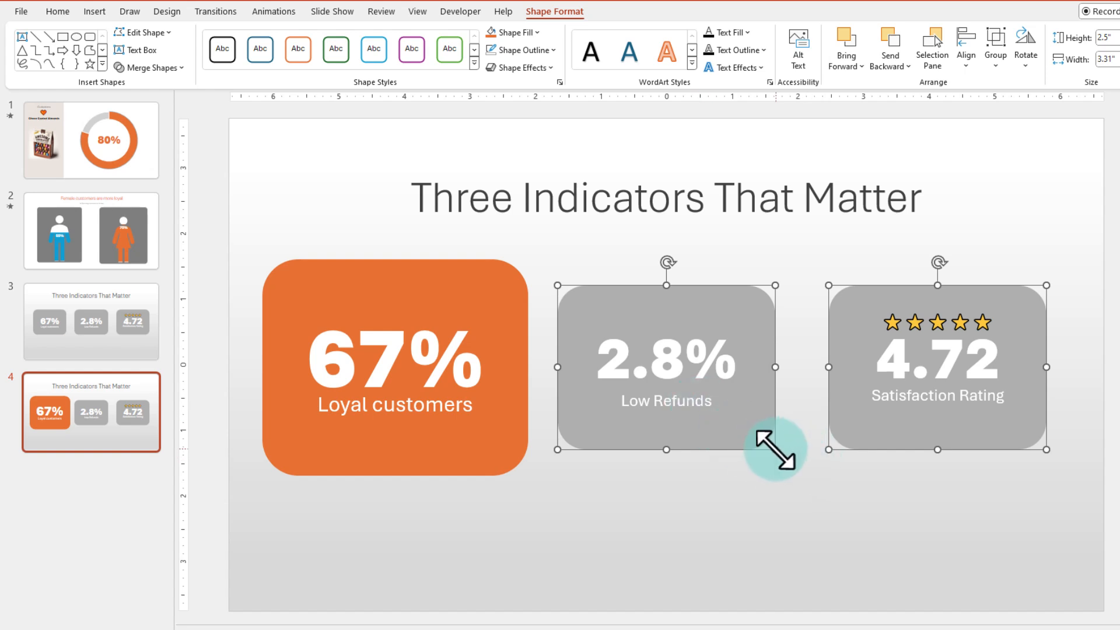
{"action": "left_click_drag", "start_coordinate": [774, 450], "coordinate": [741, 423]}
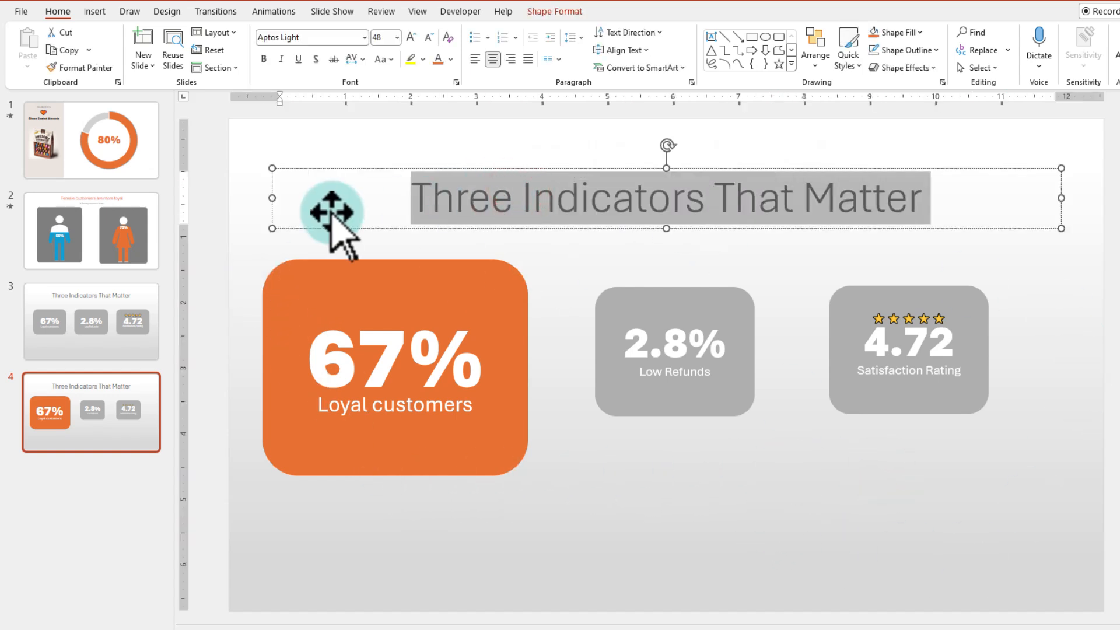
{"action": "mouse_move", "coordinate": [371, 435]}
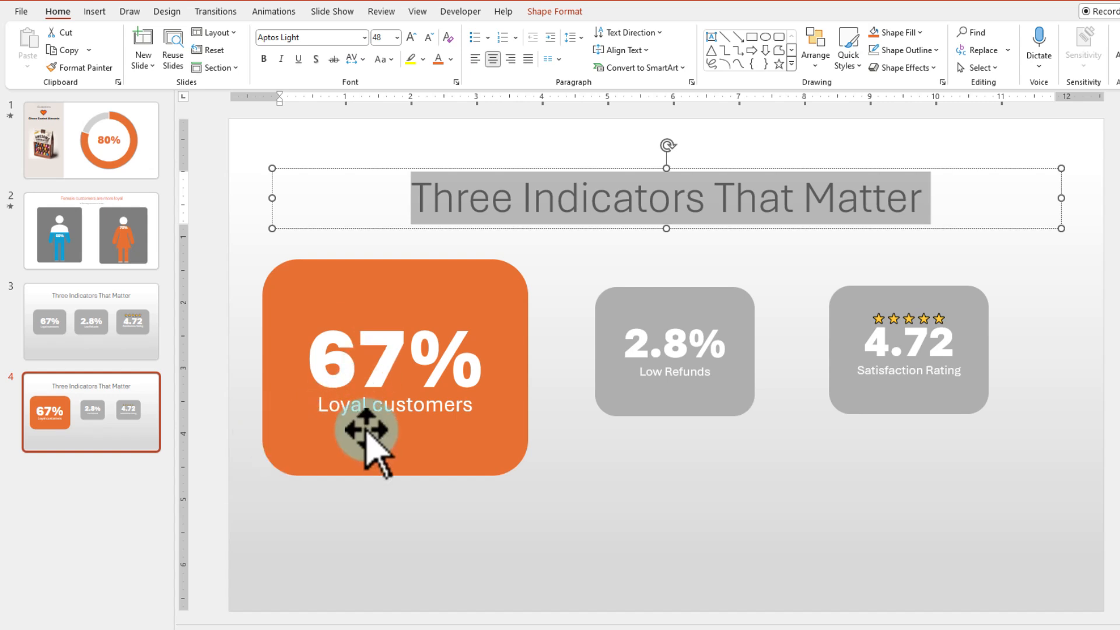
{"action": "mouse_move", "coordinate": [521, 435]}
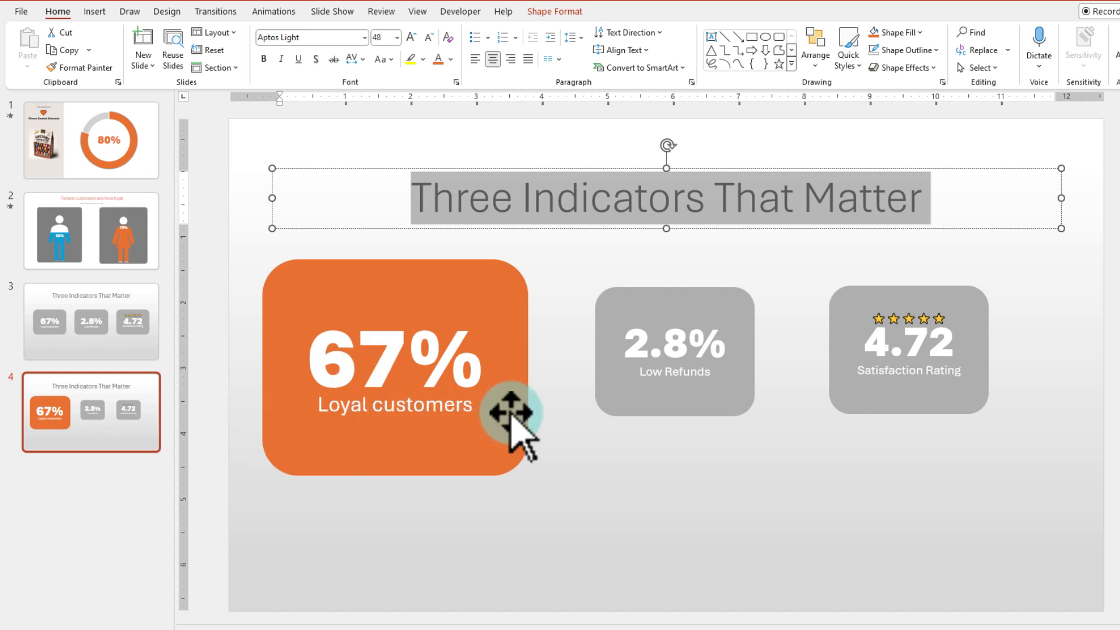
- Replace the slide 4 title with "2 in 3 customers love us"
{"action": "type", "text": "2 in"}
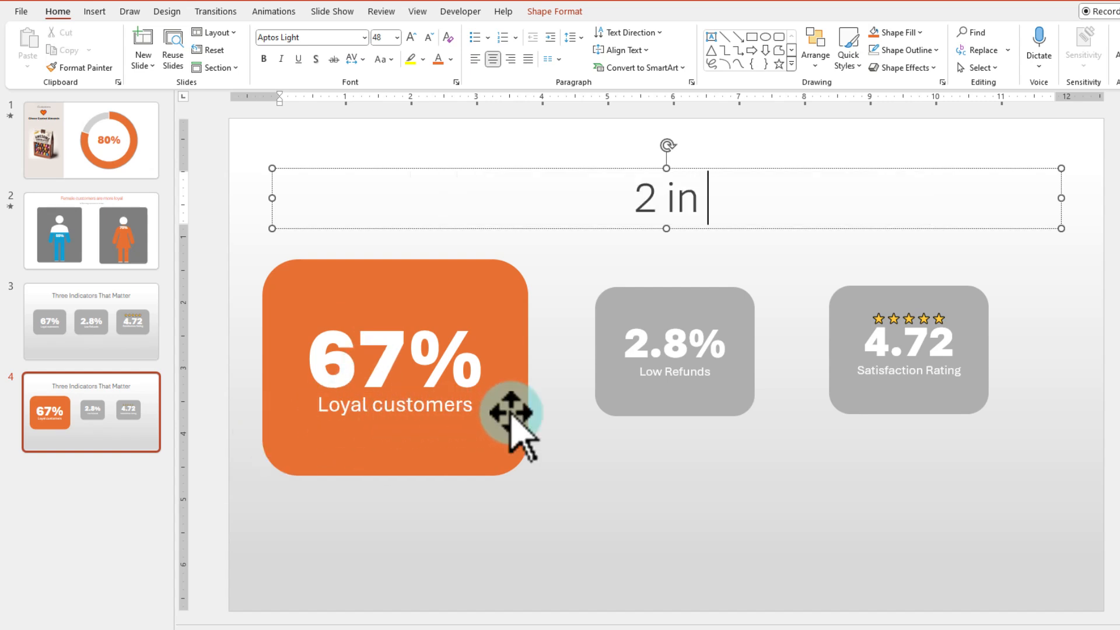
{"action": "type", "text": "3 customers"}
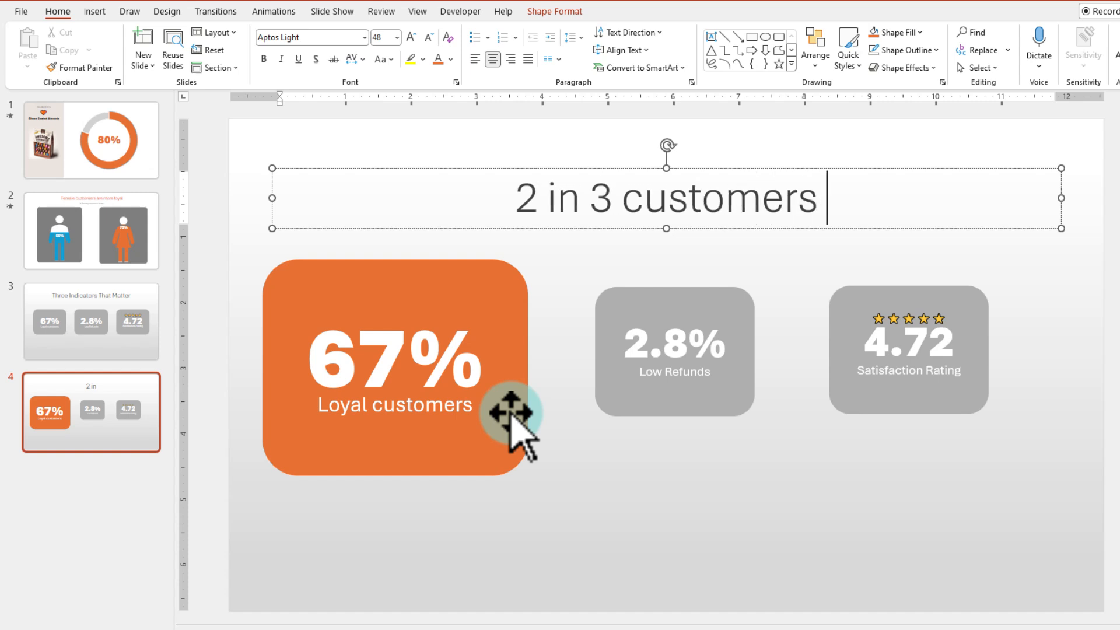
{"action": "type", "text": "love us"}
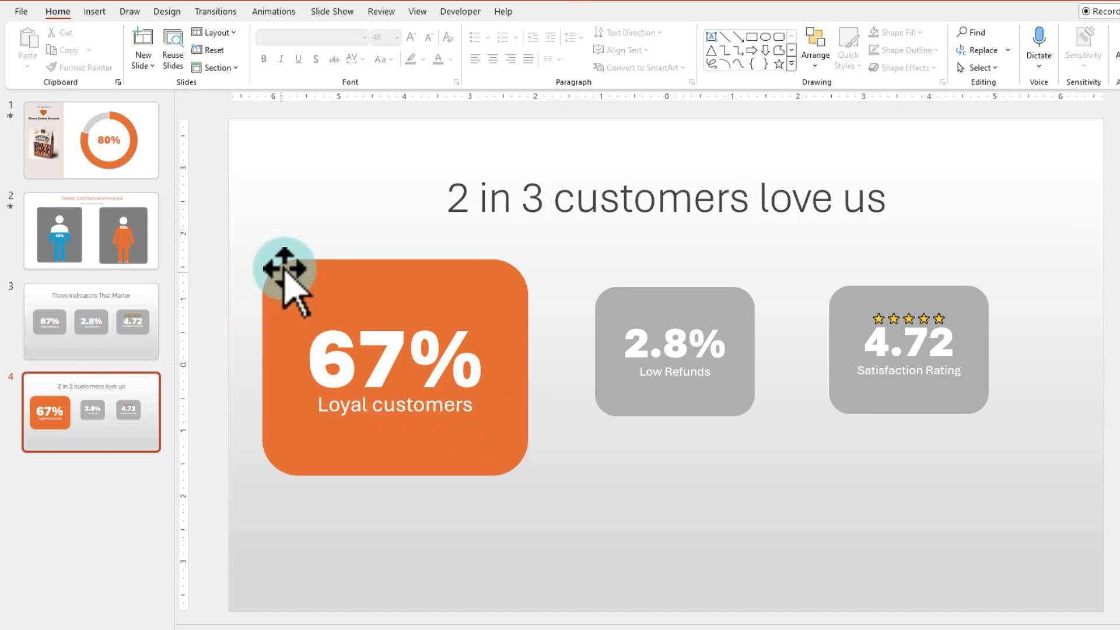
{"action": "mouse_move", "coordinate": [143, 447]}
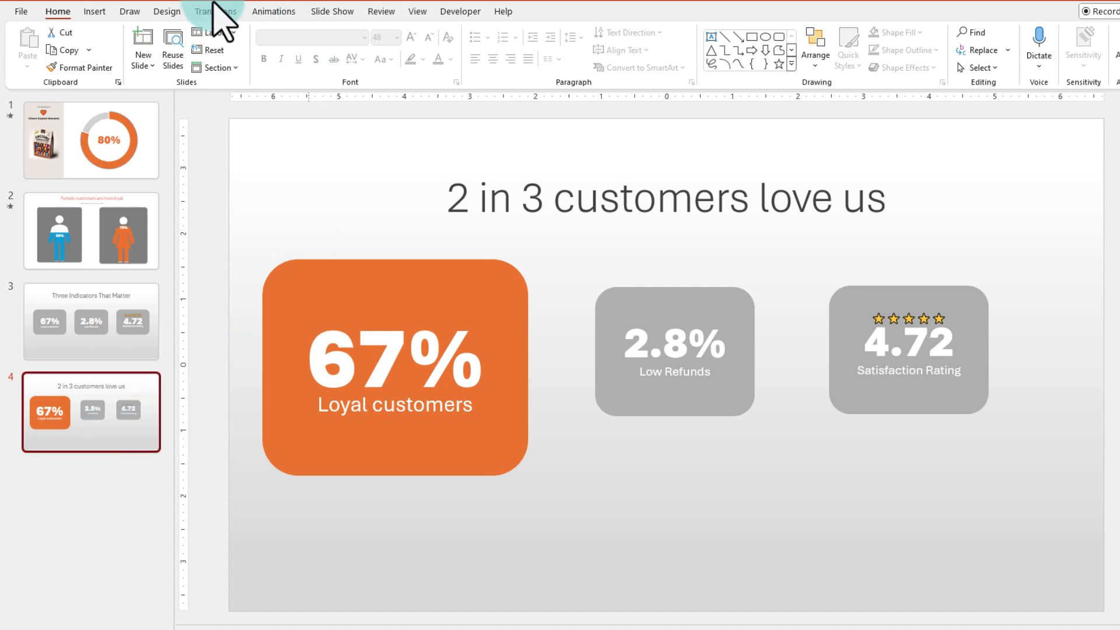
- Apply the Morph transition to slide 4 from the Transitions gallery
{"action": "left_click", "coordinate": [216, 10]}
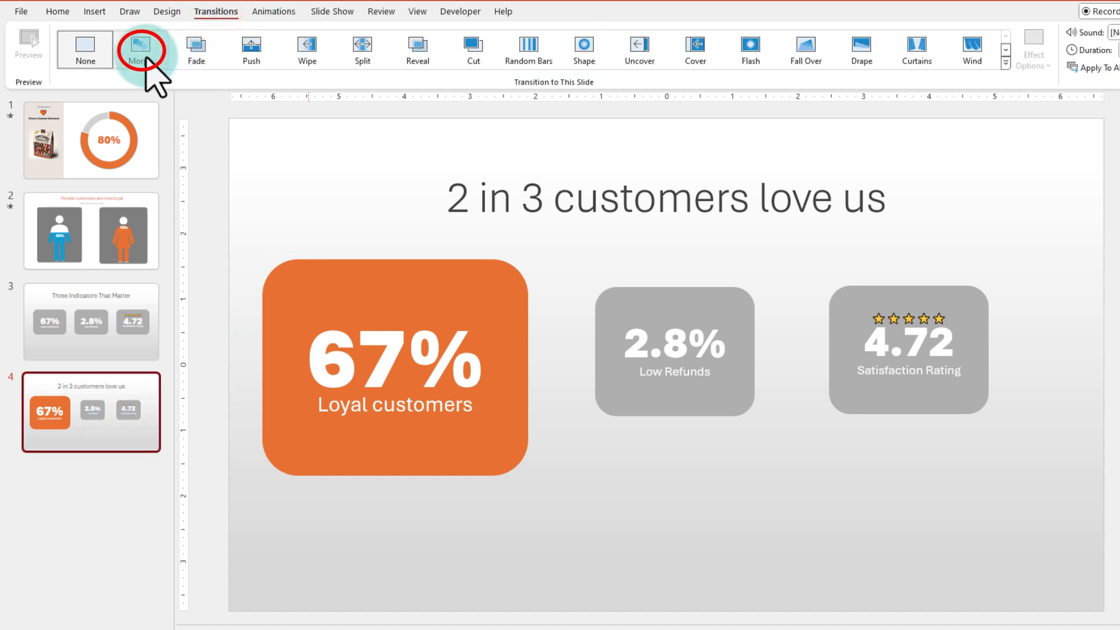
{"action": "left_click", "coordinate": [141, 50]}
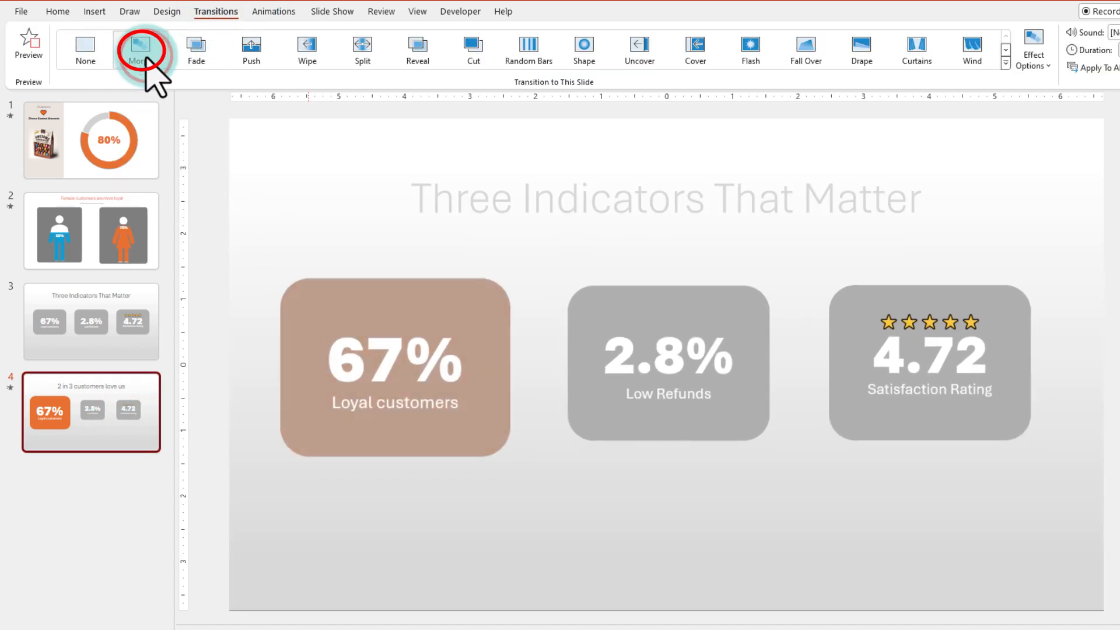
{"action": "left_click", "coordinate": [141, 50]}
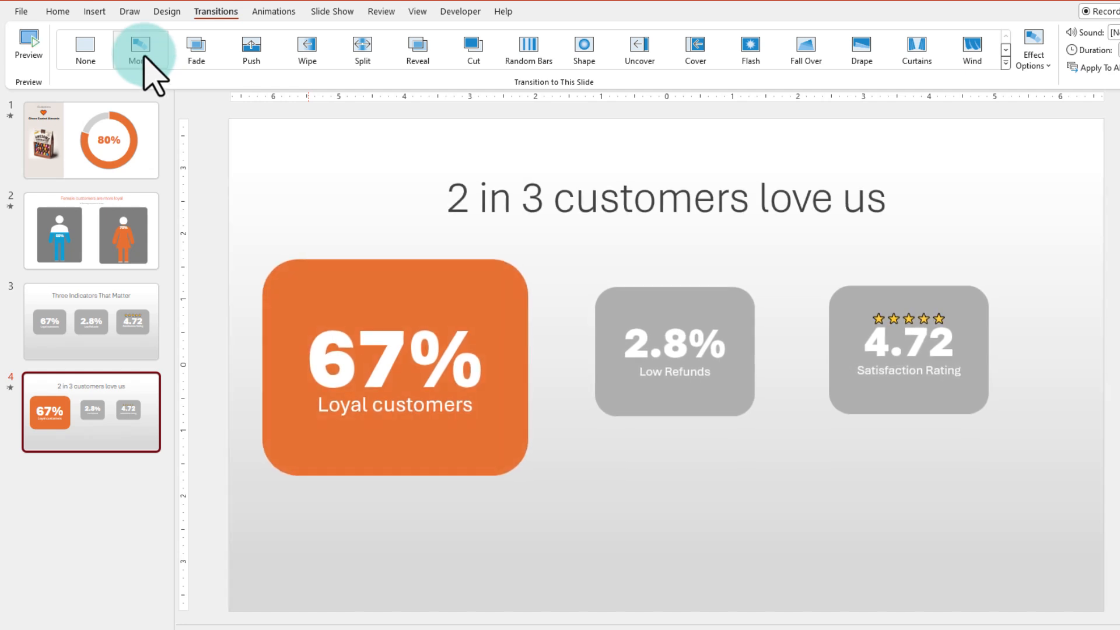
{"action": "left_click", "coordinate": [140, 49]}
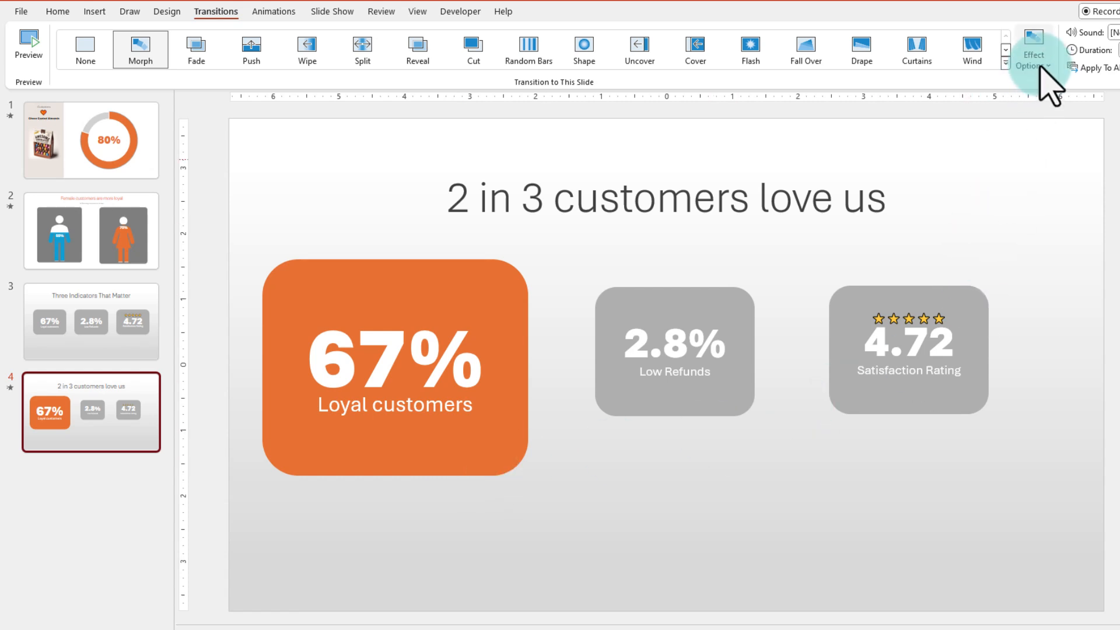
- Set the Morph effect to Characters with 01.00 duration and preview it
{"action": "left_click", "coordinate": [1031, 49]}
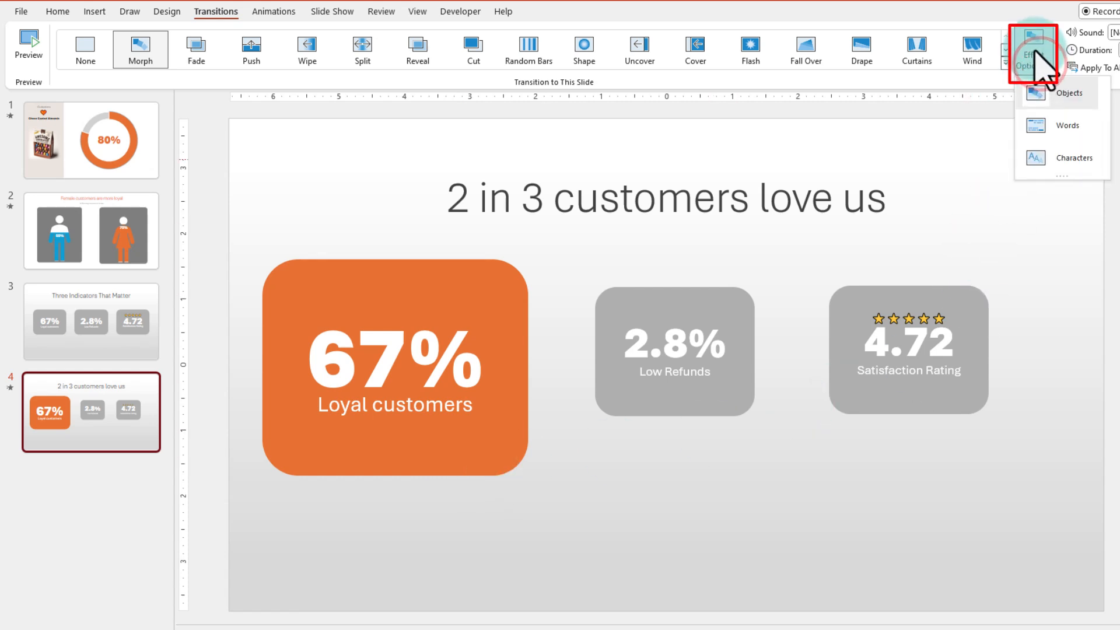
{"action": "mouse_move", "coordinate": [1043, 104]}
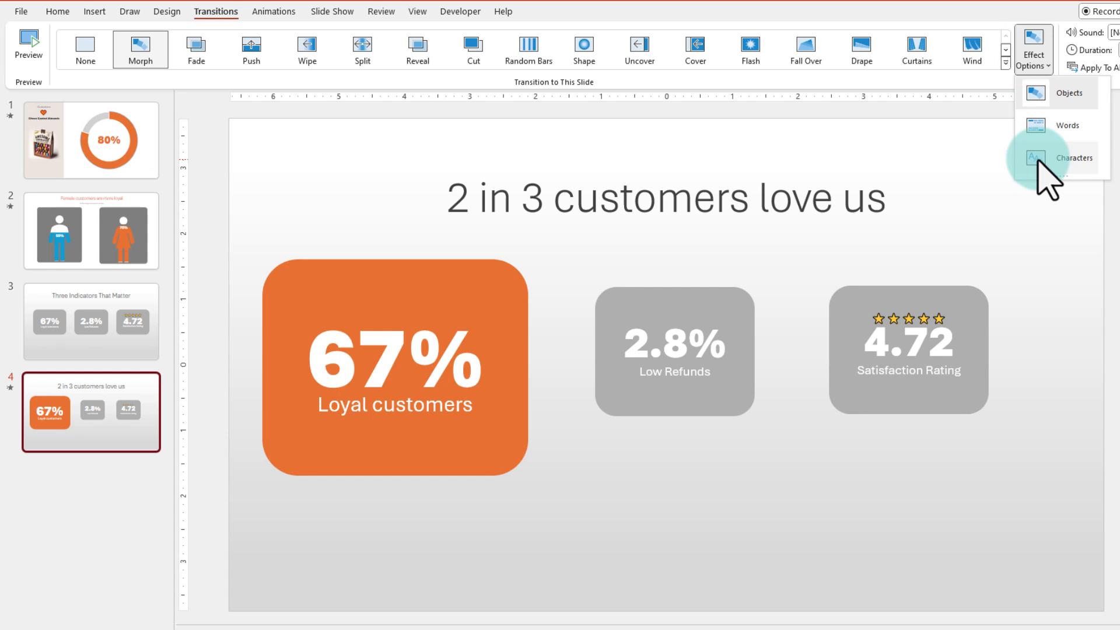
{"action": "left_click", "coordinate": [1074, 157]}
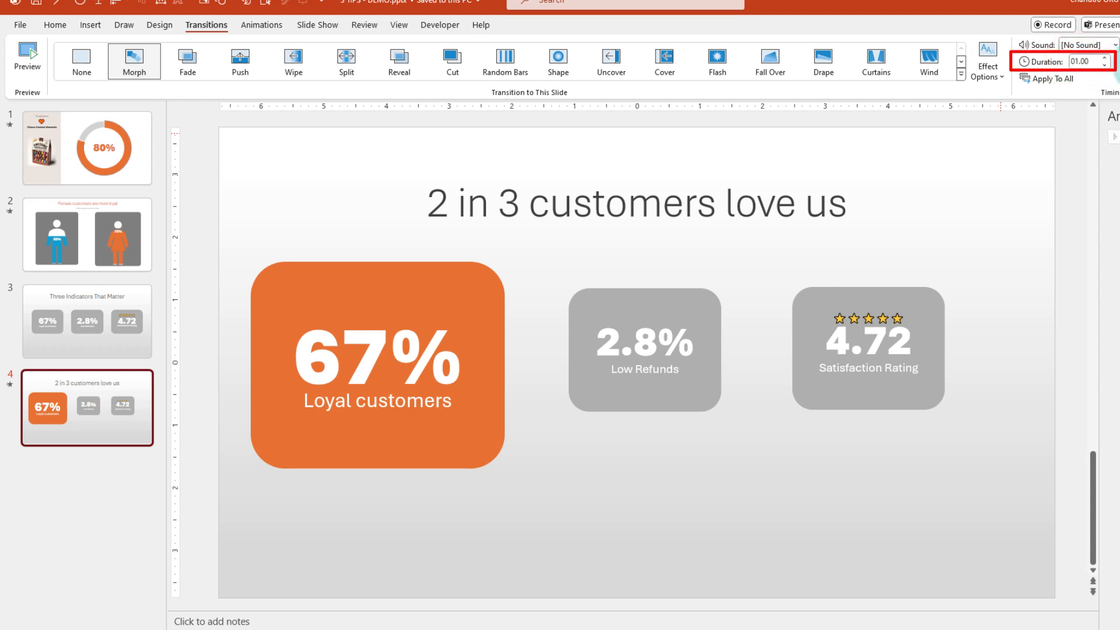
{"action": "left_click", "coordinate": [27, 61]}
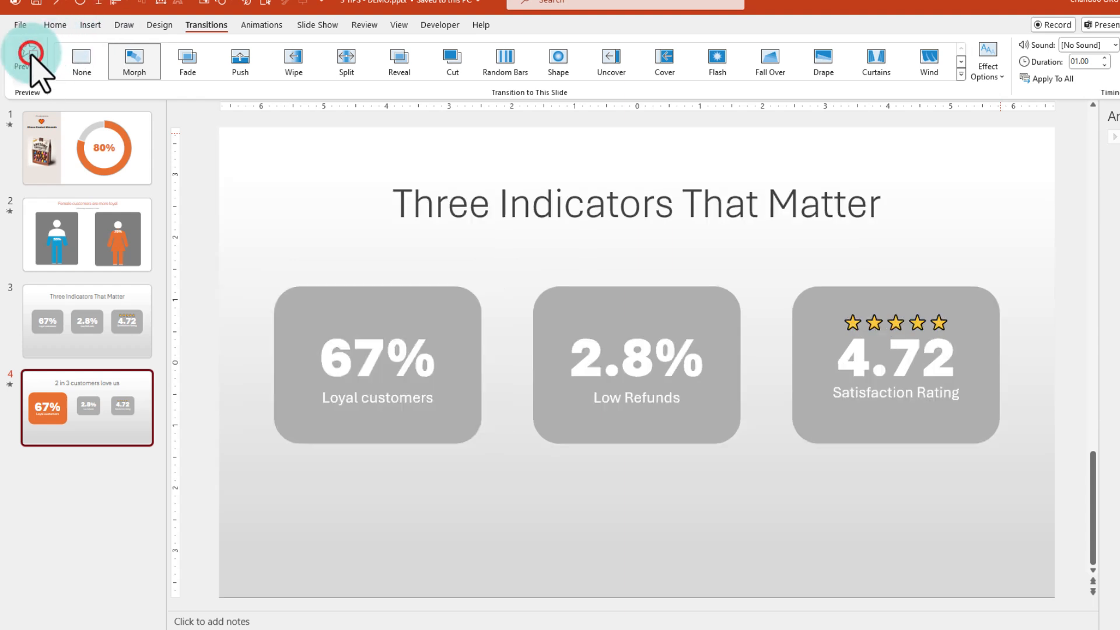
{"action": "left_click", "coordinate": [27, 52]}
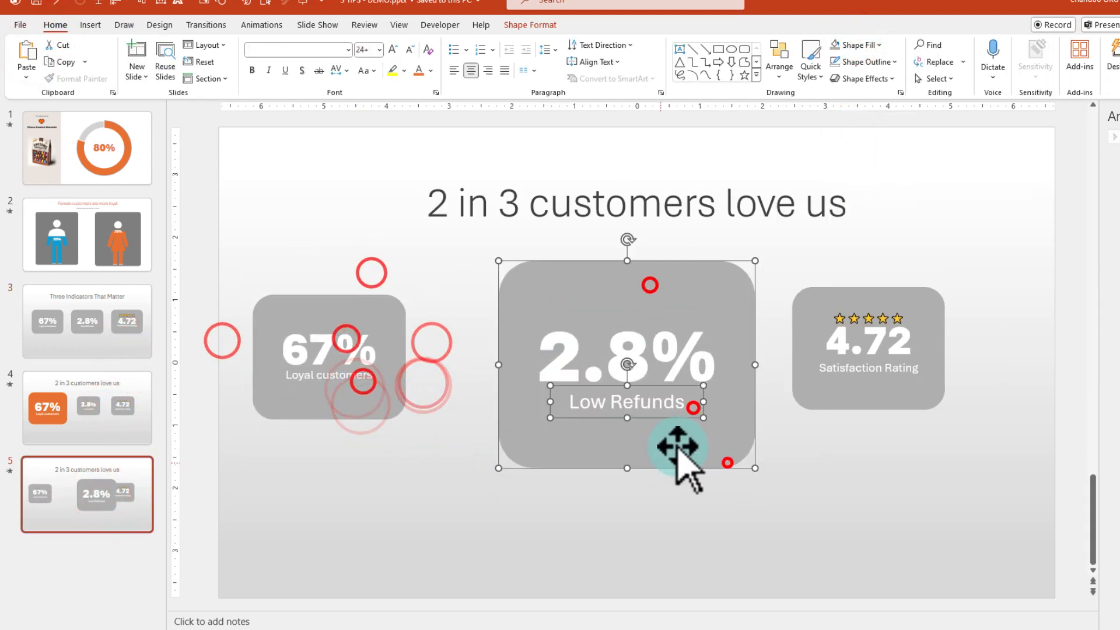
- Fill the enlarged 2.8% Low Refunds box orange on slide 5 and preview its morph transition
{"action": "left_click", "coordinate": [205, 25]}
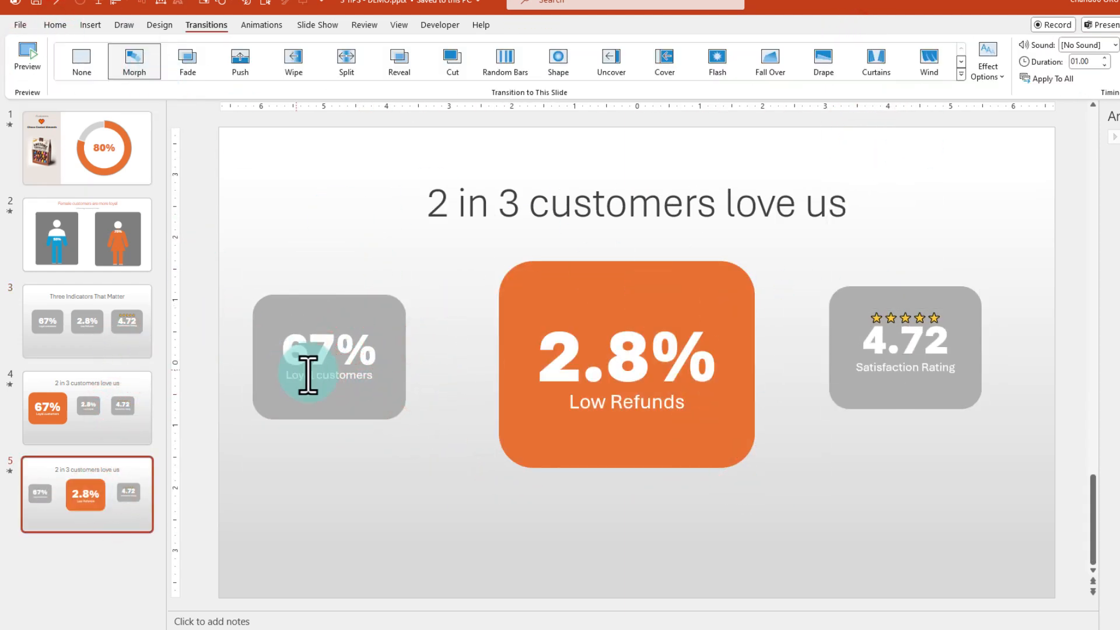
{"action": "left_click", "coordinate": [27, 57]}
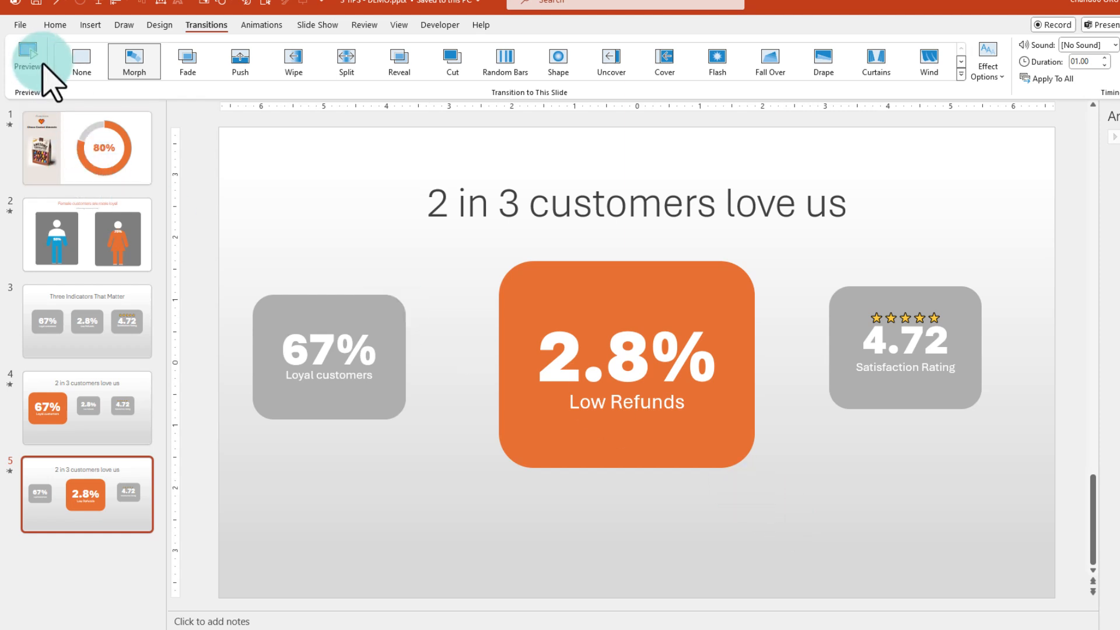